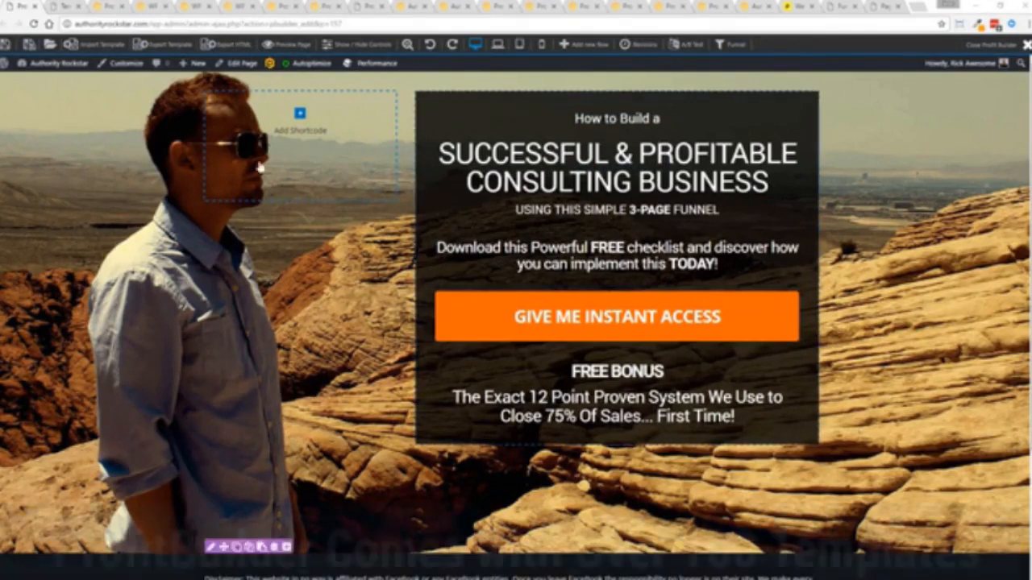
Select the CONSULTING BUSINESS headline and bring up its Heading settings panel
left_click(616, 316)
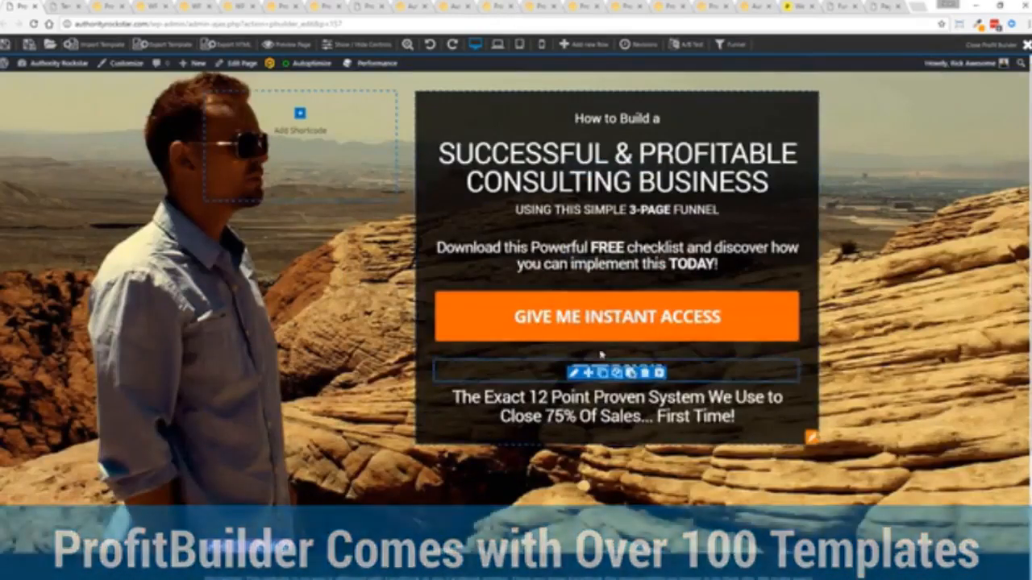
left_click(616, 316)
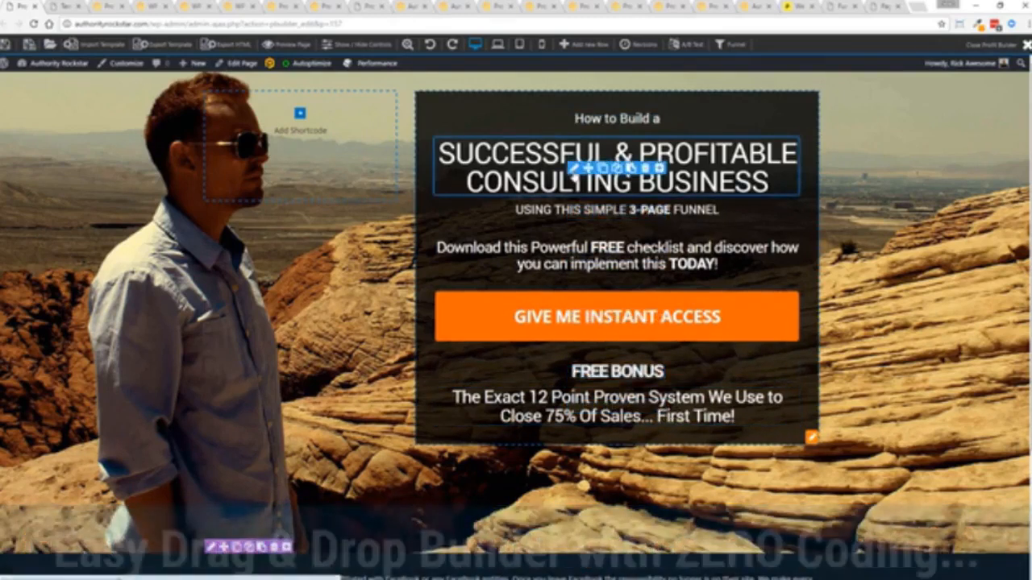
left_click(616, 166)
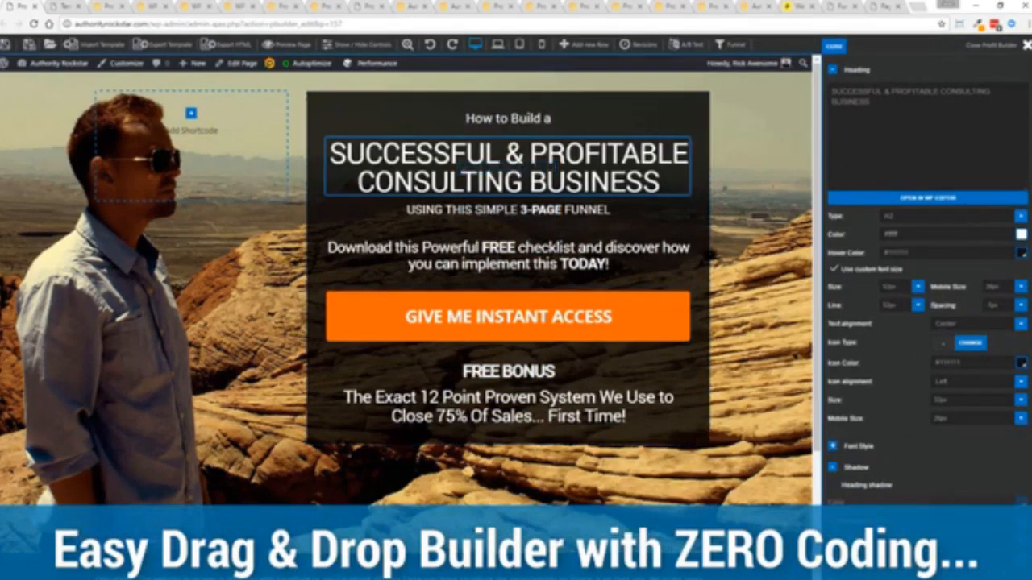
Change the headline to MARKETING AGENCY, subheading to 3-Page Closing System, and delete the FREE BONUS heading
left_click(508, 119)
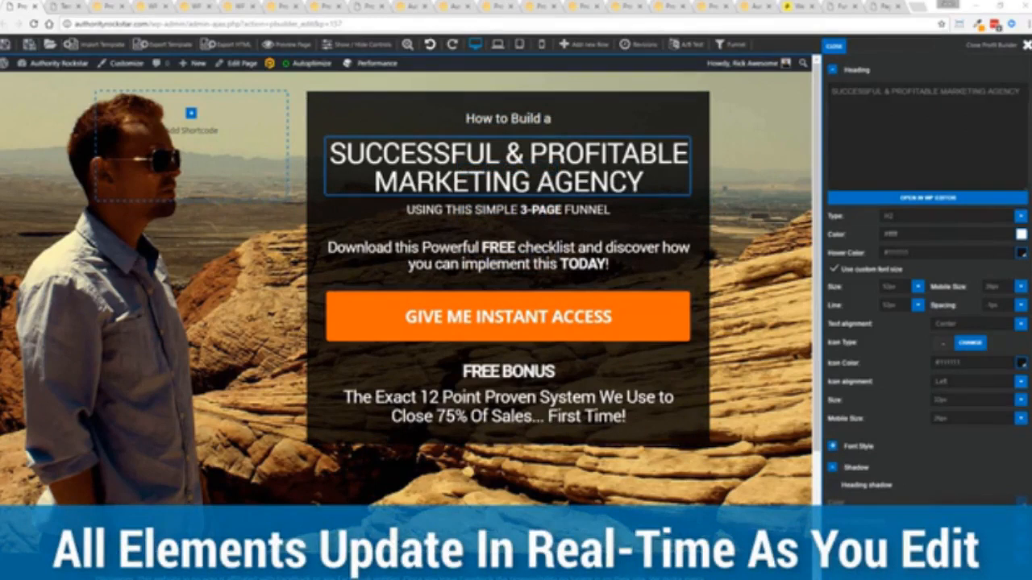
left_click(507, 210)
type("CLOSING SYSTEM")
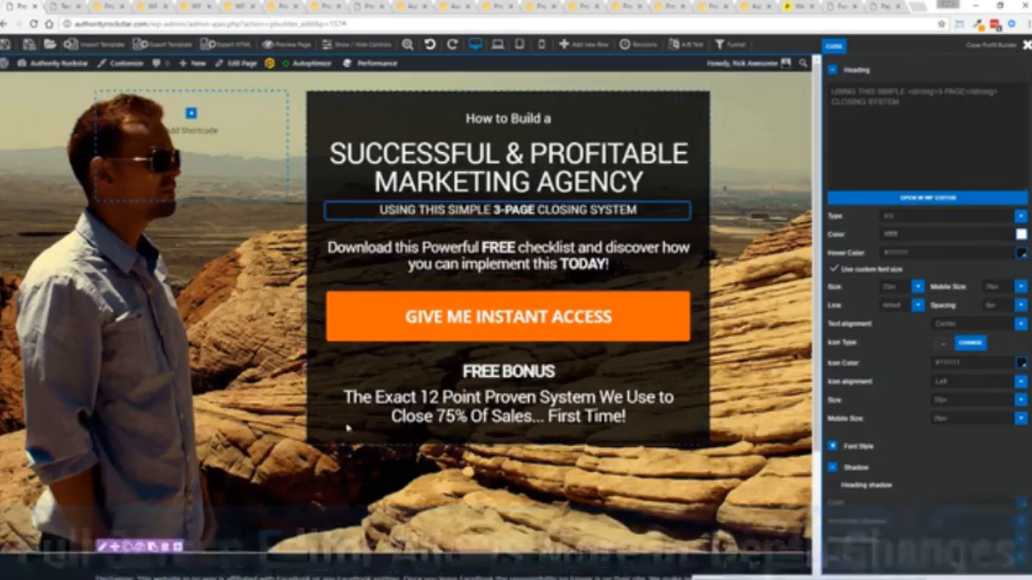
left_click(507, 371)
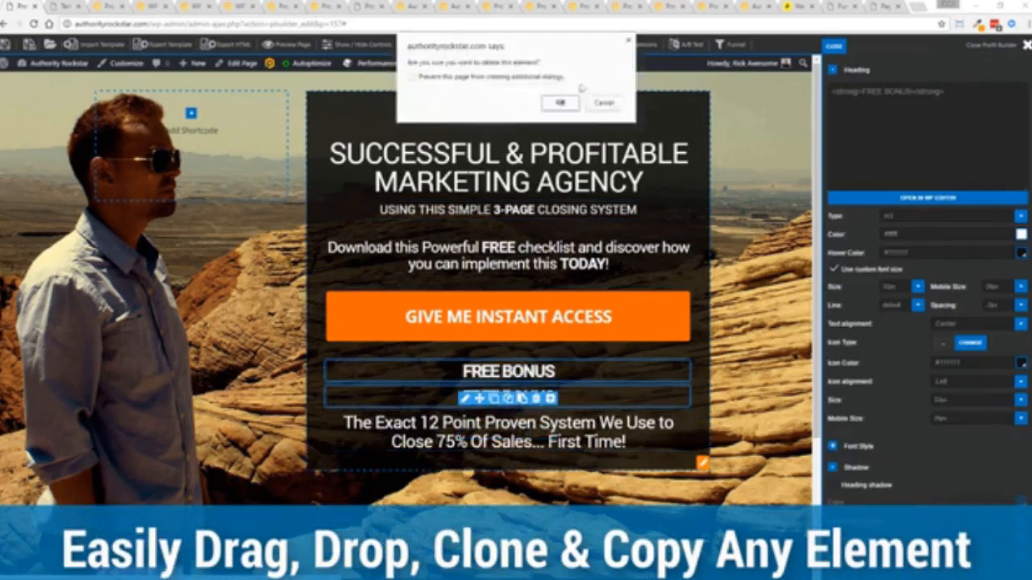
left_click(560, 103)
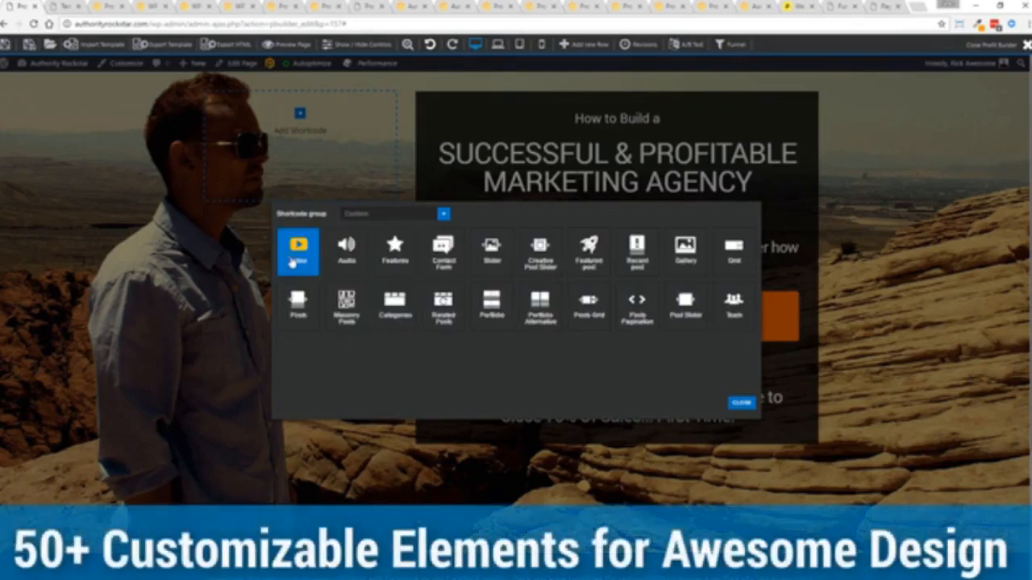
Insert a Video element above the headline with the ProfitBuilder promo's YouTube URL
left_click(296, 245)
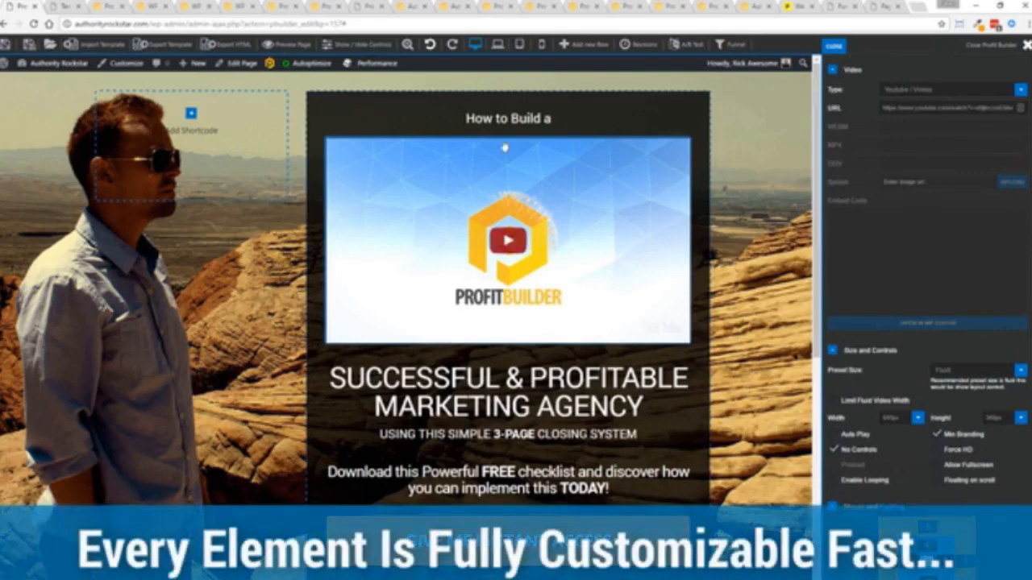
left_click(529, 242)
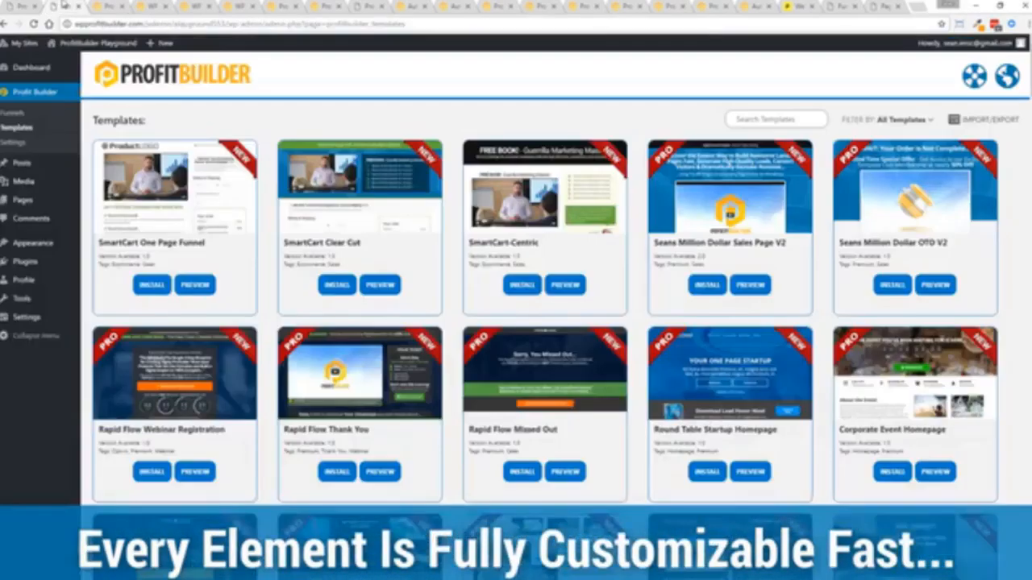
scroll("down", 3)
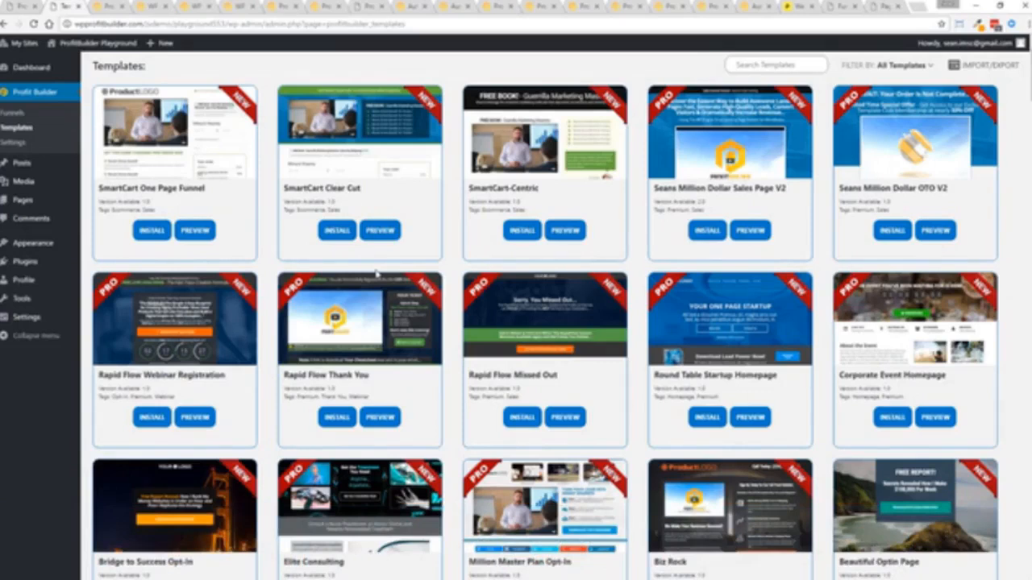
scroll("down", 3)
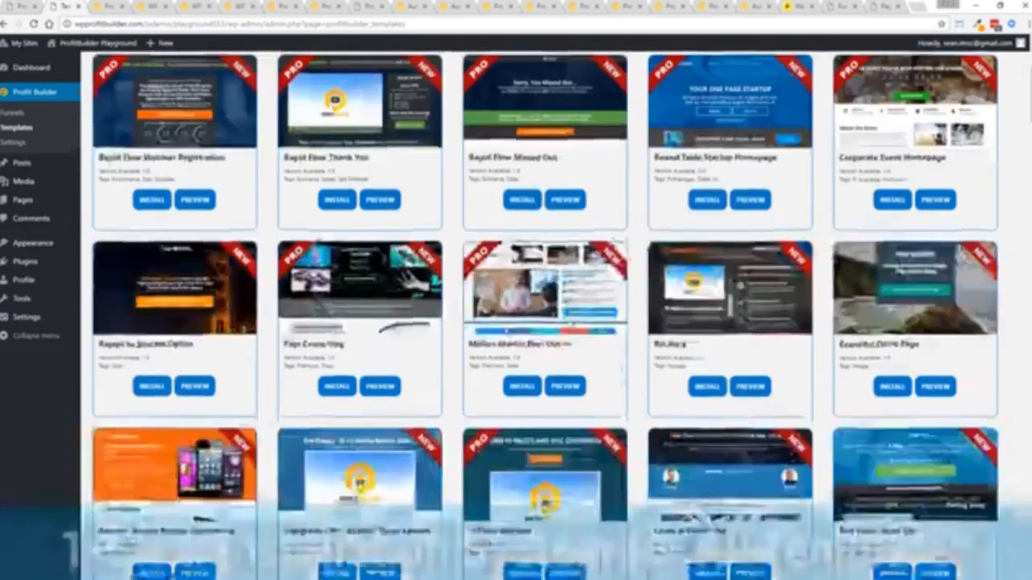
scroll("down", 3)
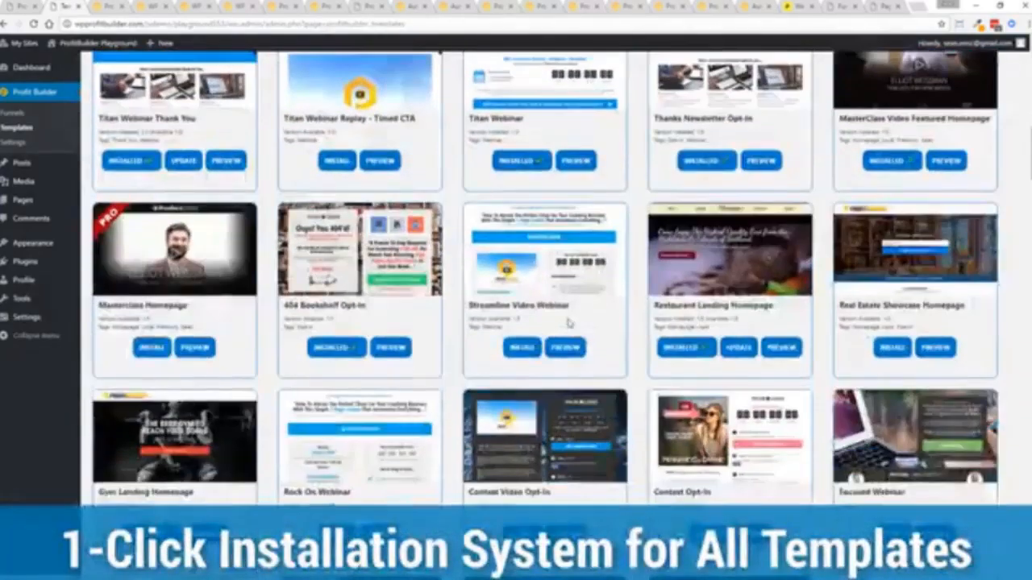
scroll("down", 3)
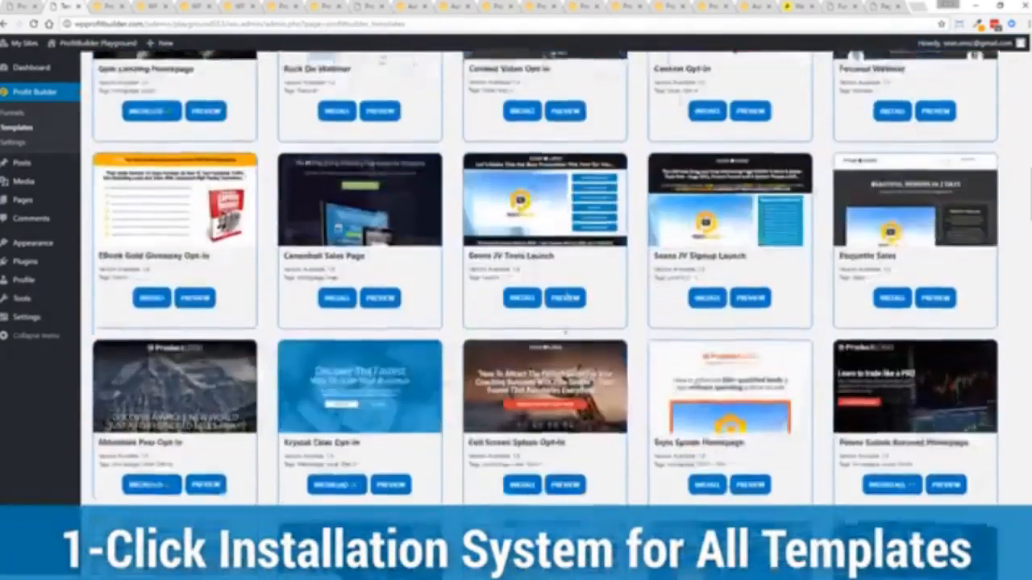
scroll("down", 3)
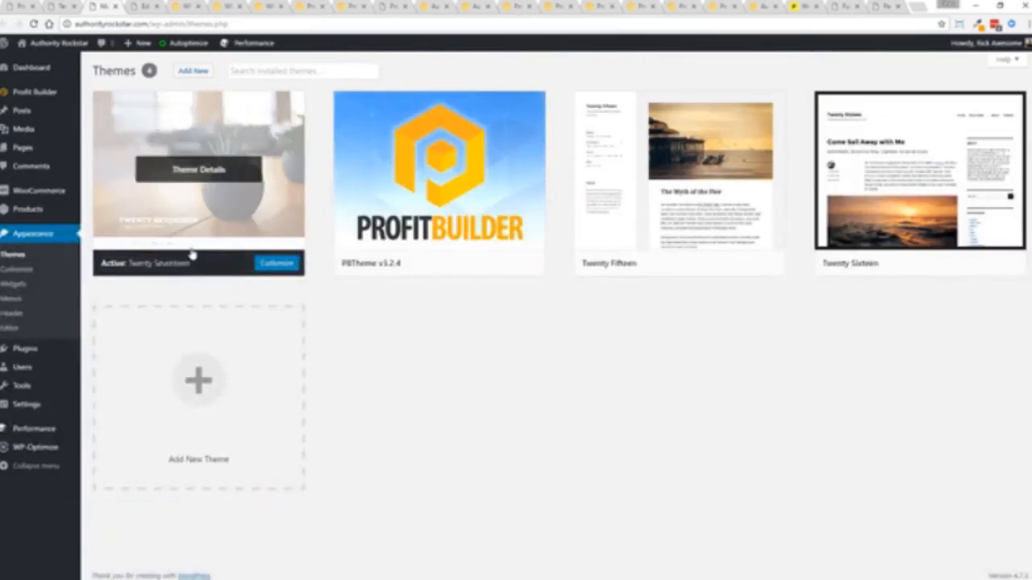
mouse_move(390, 119)
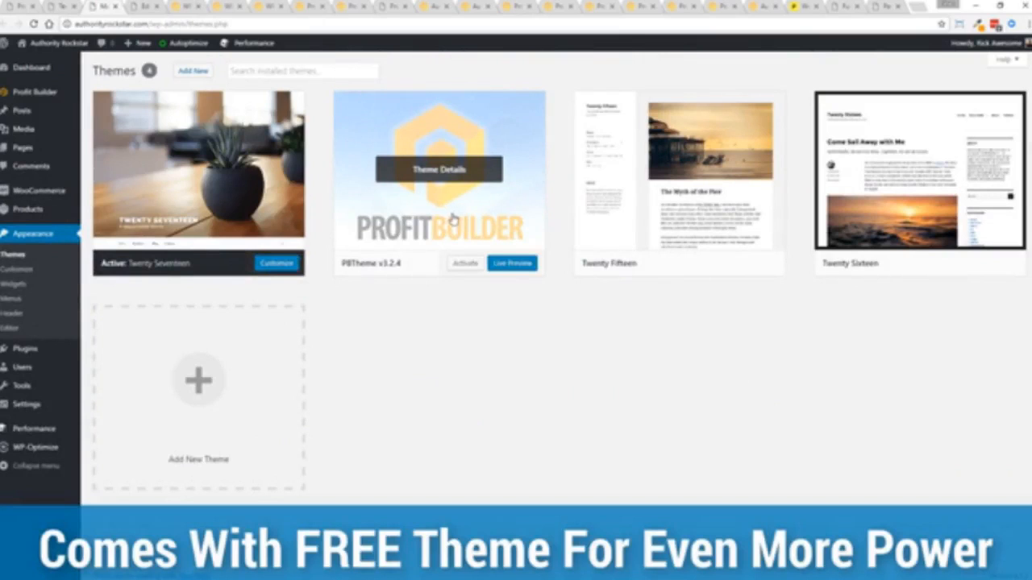
mouse_move(490, 383)
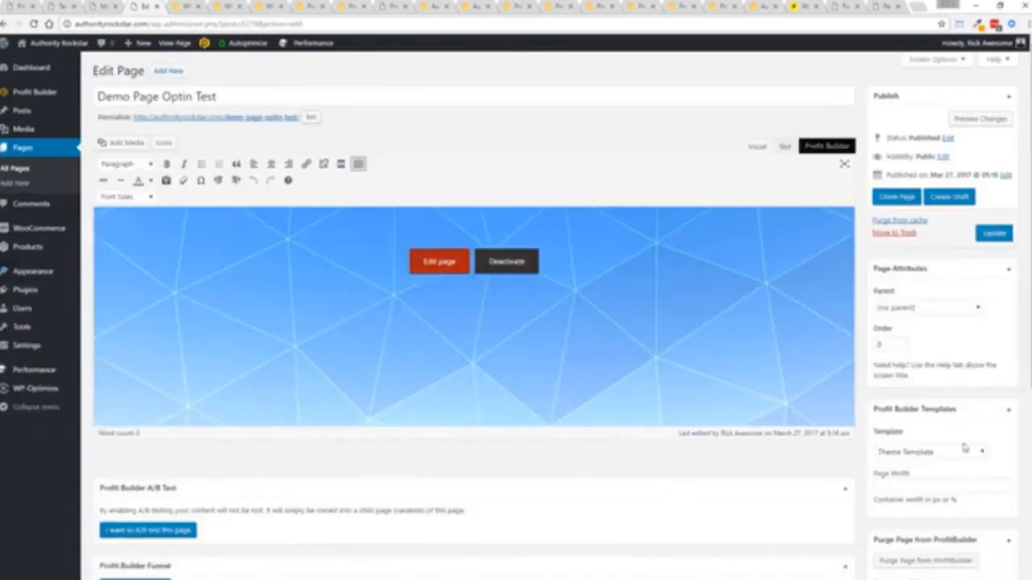
Set the page template to ProfitBuilder Full Width Page, update the page, and launch the ProfitBuilder editor
scroll("down", 3)
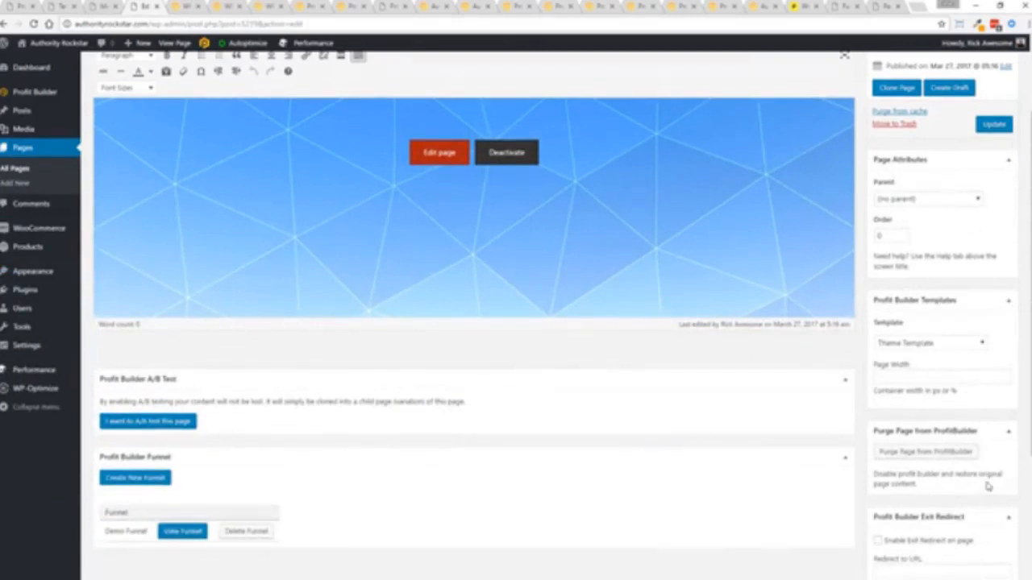
left_click(928, 342)
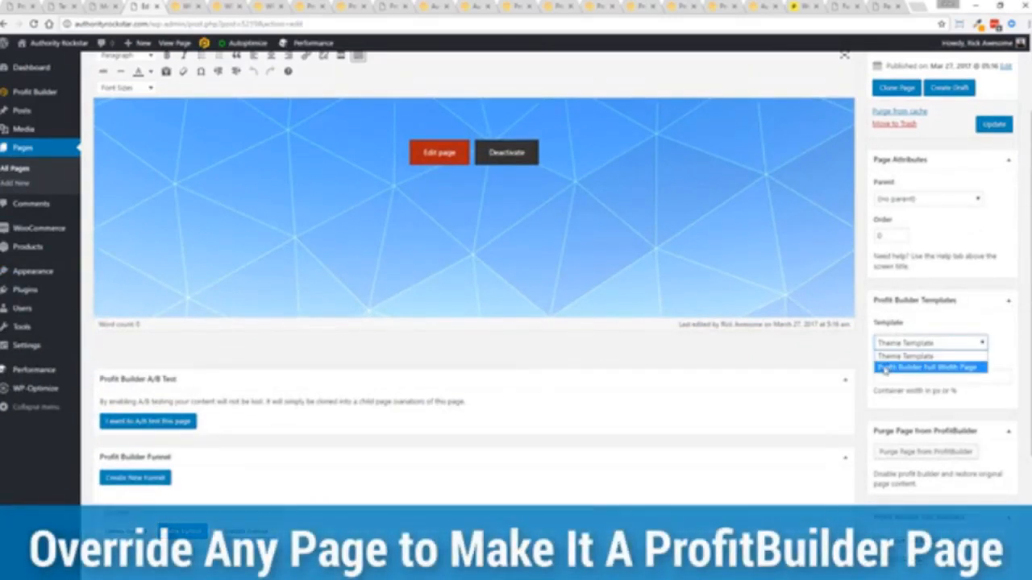
left_click(927, 367)
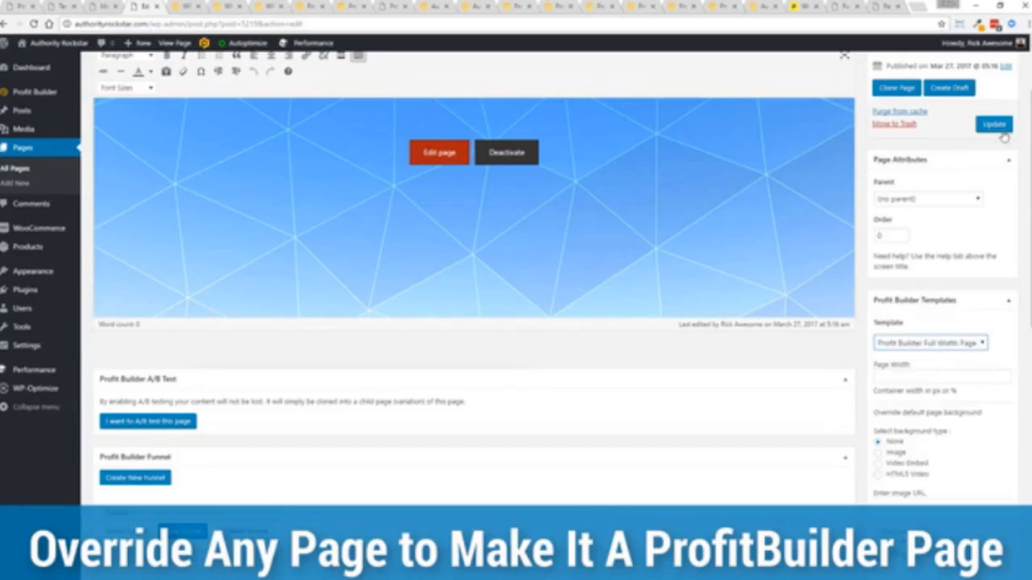
left_click(994, 123)
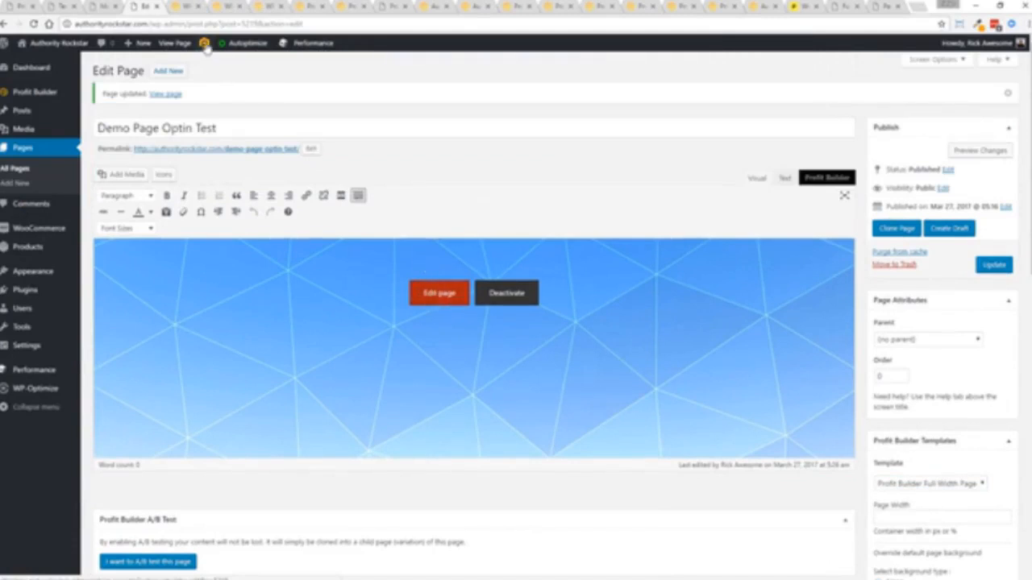
left_click(310, 150)
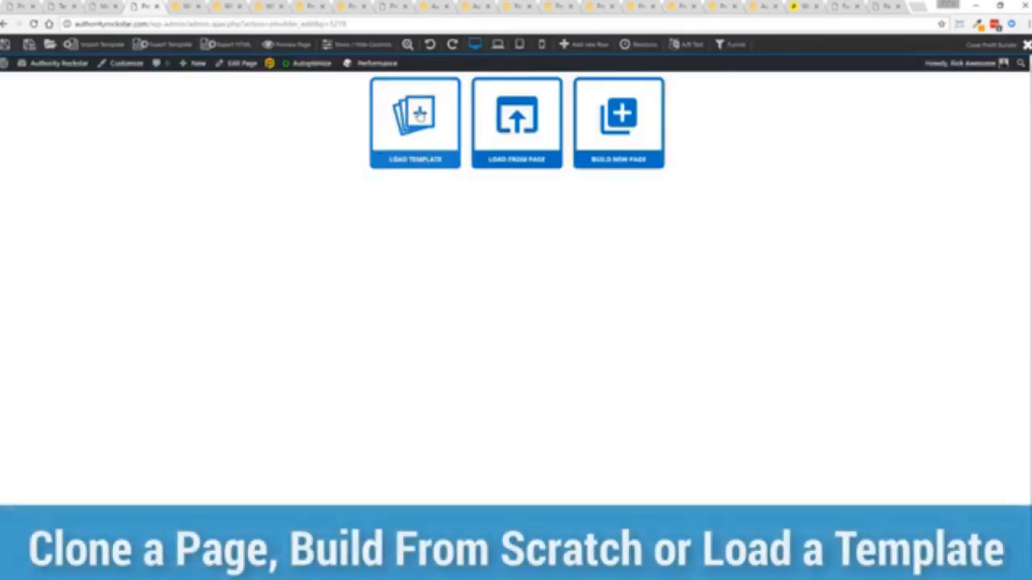
mouse_move(517, 121)
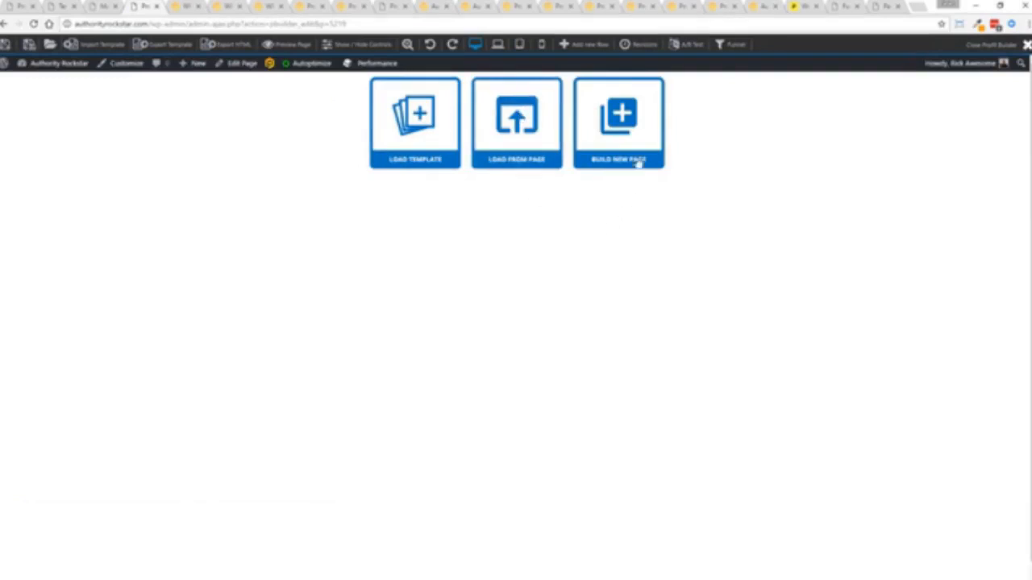
Build the page from scratch and place the ProfitBuilder promo video on it
left_click(619, 122)
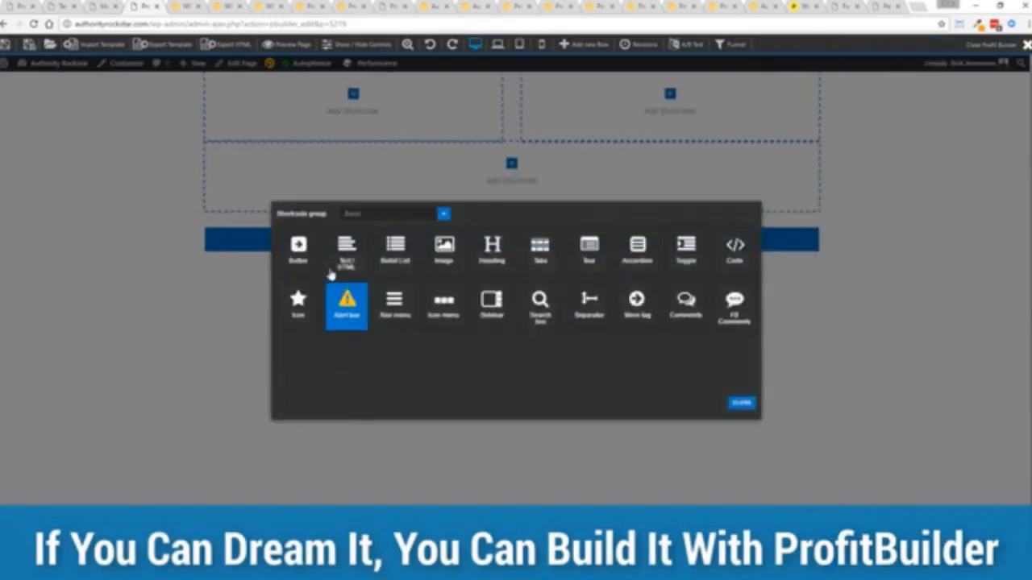
left_click(390, 213)
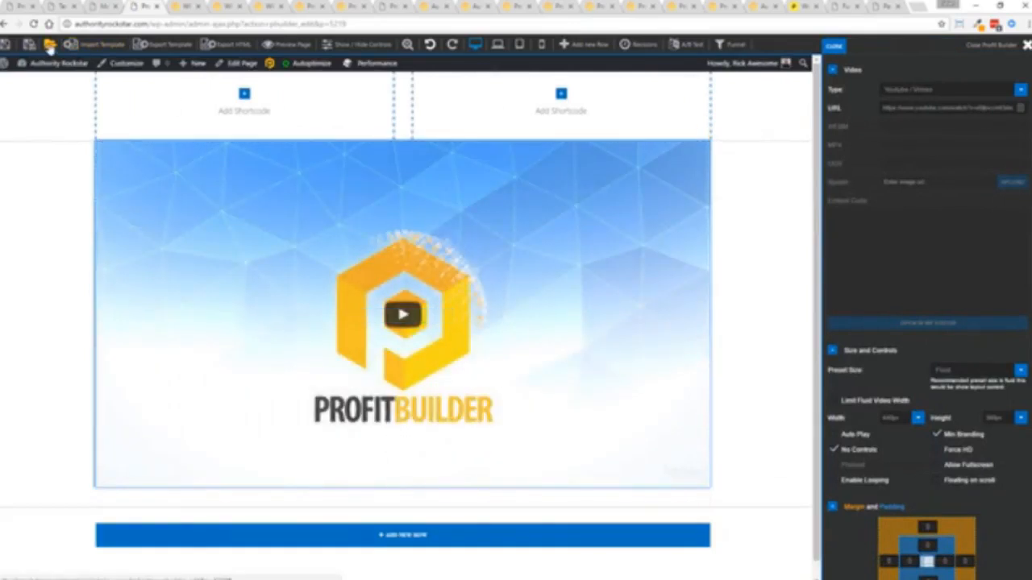
left_click(95, 45)
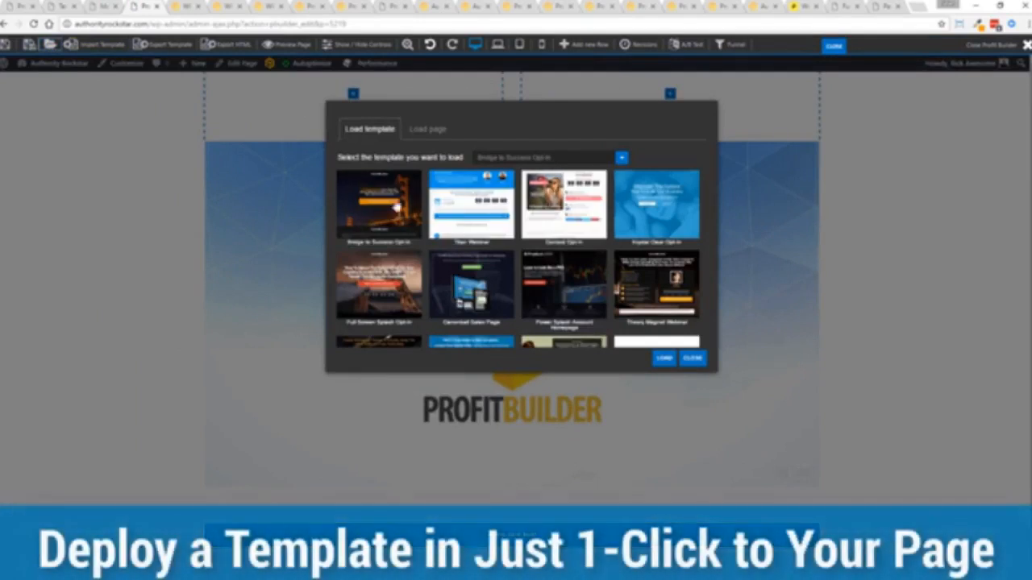
Load the Bridge to Success Opt-in template onto the page and reload to show it
left_click(379, 207)
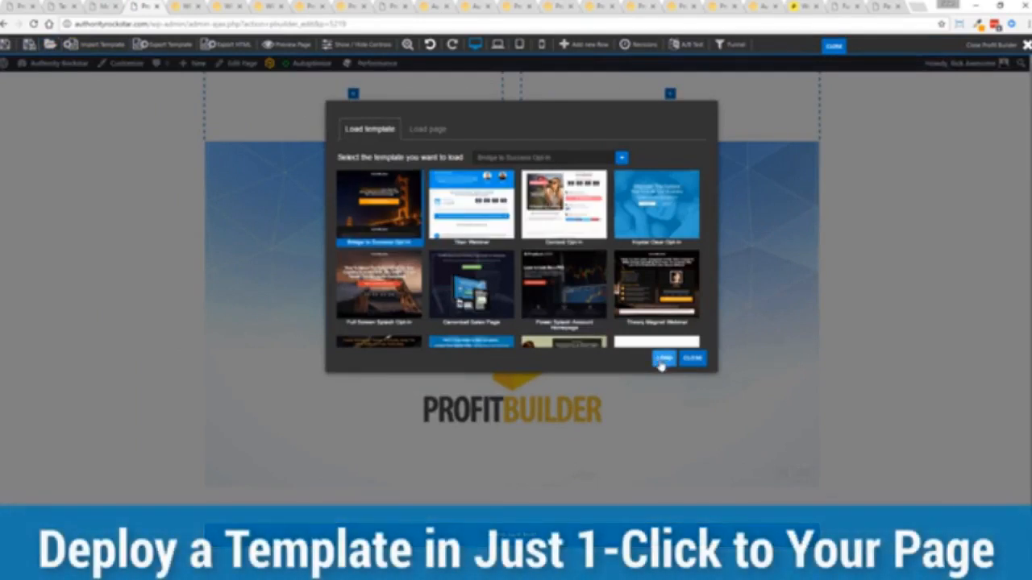
left_click(662, 358)
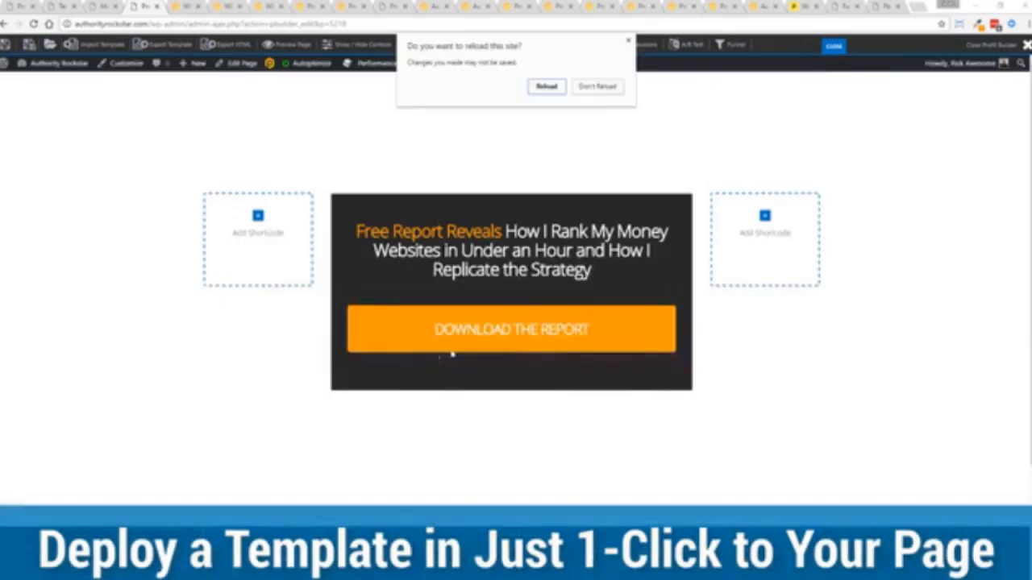
left_click(546, 87)
type("GET INSTANT ACC")
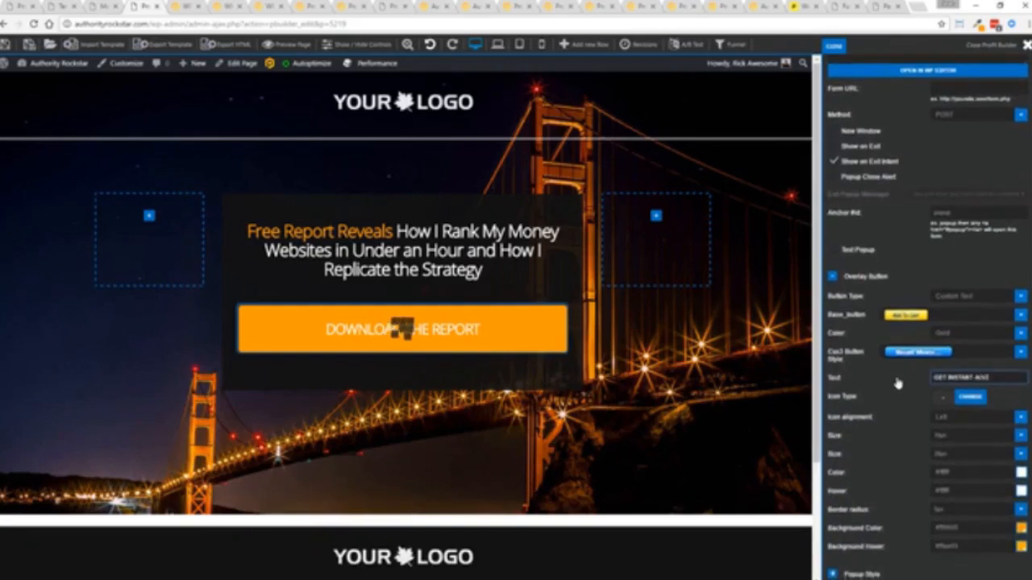
left_click(402, 329)
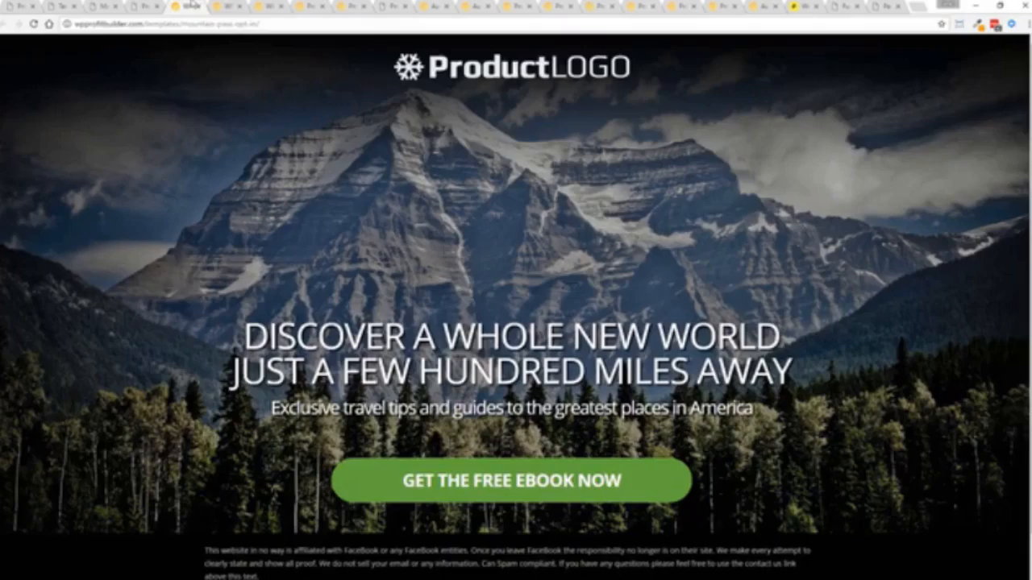
Preview the free master class landing page at preset device resolutions using Window Resizer
left_click(509, 480)
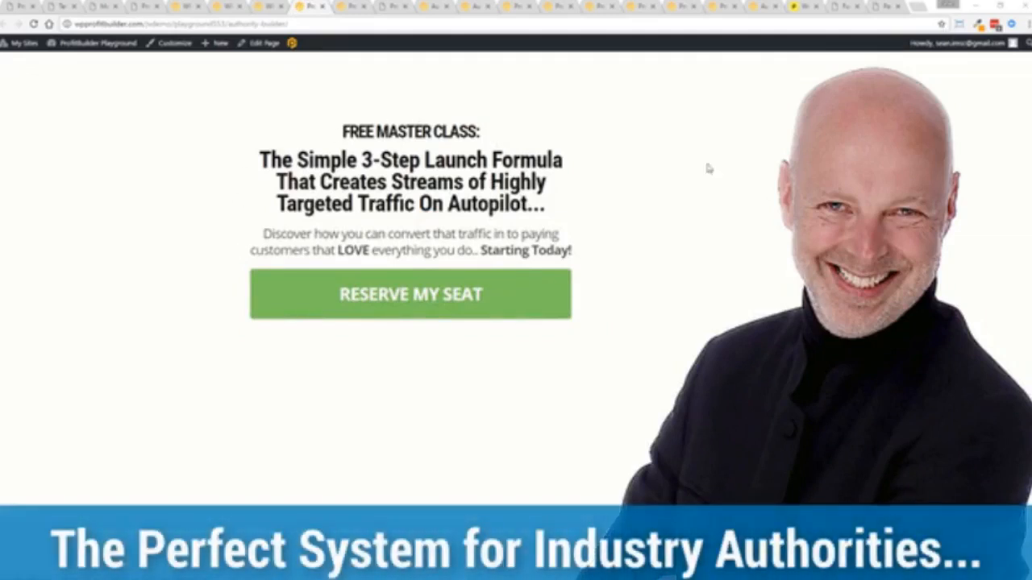
mouse_move(214, 194)
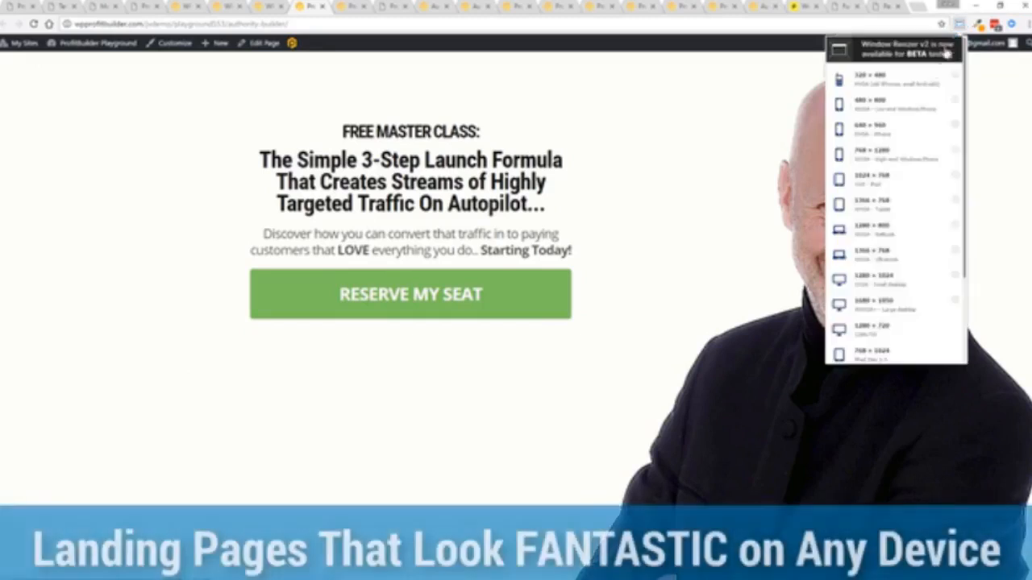
scroll("down", 3)
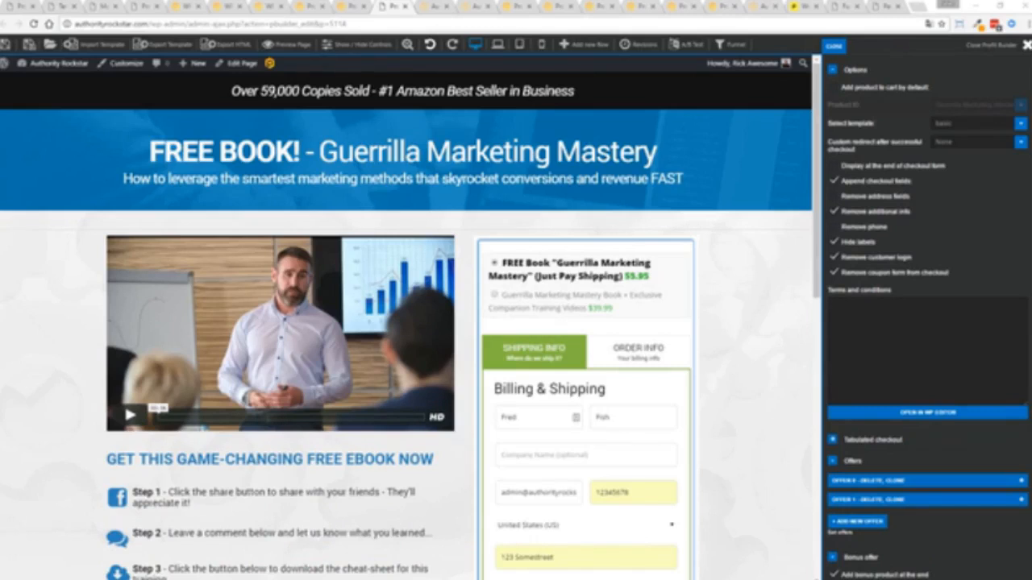
mouse_move(127, 313)
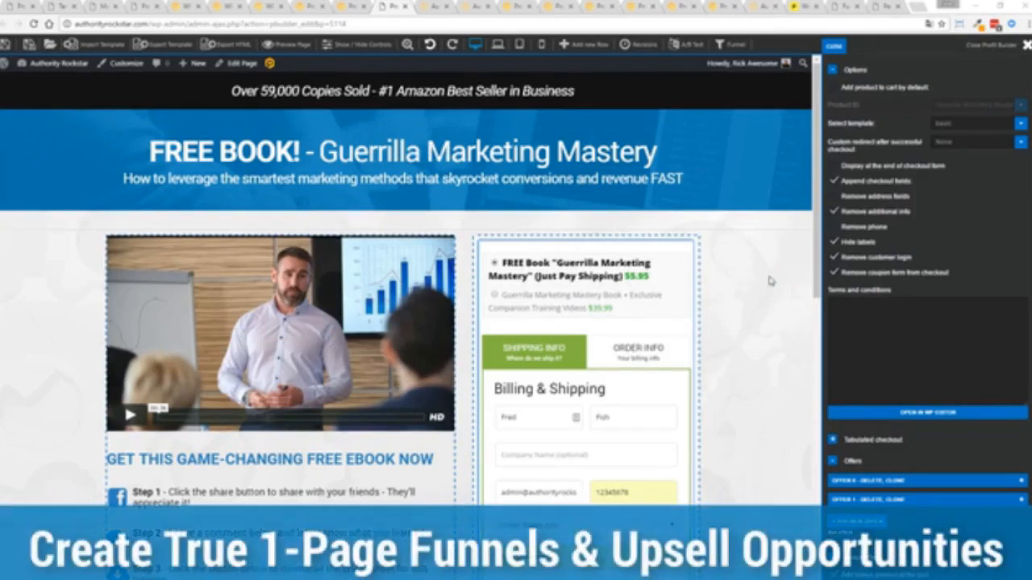
mouse_move(637, 298)
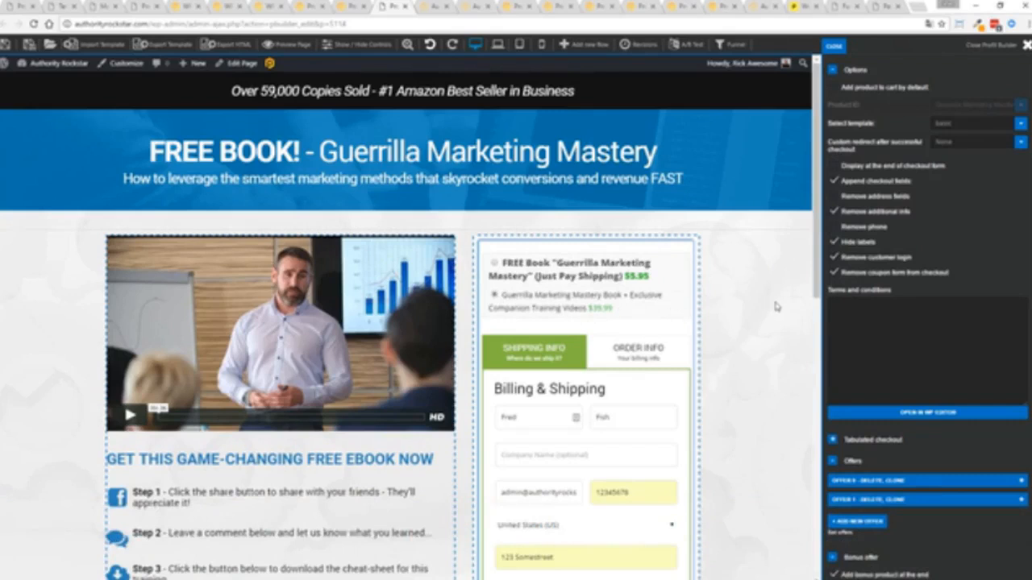
Review the SmartCart checkout field options and bonus order bump, returning to the Shipping Info step
scroll("down", 3)
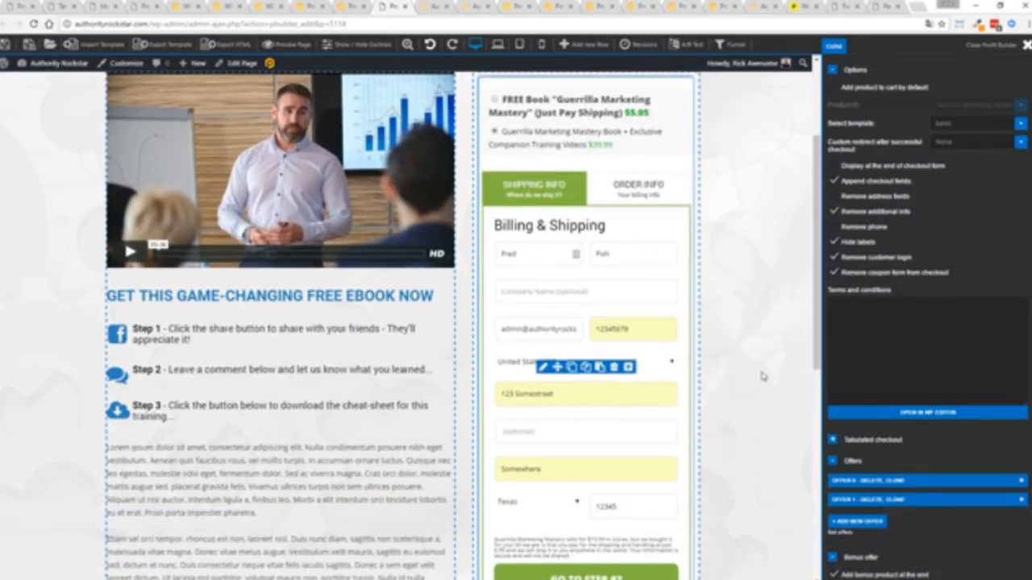
scroll("down", 3)
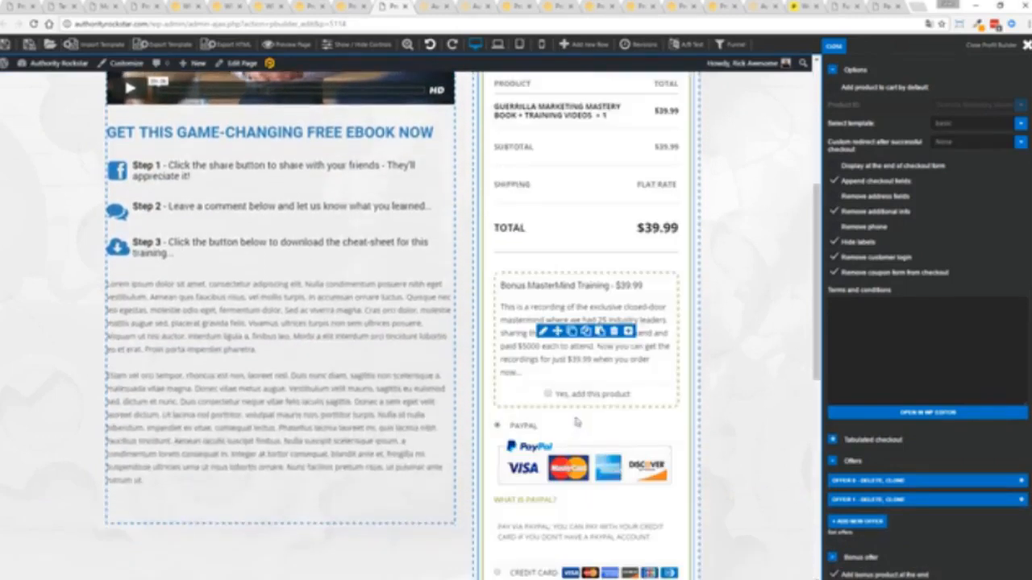
scroll("up", 3)
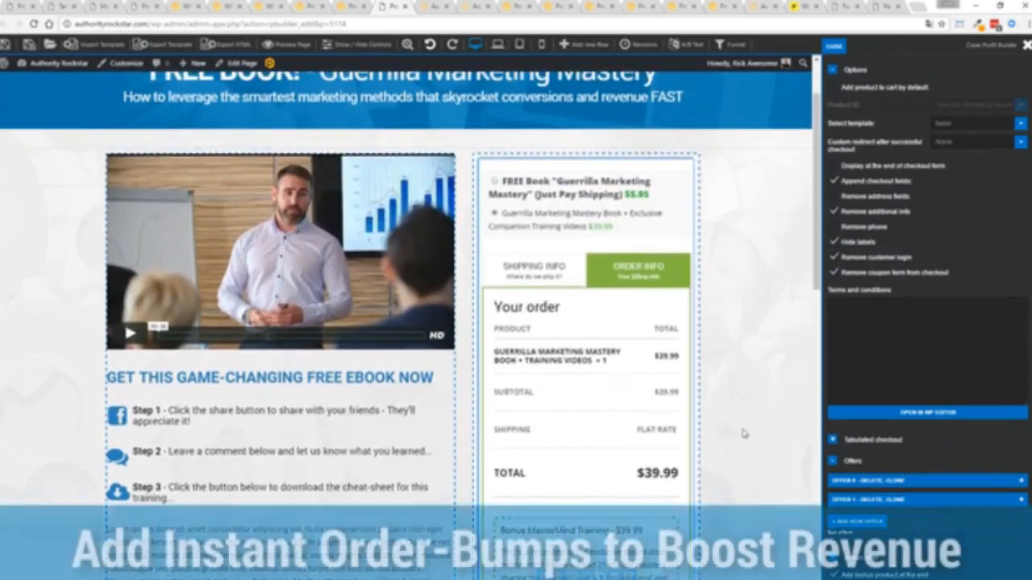
scroll("down", 3)
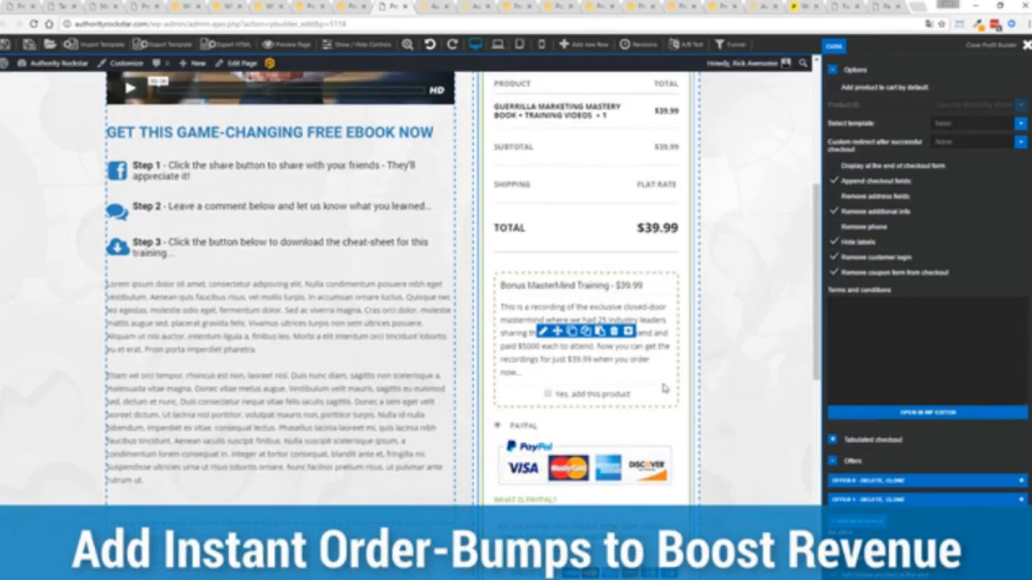
scroll("down", 3)
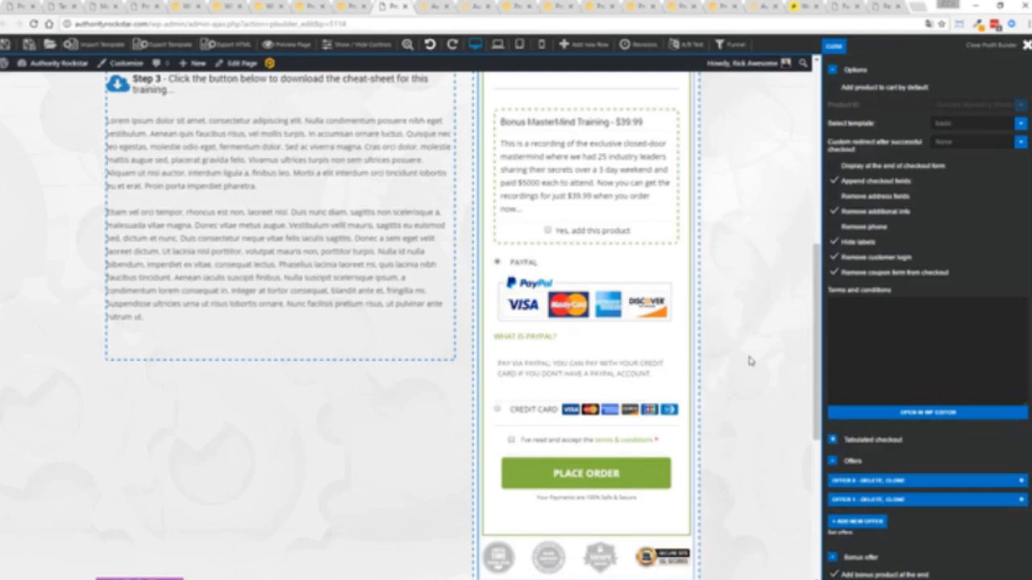
mouse_move(721, 339)
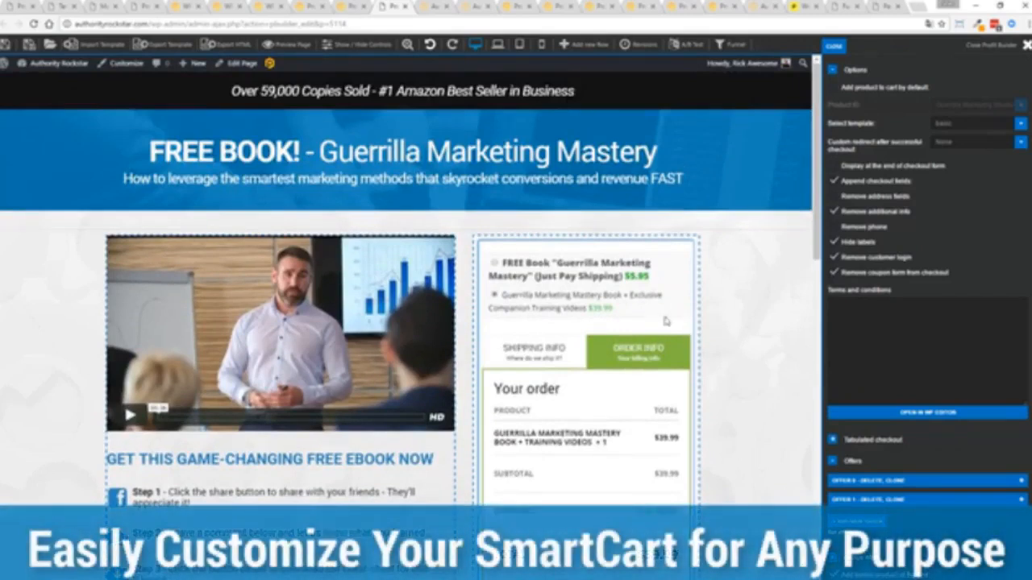
left_click(534, 352)
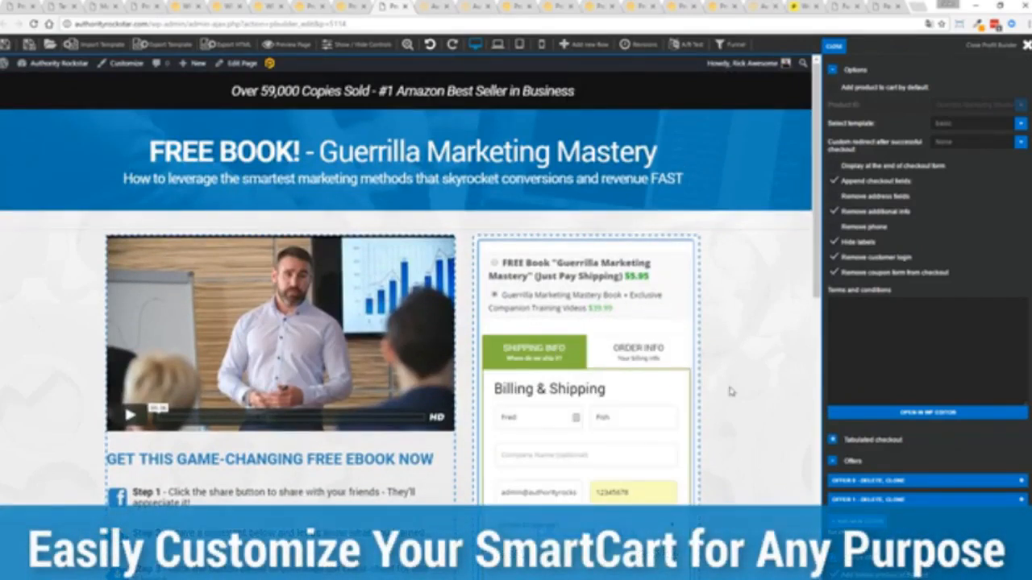
Review the trimmed billing fields and the second product added to the one-page checkout
scroll("down", 3)
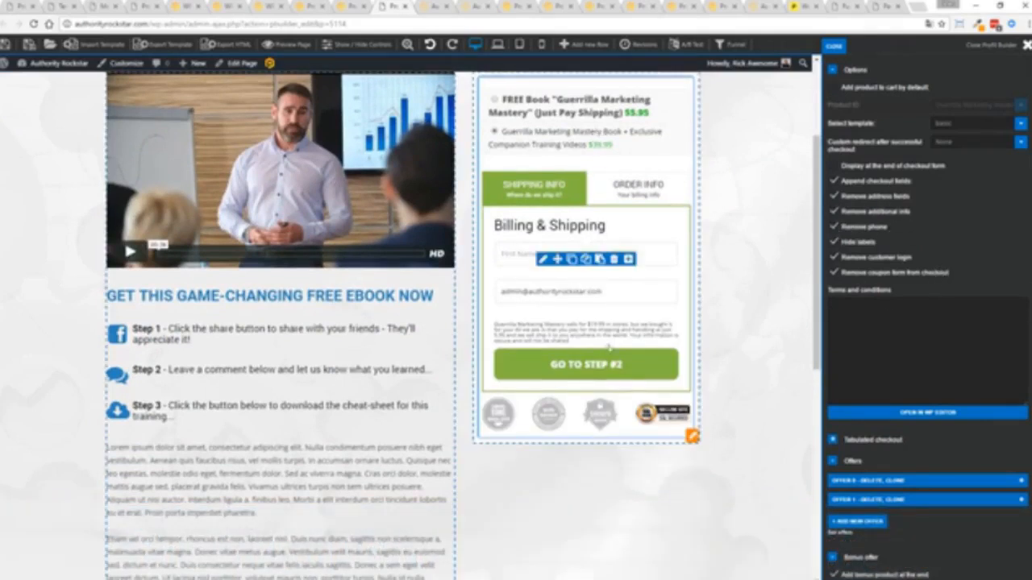
mouse_move(642, 280)
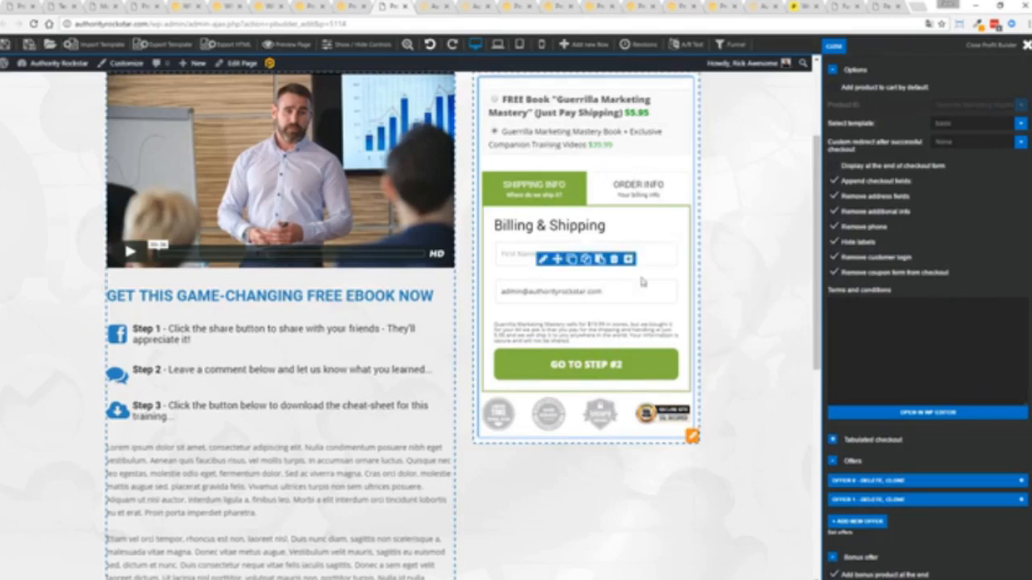
scroll("up", 3)
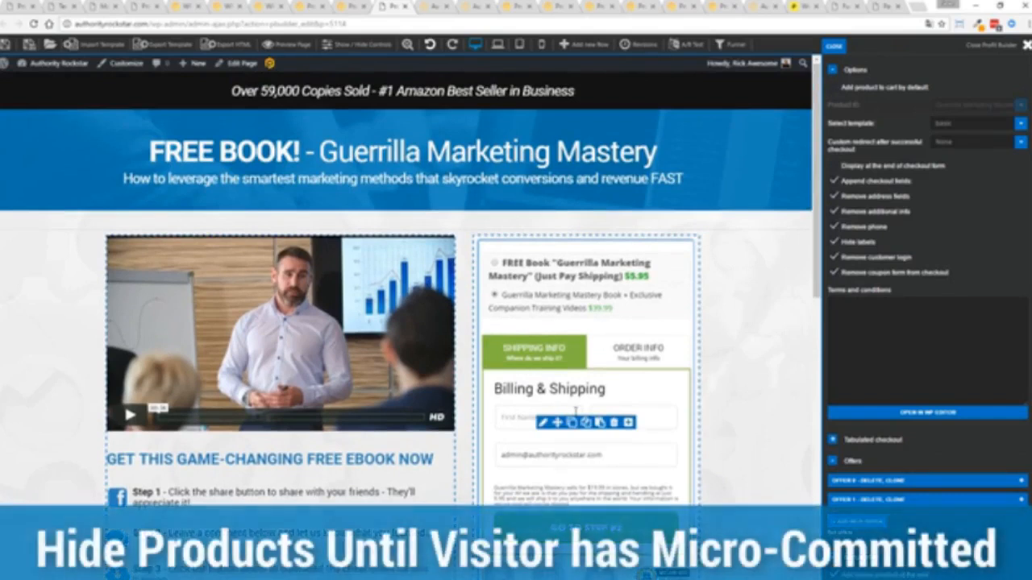
mouse_move(655, 387)
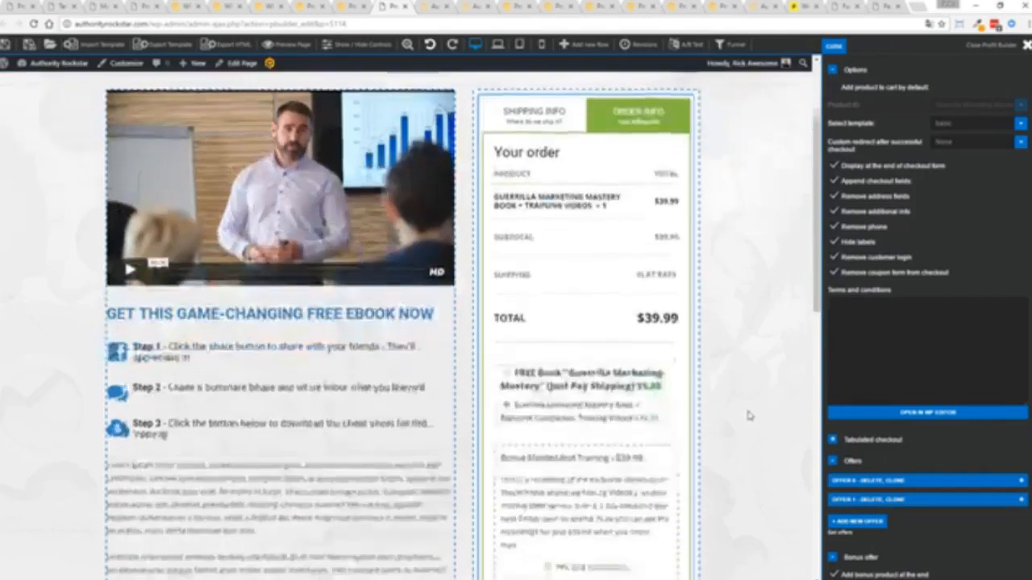
scroll("down", 3)
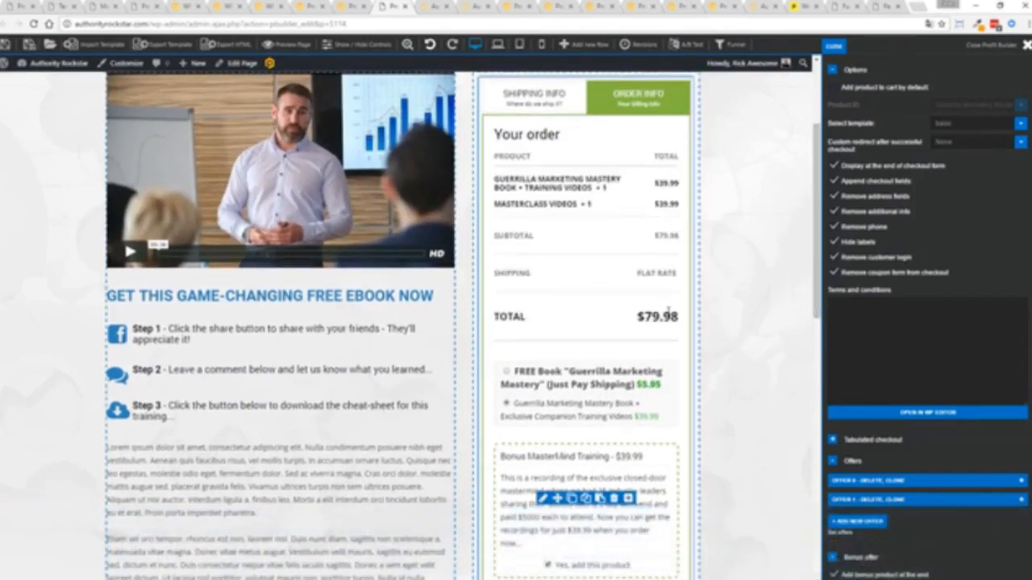
scroll("down", 3)
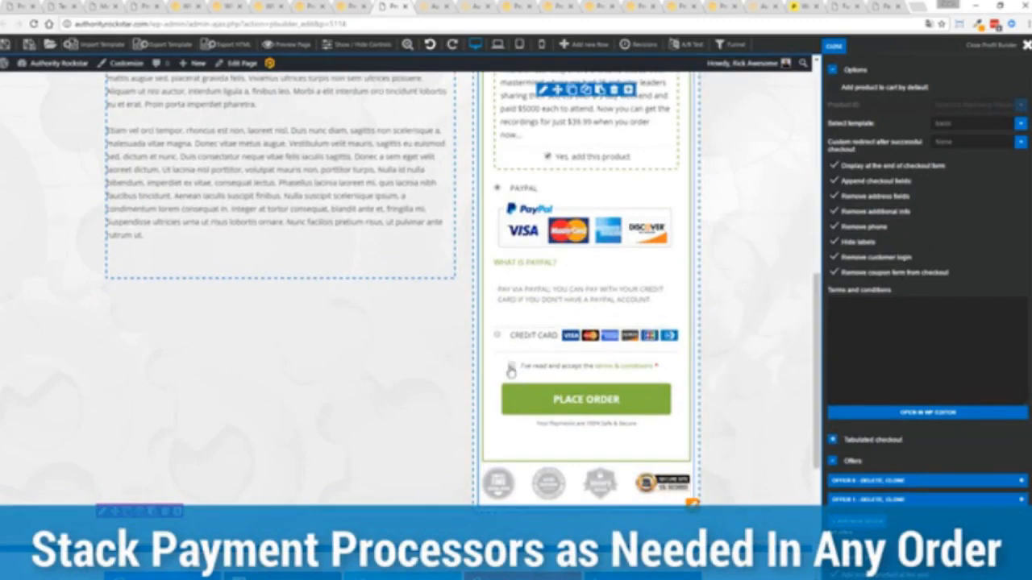
scroll("up", 3)
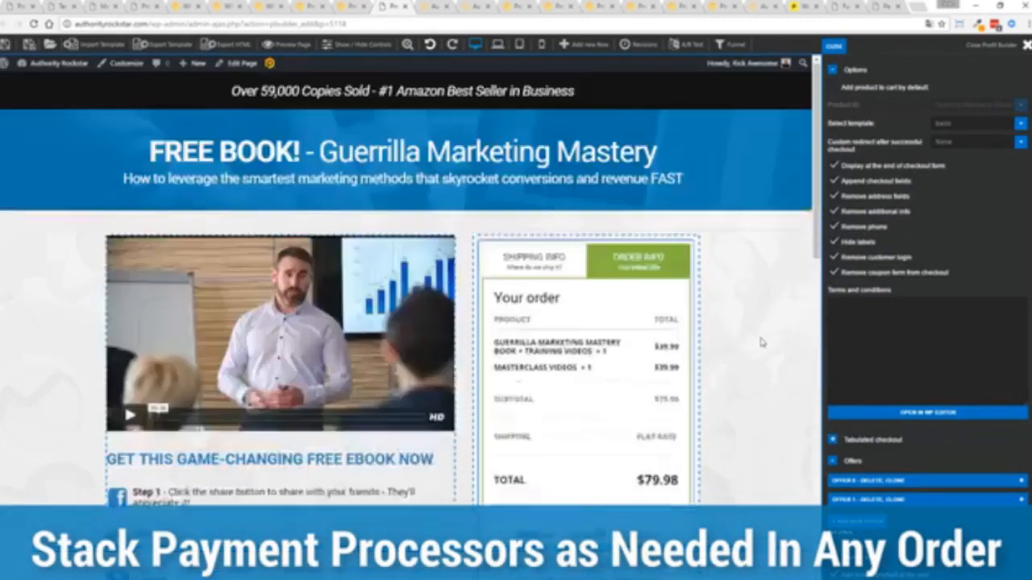
scroll("down", 3)
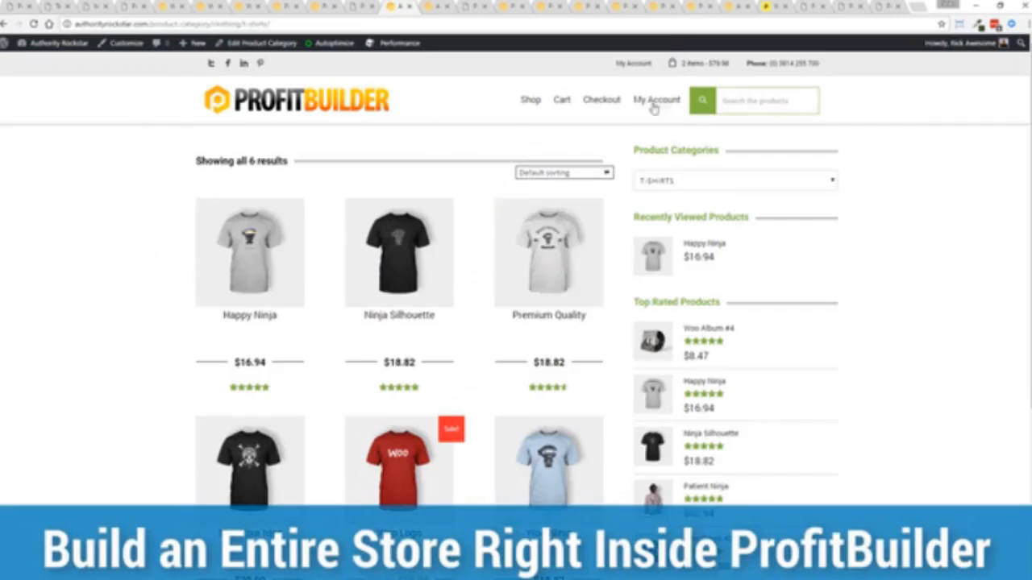
mouse_move(890, 219)
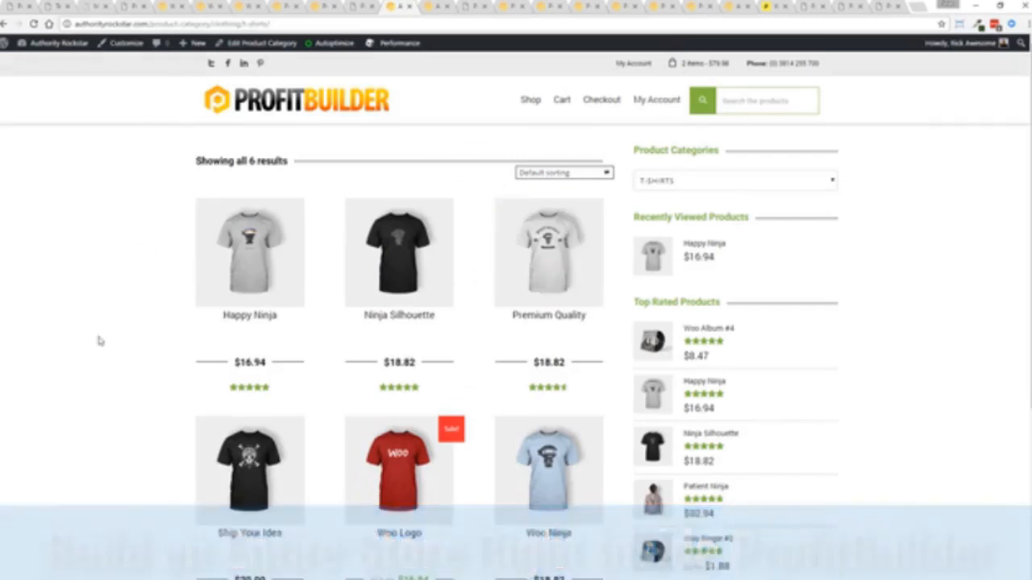
mouse_move(898, 269)
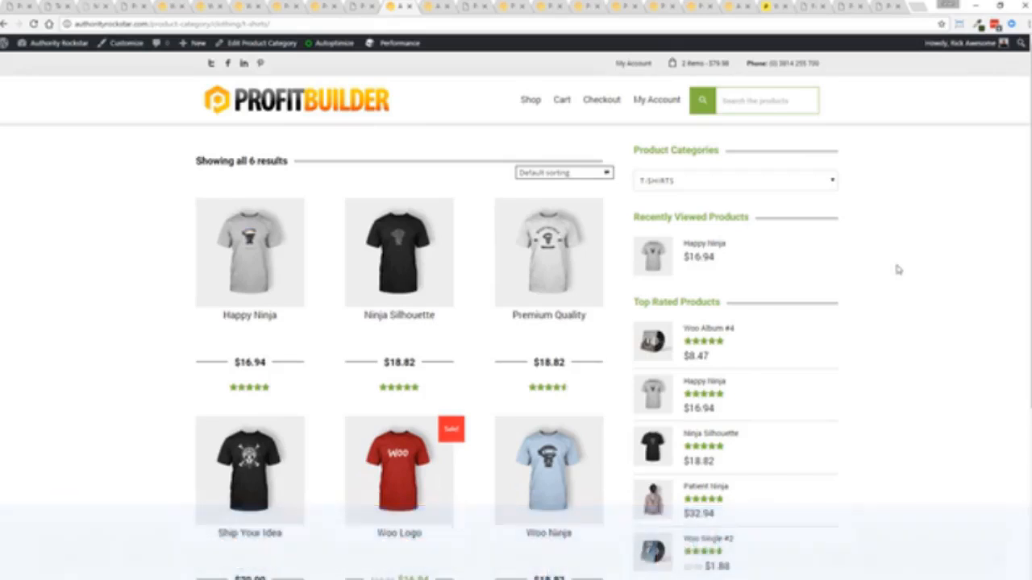
mouse_move(539, 110)
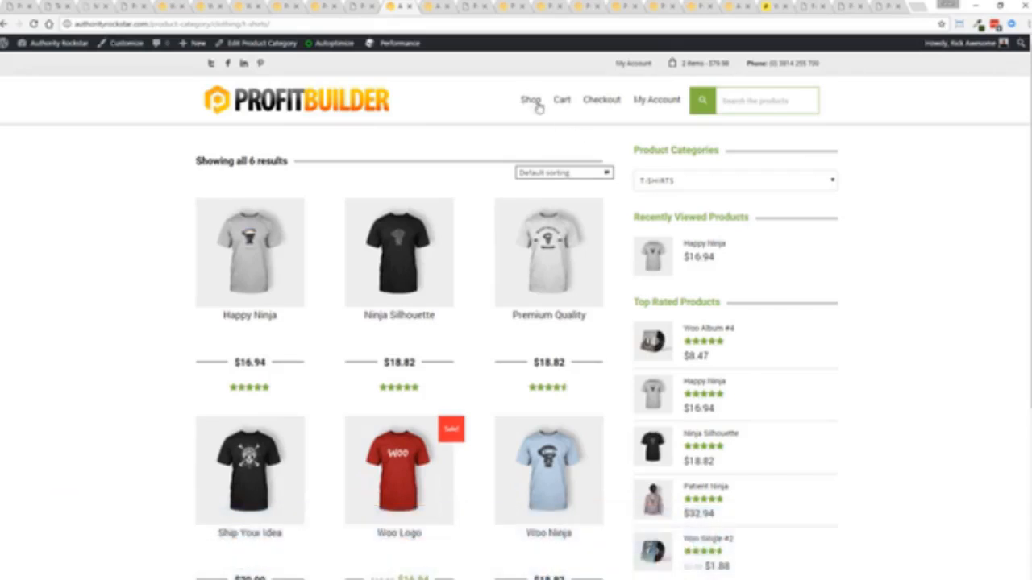
mouse_move(455, 21)
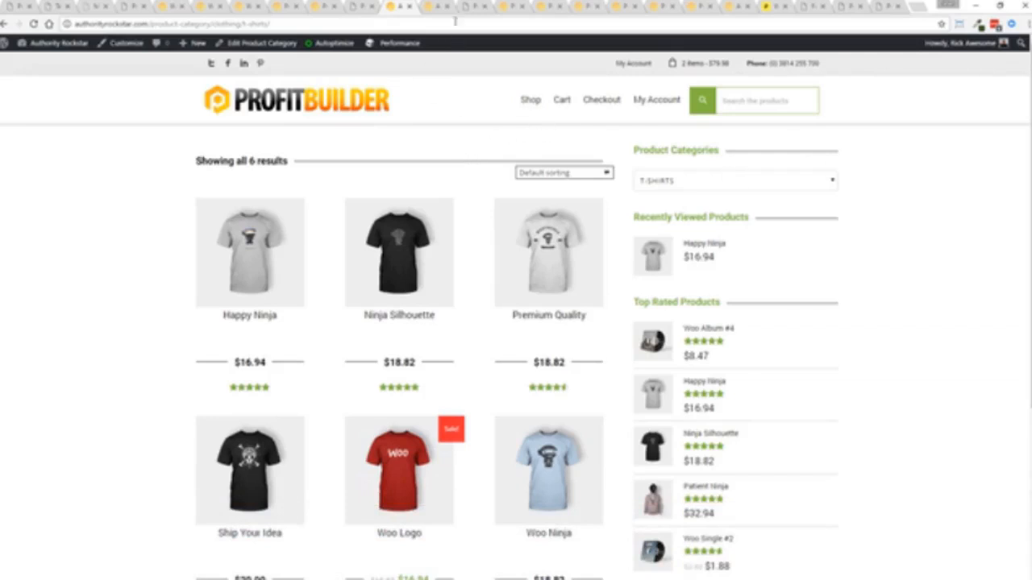
View the Happy Ninja t-shirt product page and its related products from the store listing
left_click(248, 251)
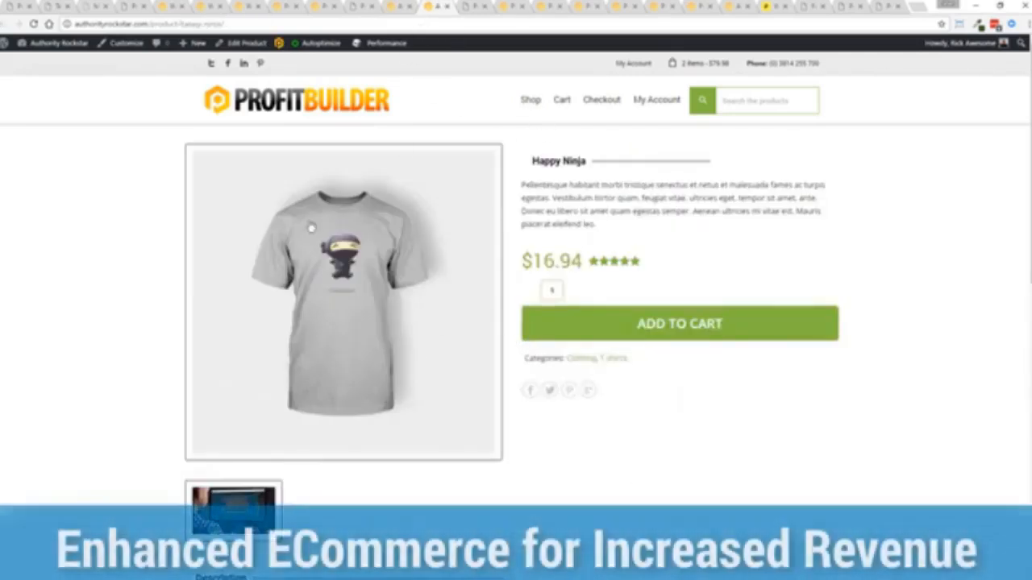
scroll("down", 3)
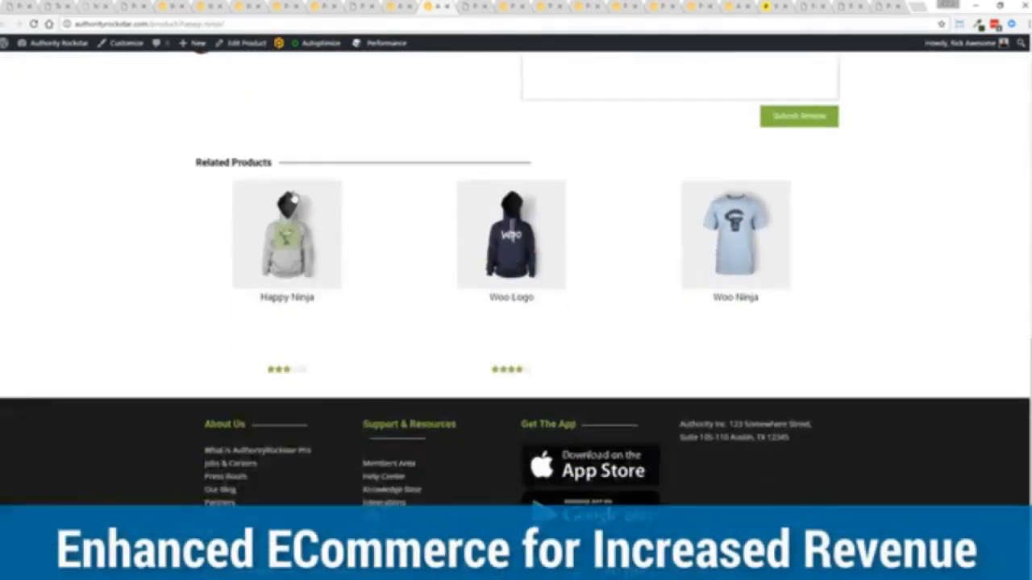
left_click(287, 236)
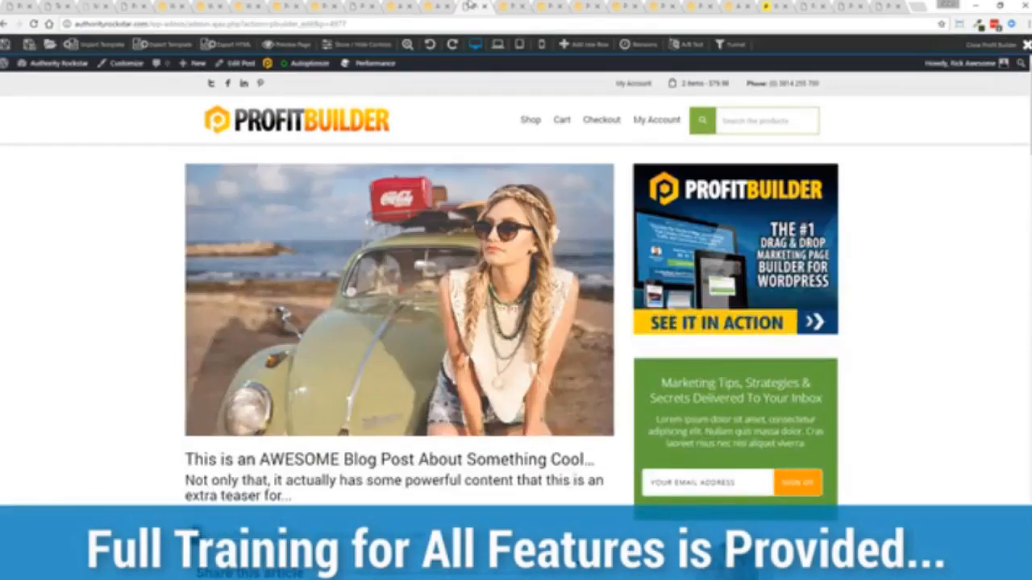
mouse_move(119, 232)
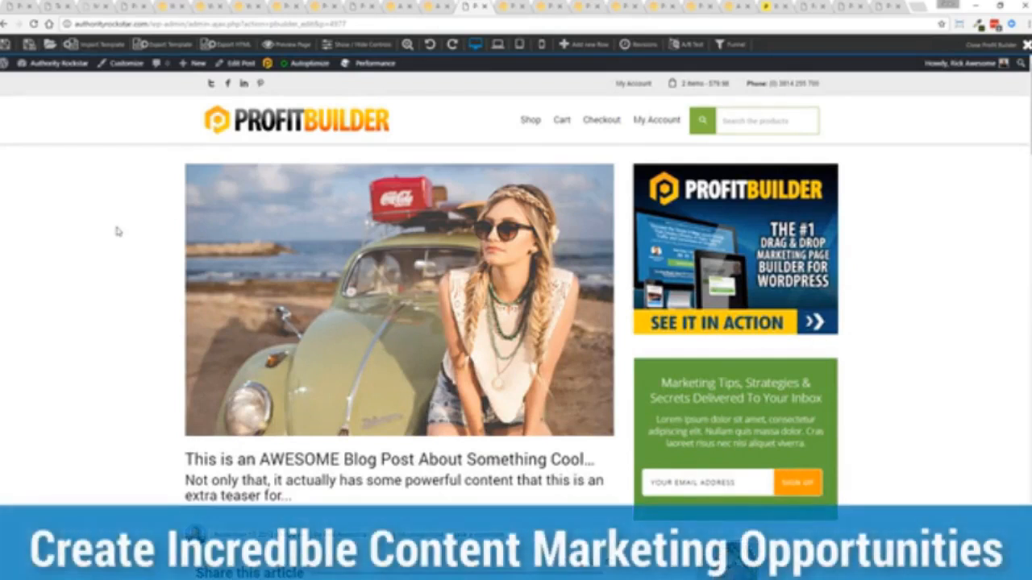
Select the article's text block and place a name/email opt-in form with a Get Instant Access button below it
scroll("down", 3)
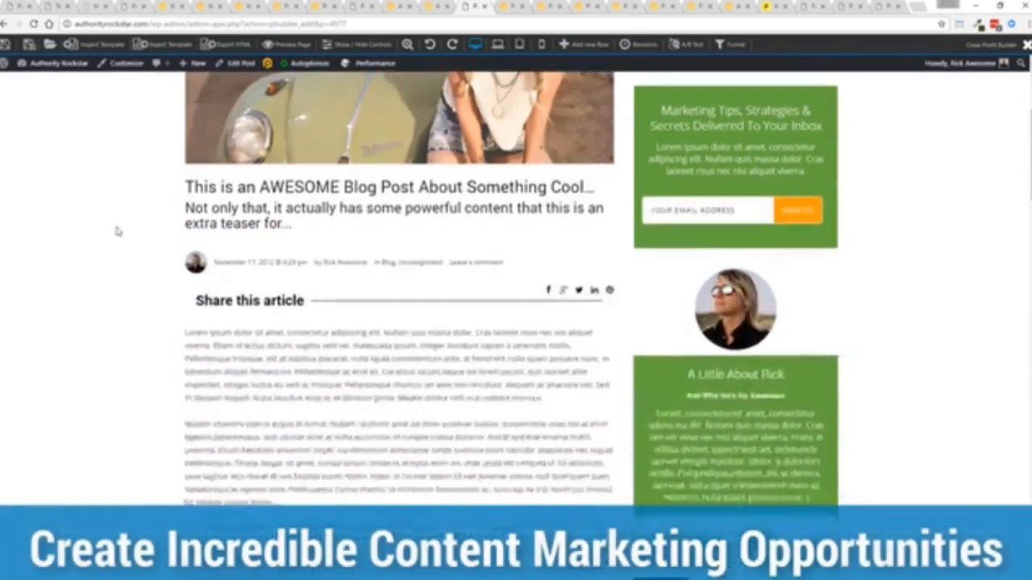
scroll("down", 3)
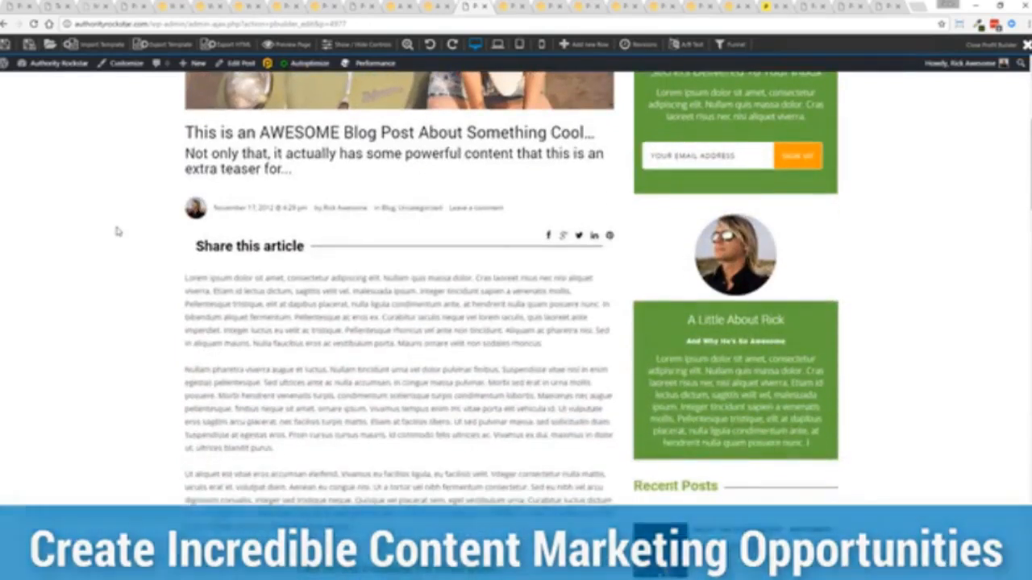
scroll("down", 3)
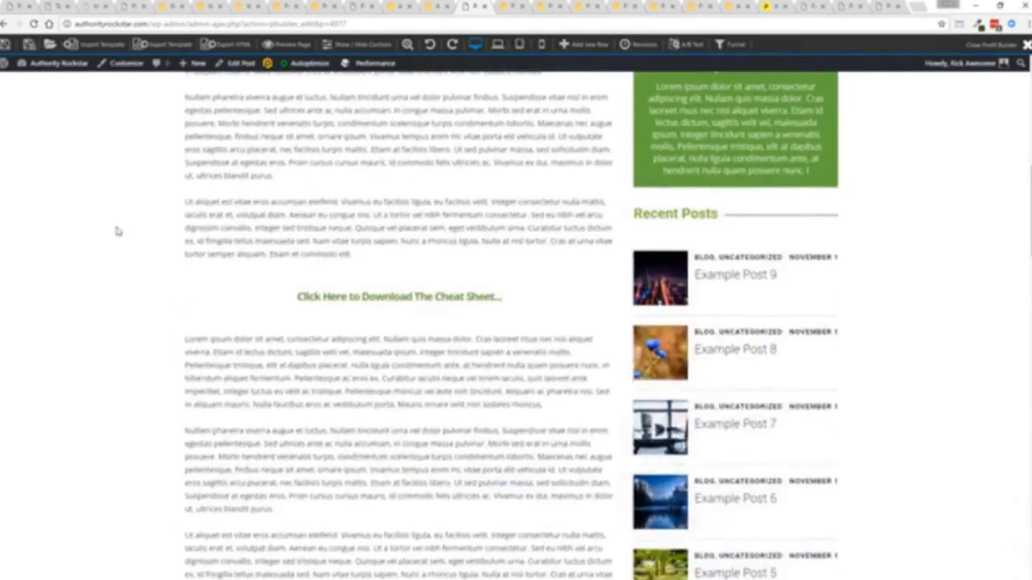
scroll("up", 3)
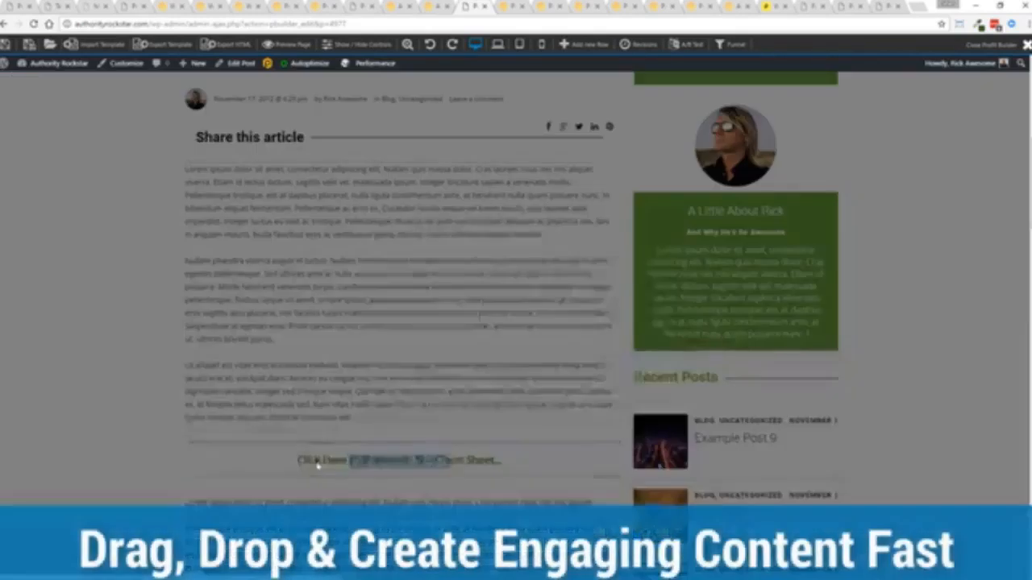
left_click(399, 459)
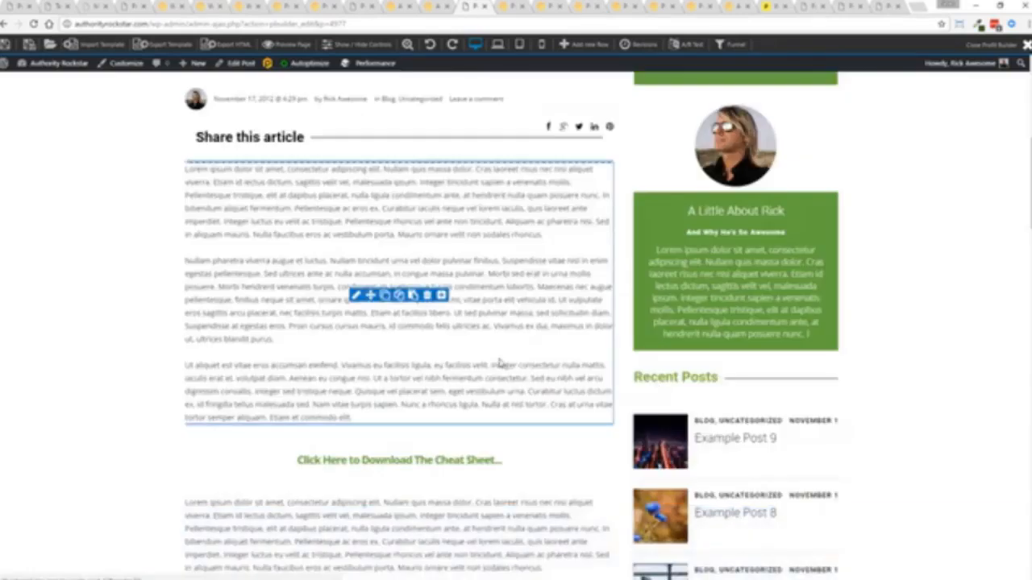
scroll("down", 3)
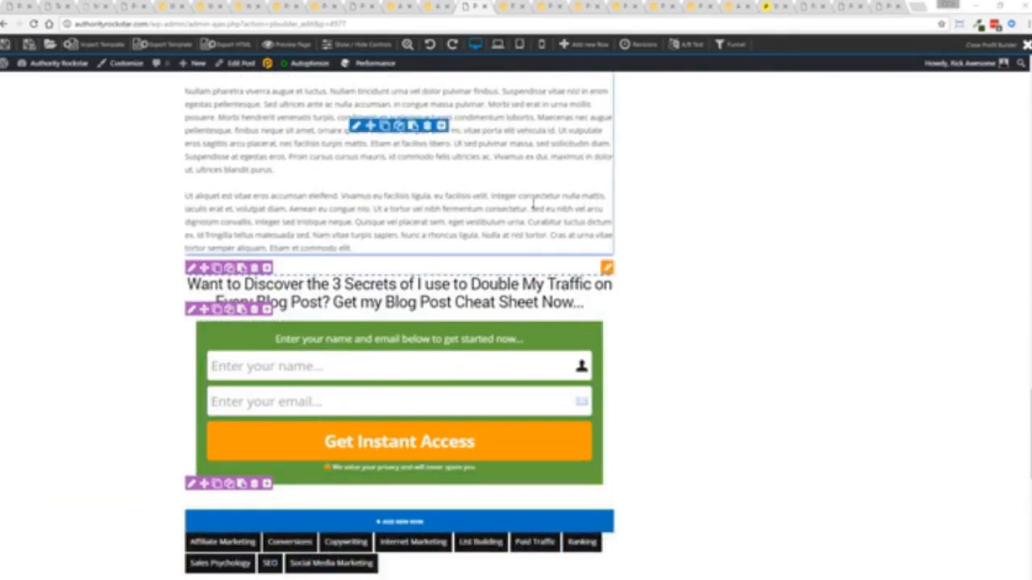
scroll("down", 3)
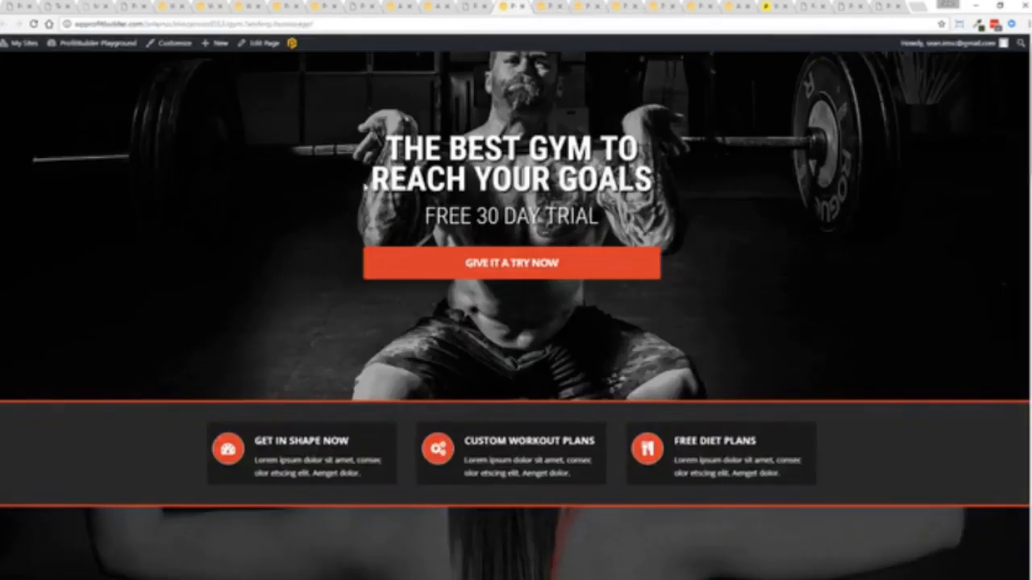
scroll("down", 3)
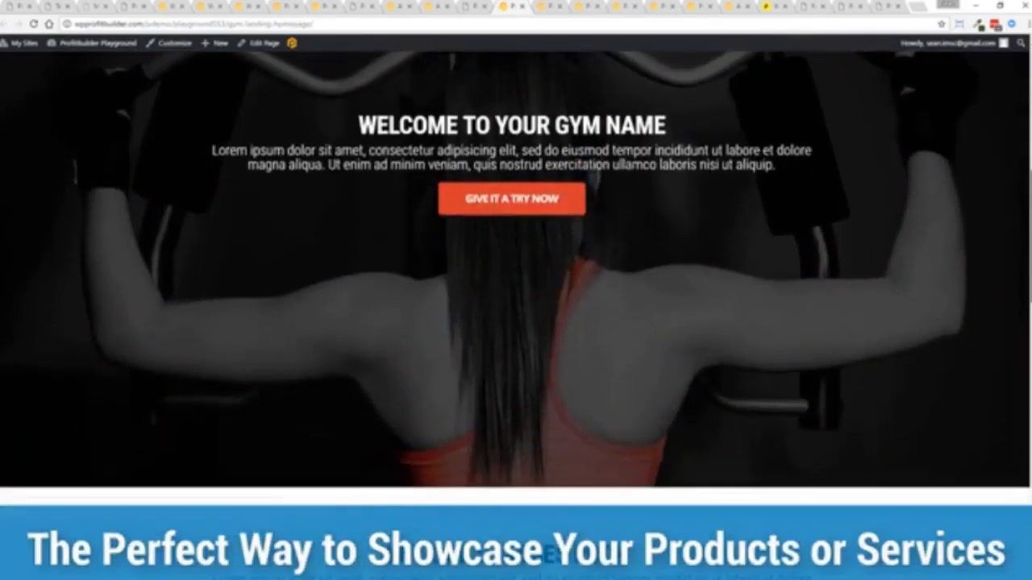
scroll("down", 3)
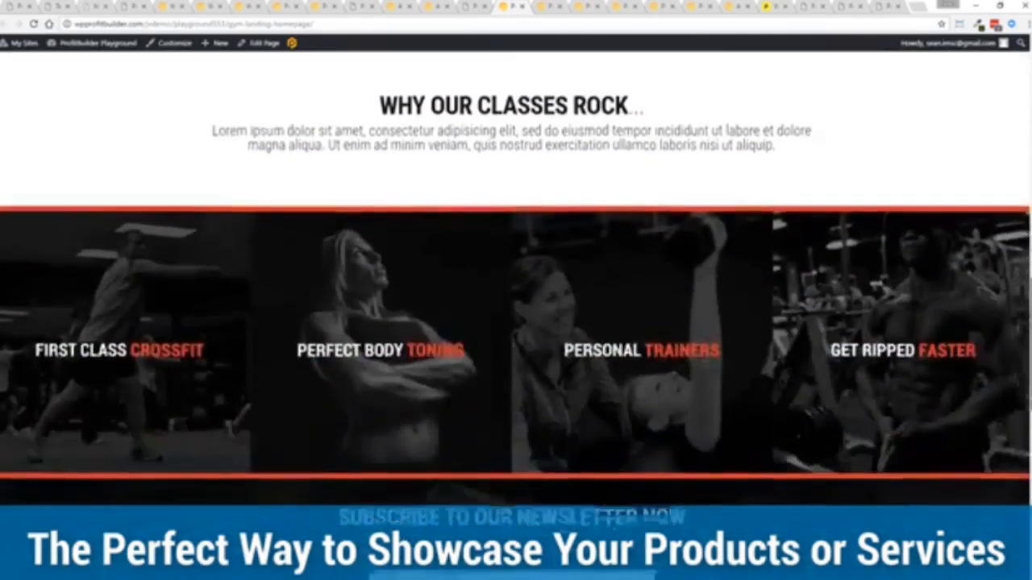
scroll("down", 3)
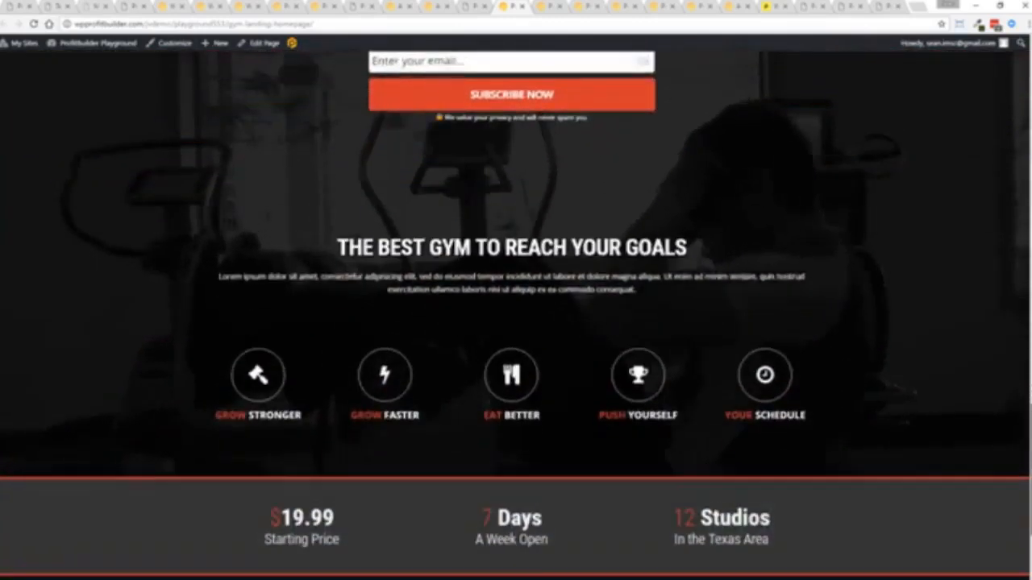
scroll("down", 3)
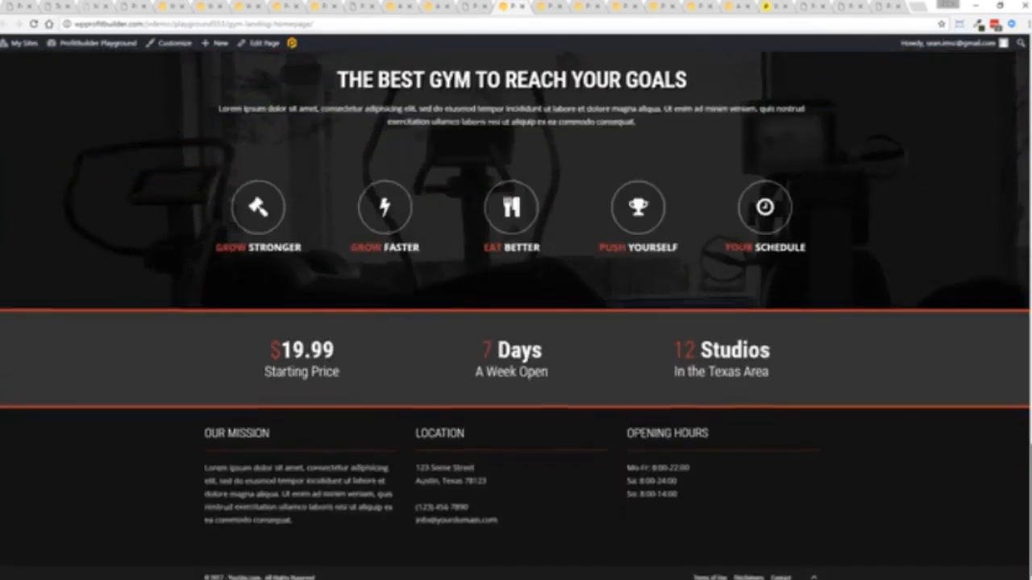
scroll("up", 3)
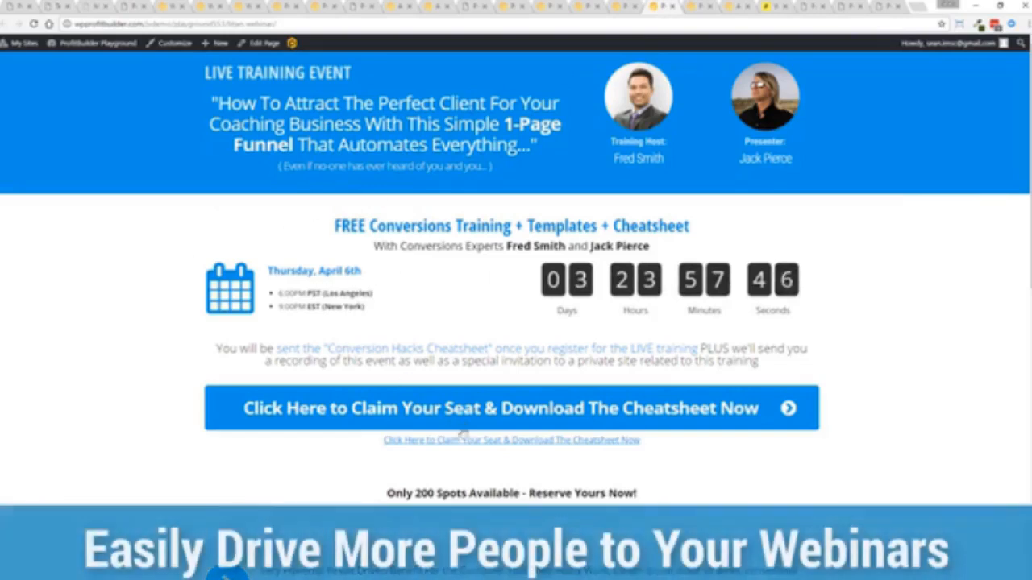
left_click(511, 407)
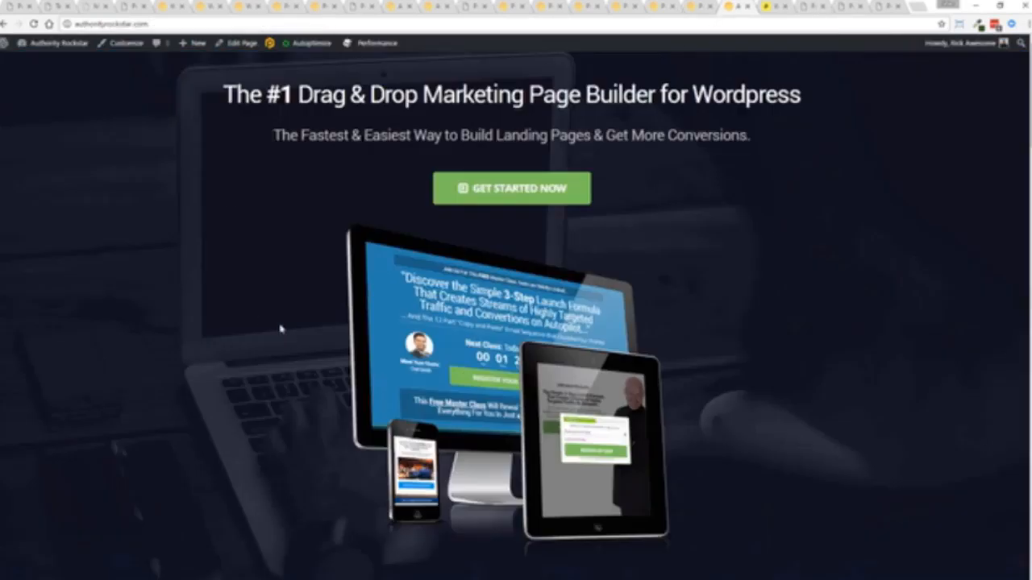
mouse_move(971, 166)
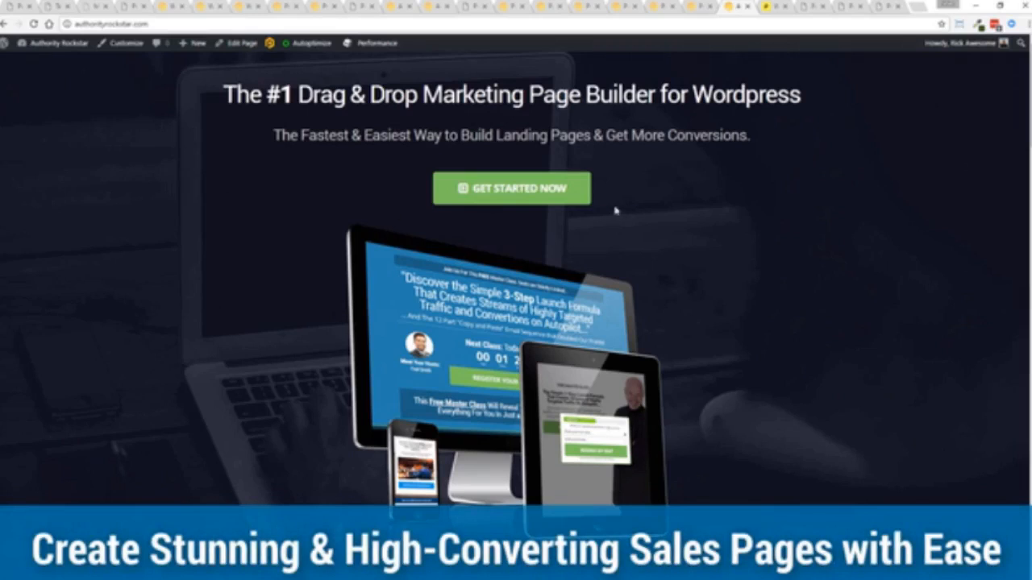
left_click(513, 293)
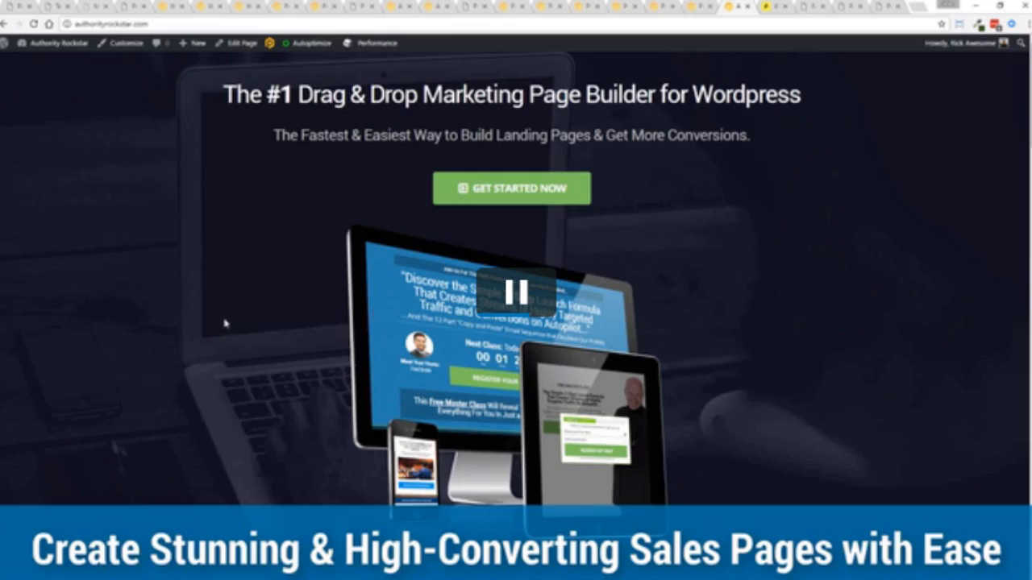
left_click(511, 291)
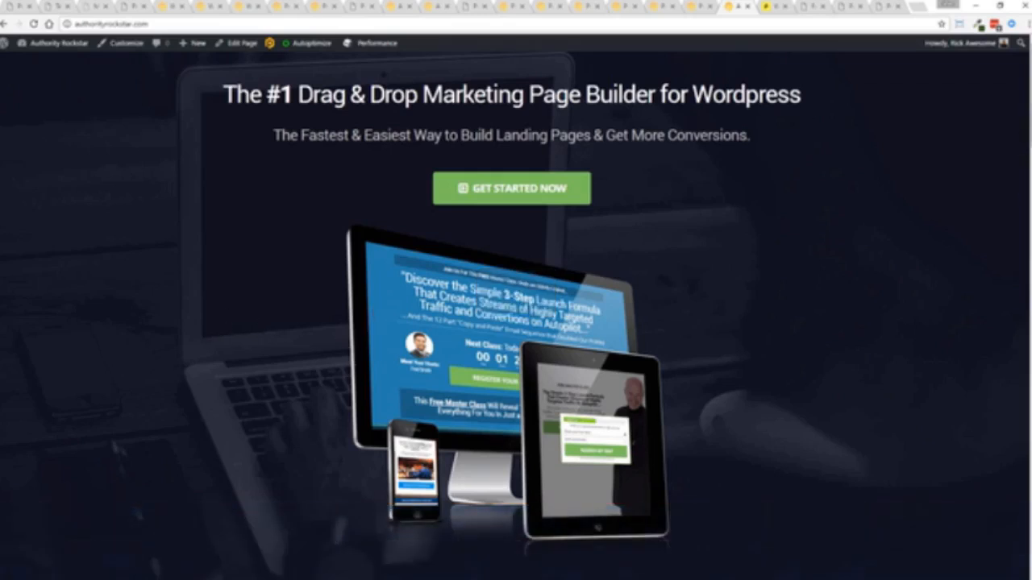
scroll("down", 3)
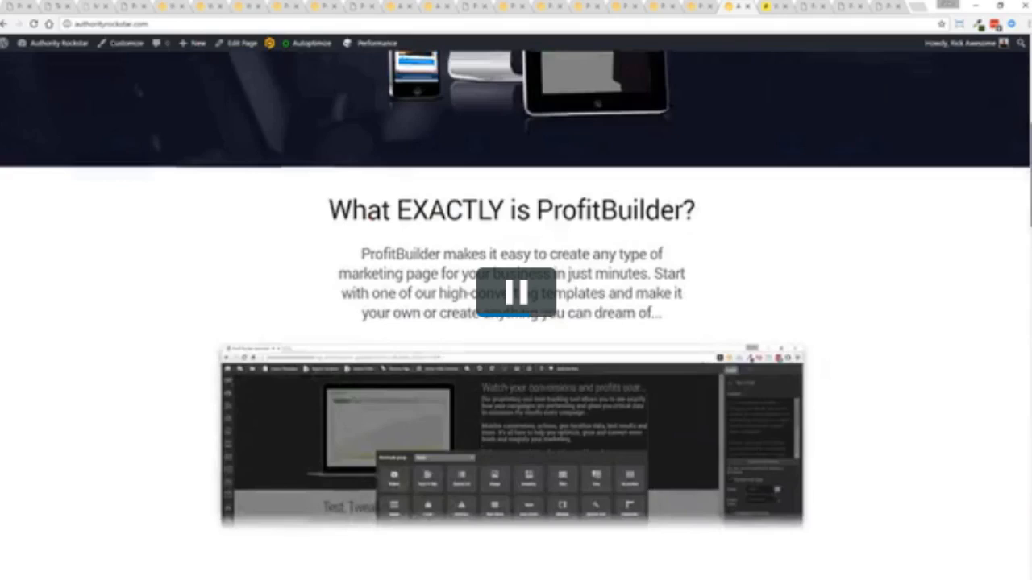
scroll("down", 3)
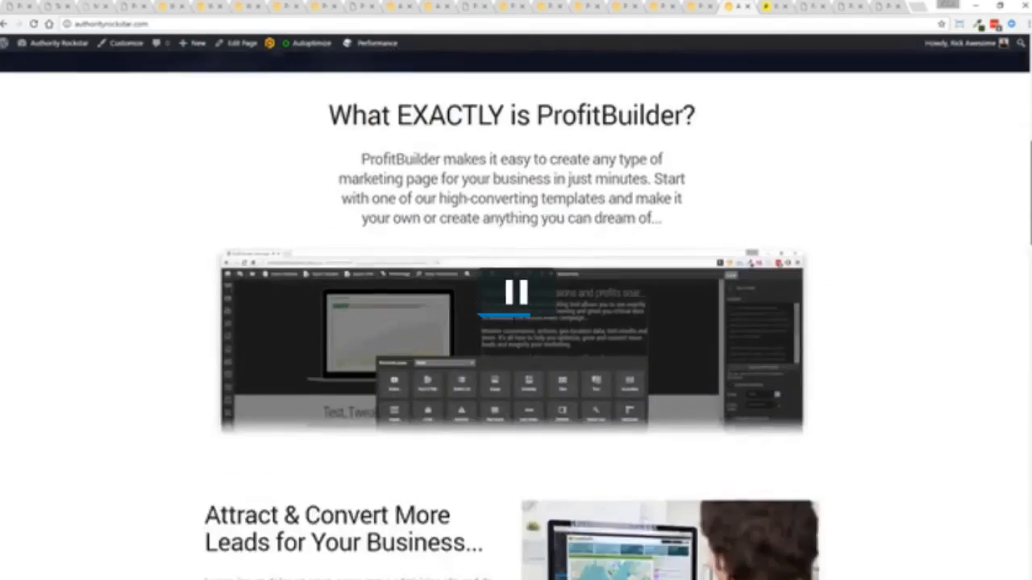
scroll("down", 3)
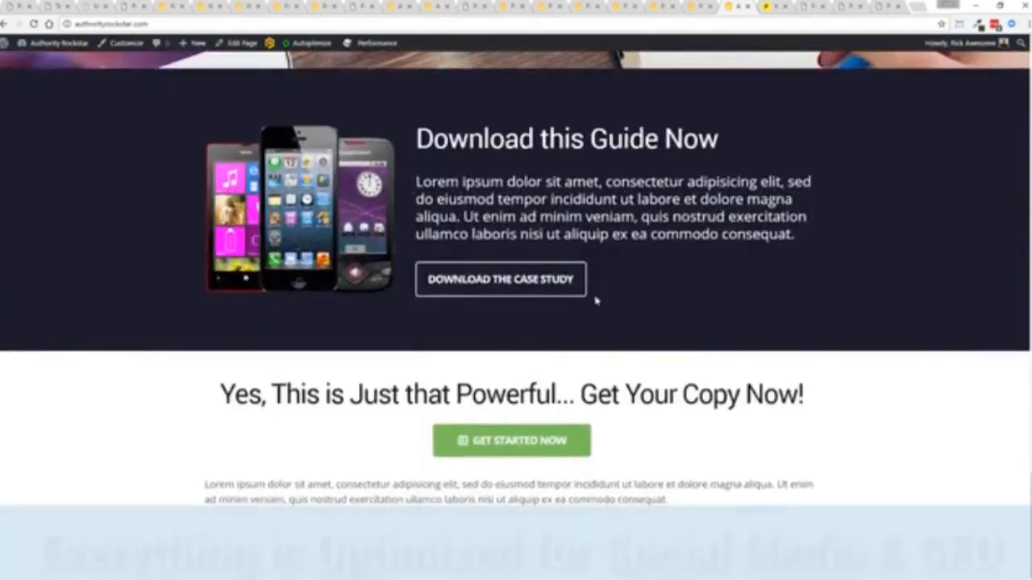
scroll("up", 3)
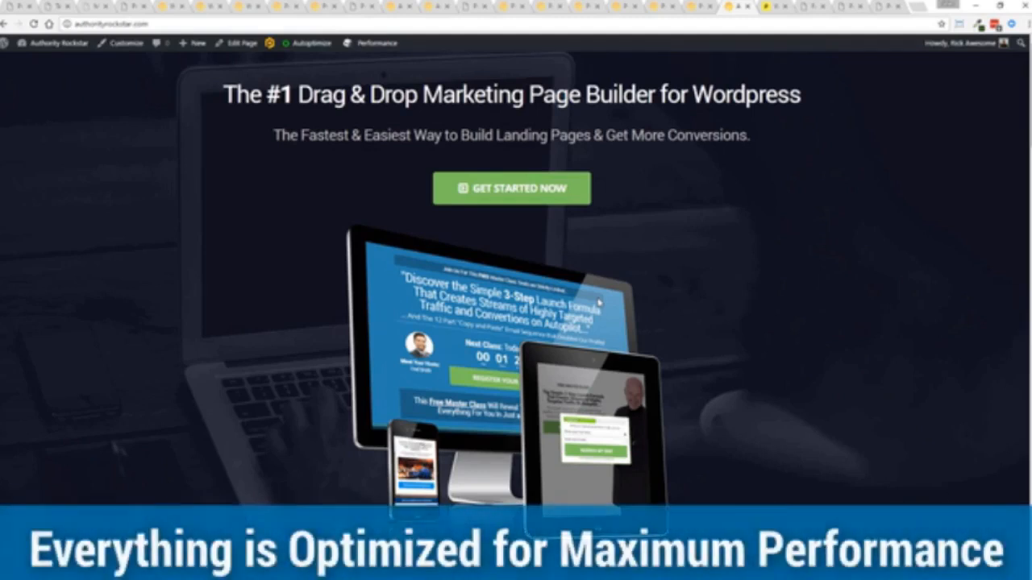
scroll("down", 3)
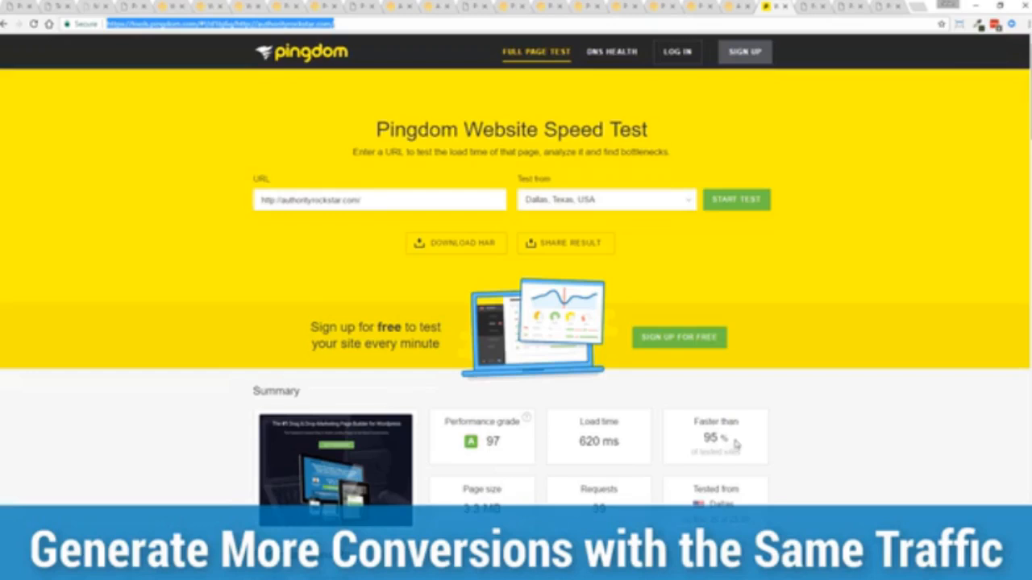
mouse_move(728, 442)
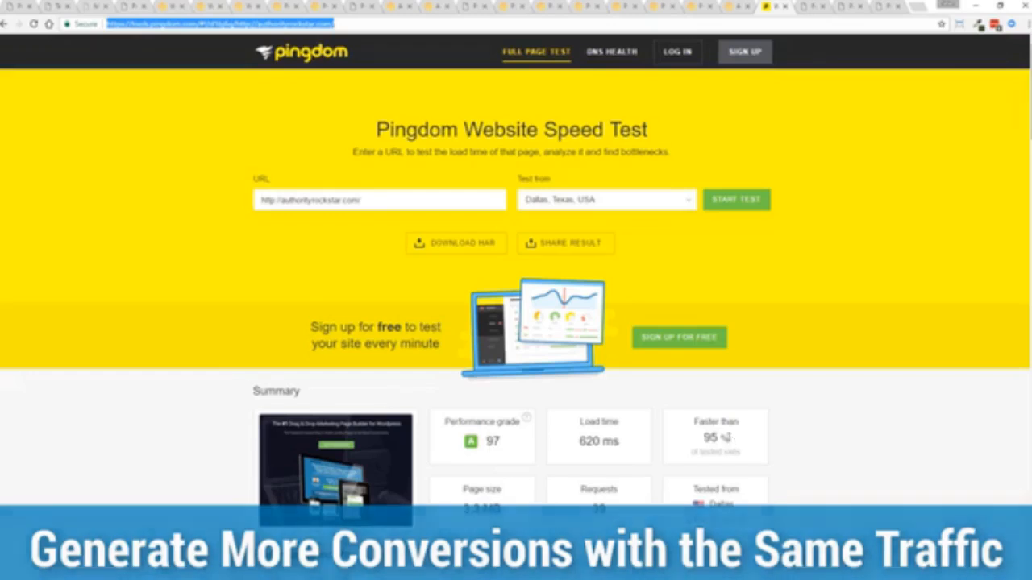
Restart the Pingdom test for authorityrockstar.com from Dallas, giving grade 97 and 791 ms load time
double_click(598, 441)
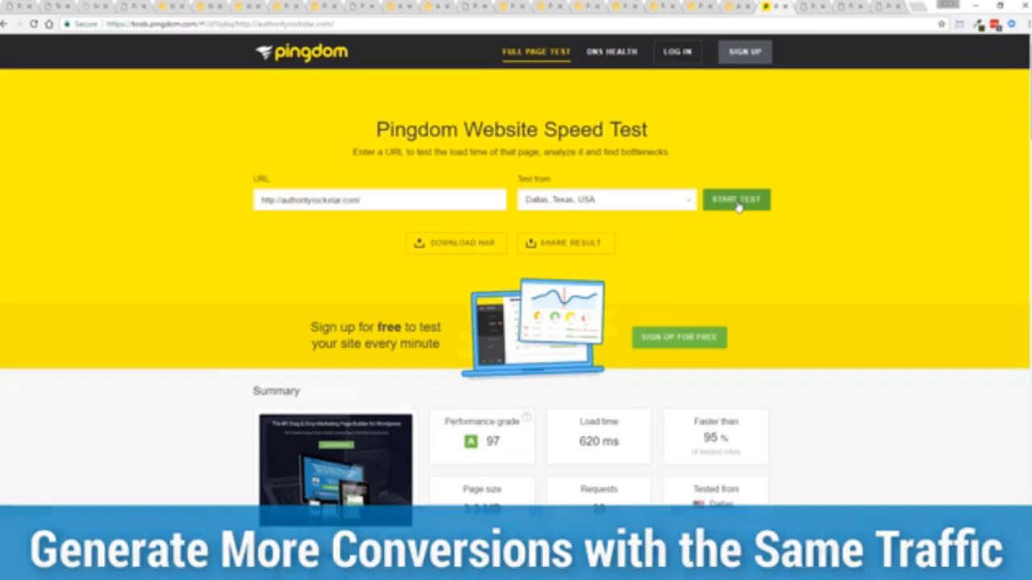
left_click(735, 200)
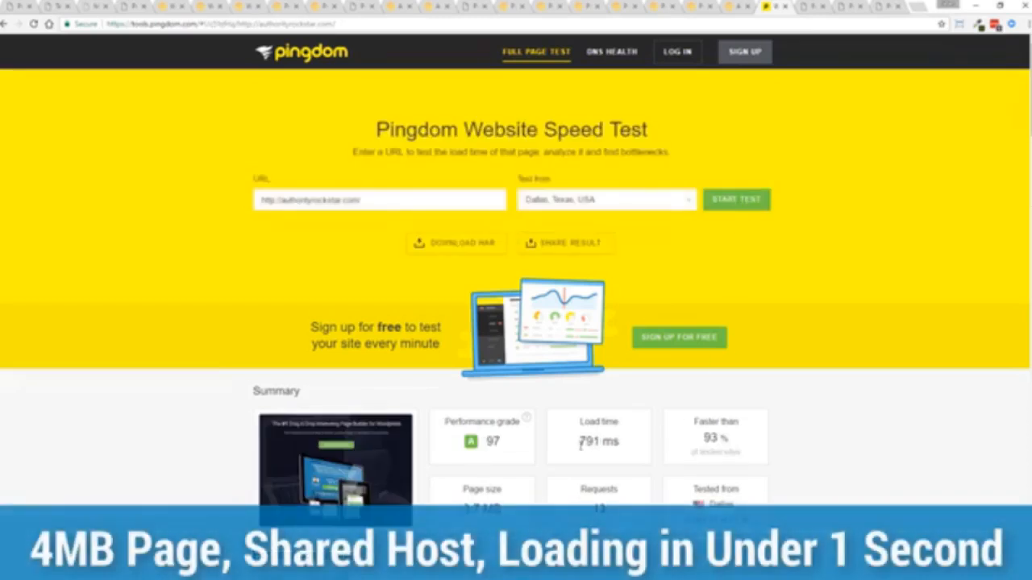
mouse_move(826, 367)
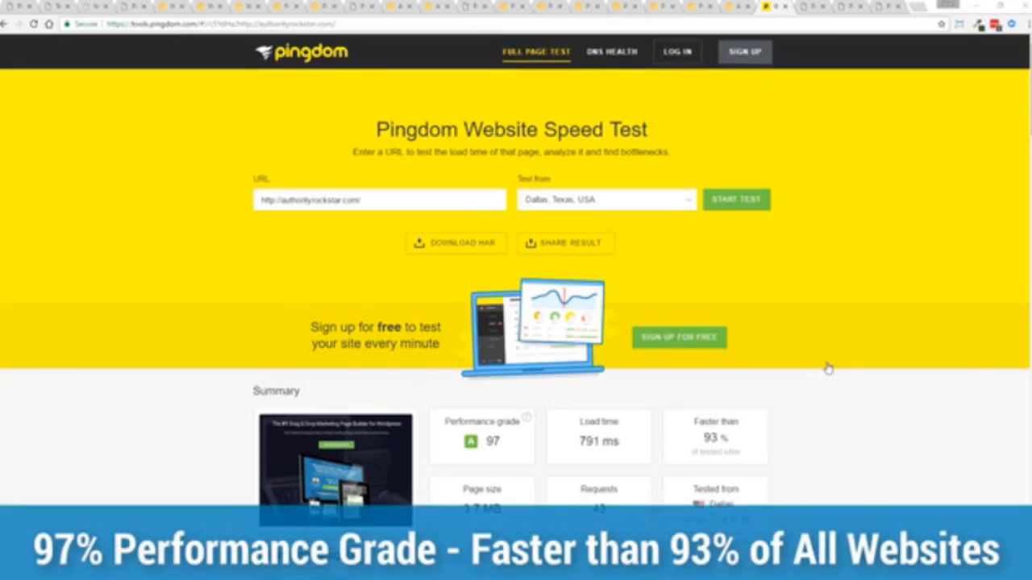
mouse_move(819, 354)
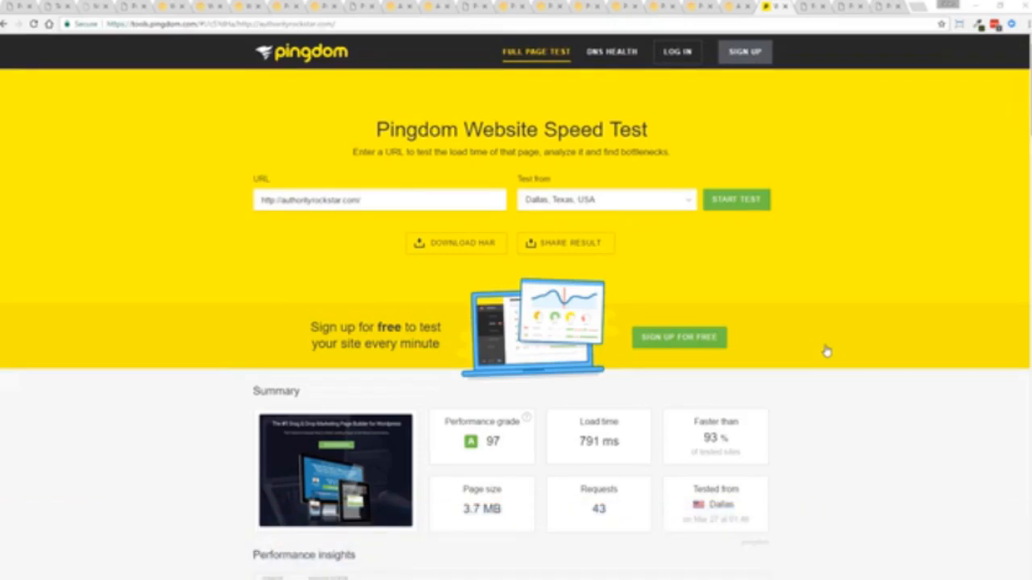
mouse_move(813, 11)
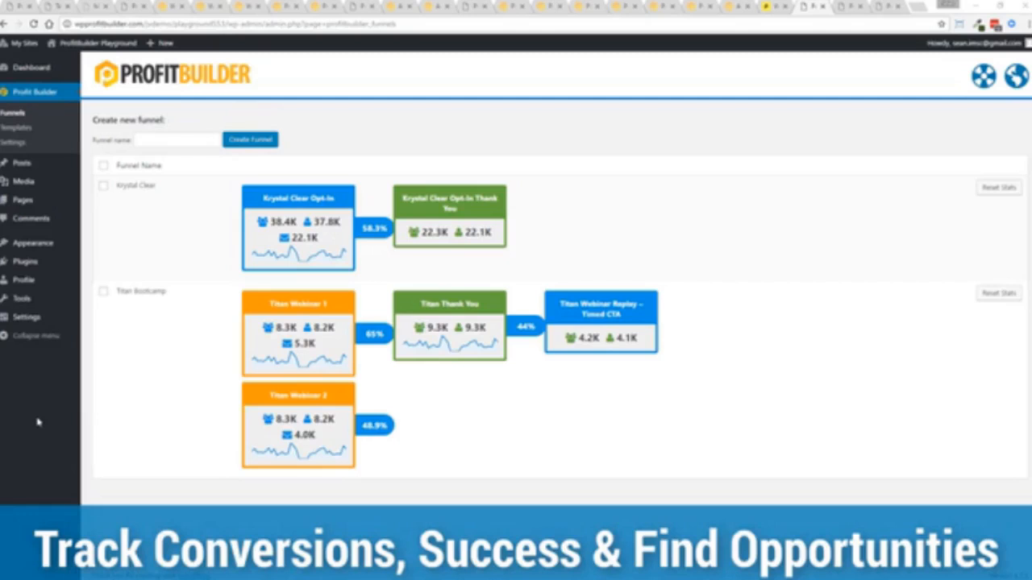
mouse_move(136, 186)
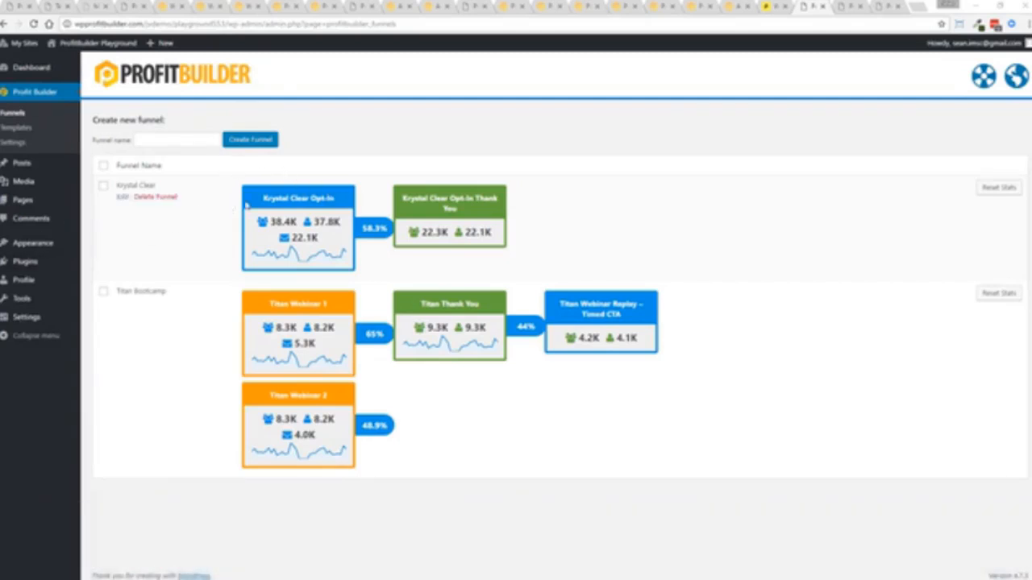
mouse_move(371, 238)
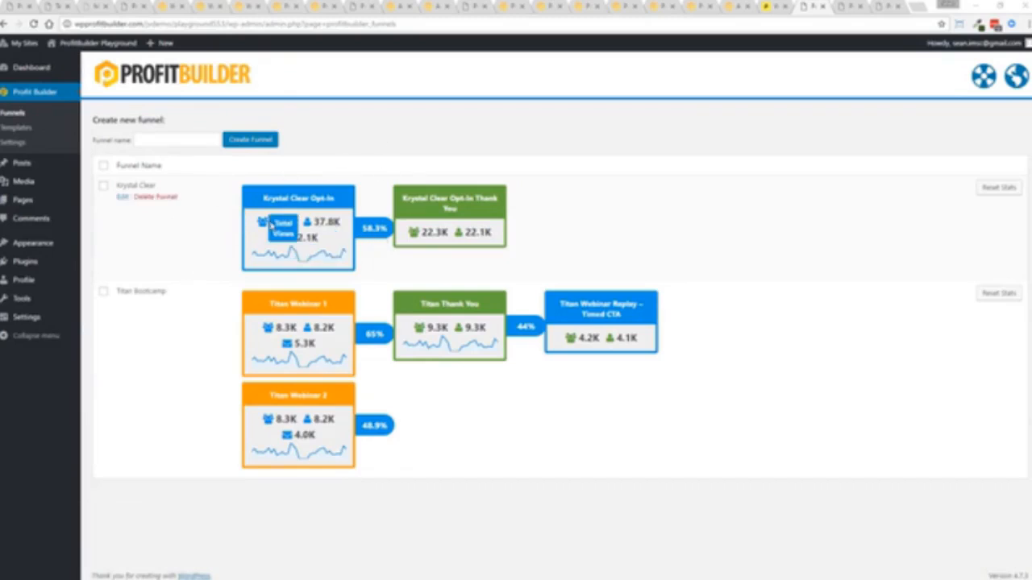
mouse_move(284, 238)
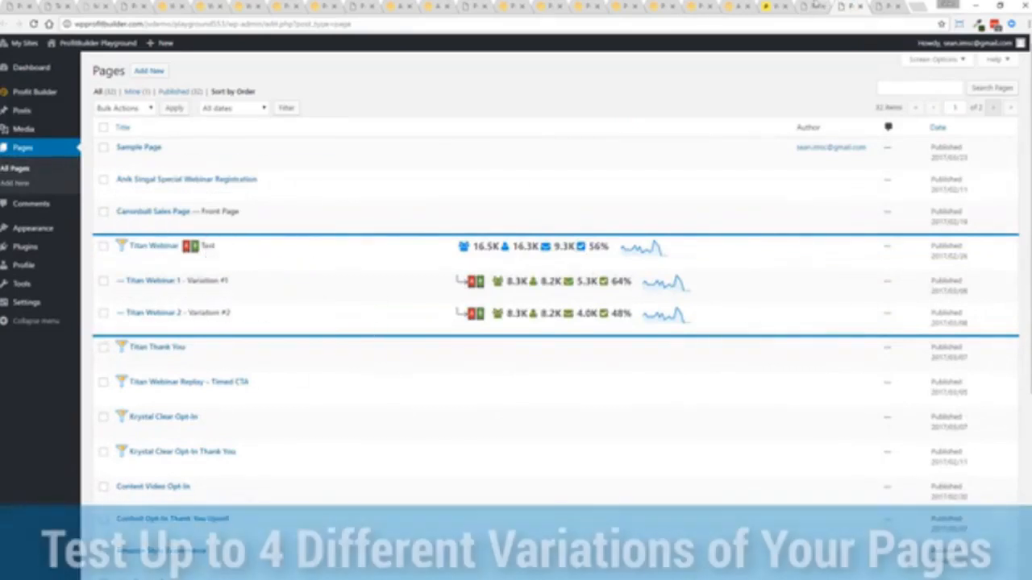
left_click(35, 91)
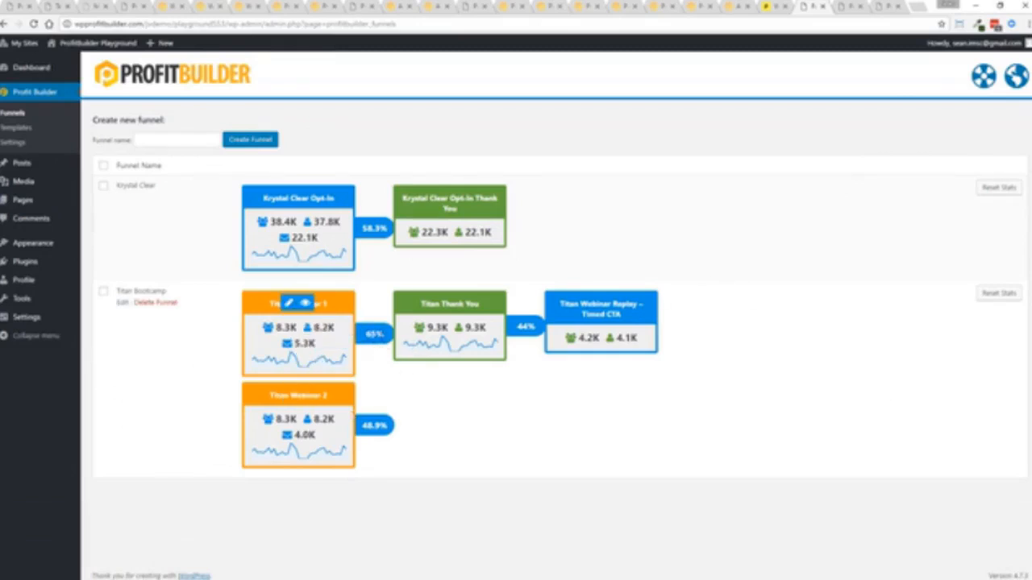
mouse_move(297, 393)
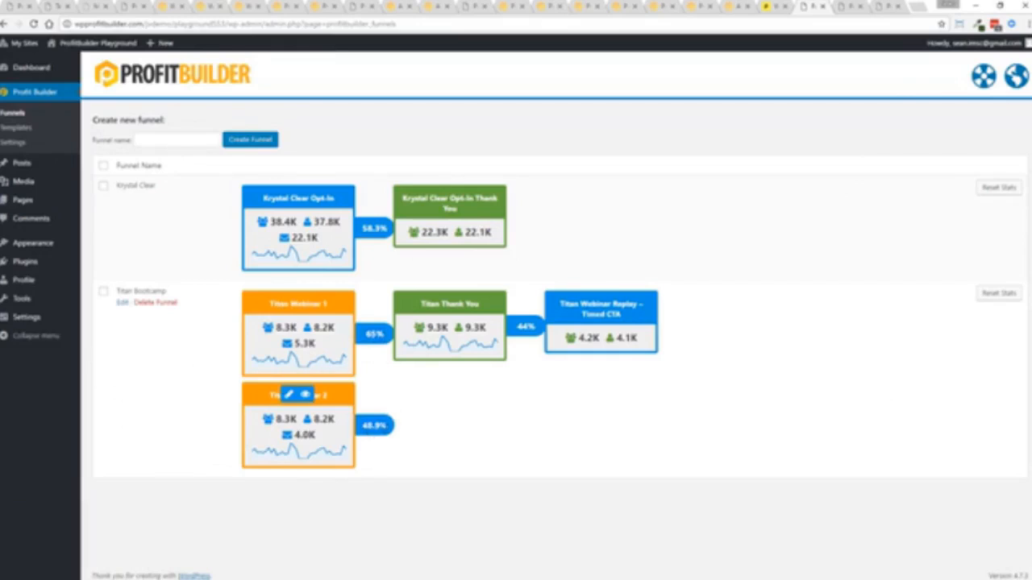
mouse_move(648, 314)
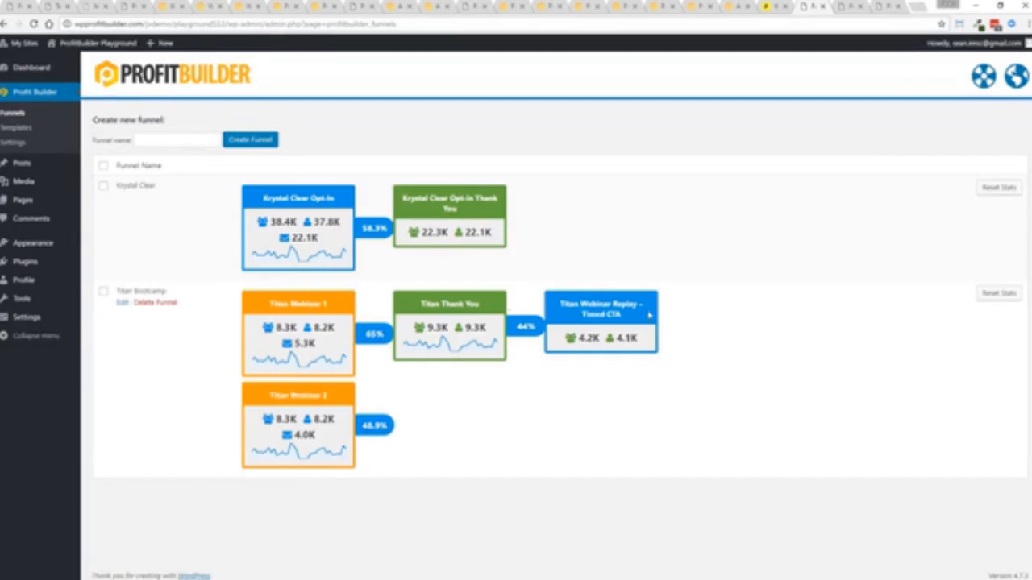
mouse_move(568, 406)
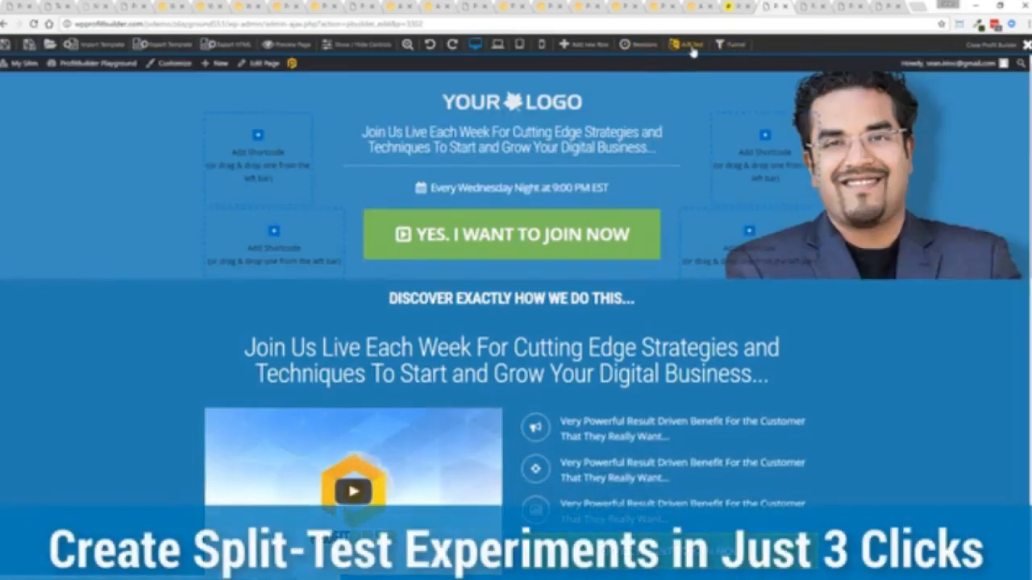
left_click(685, 45)
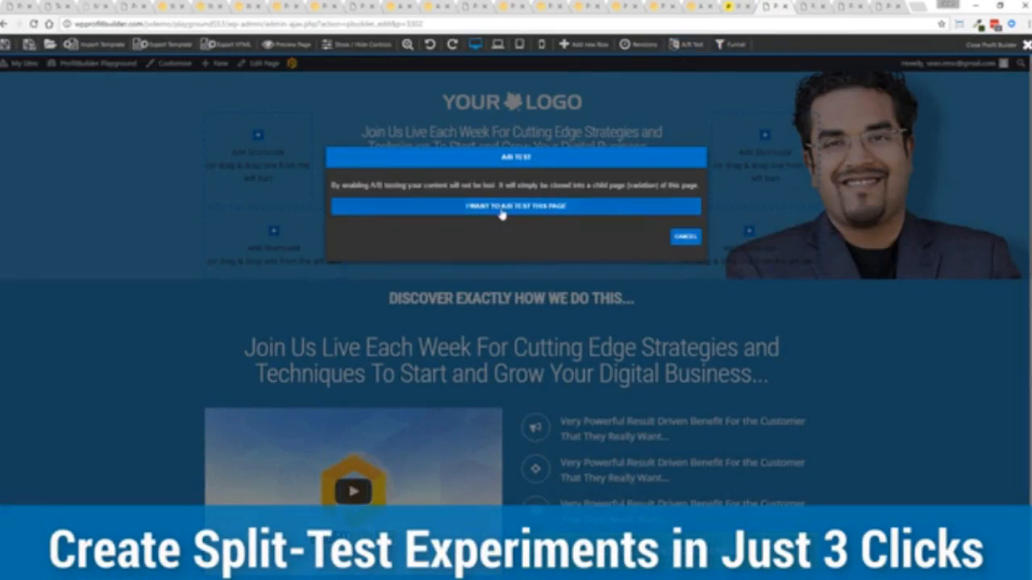
left_click(516, 207)
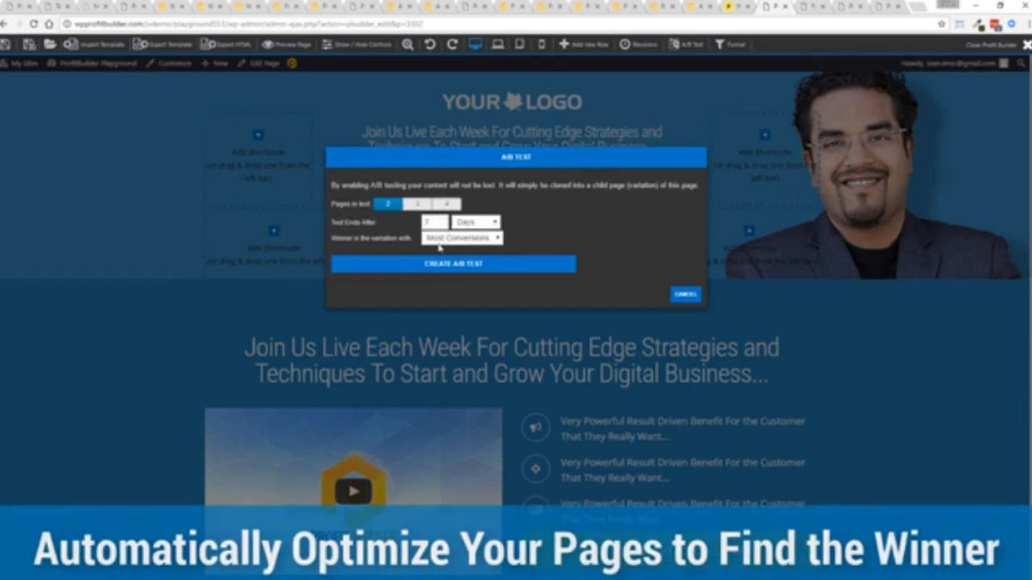
left_click(461, 237)
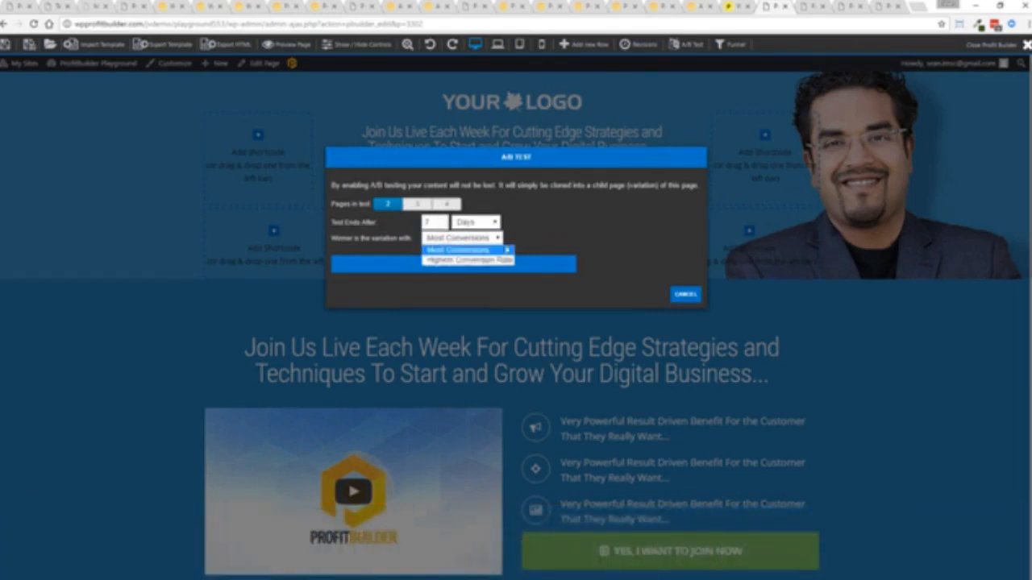
left_click(458, 248)
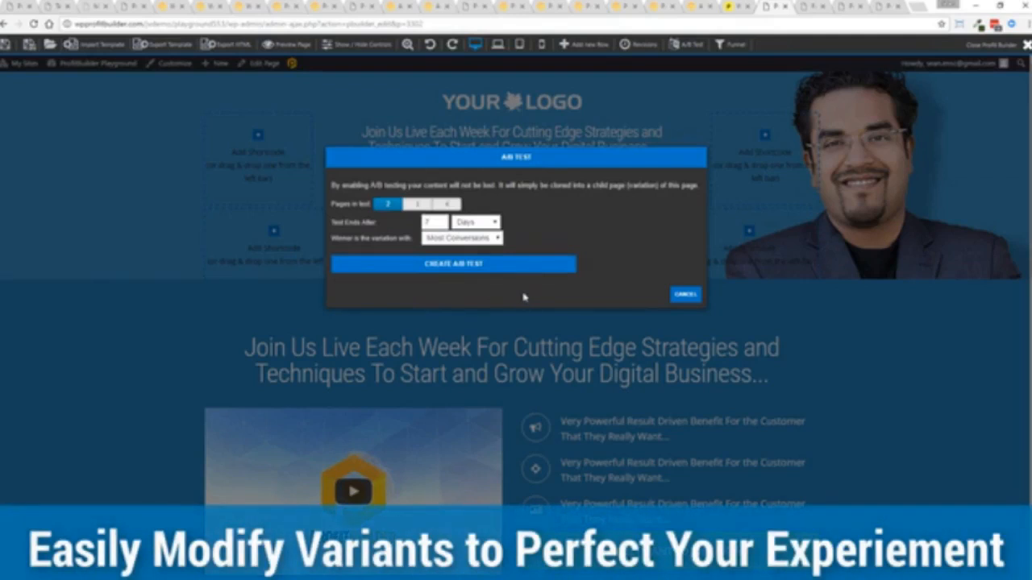
left_click(684, 293)
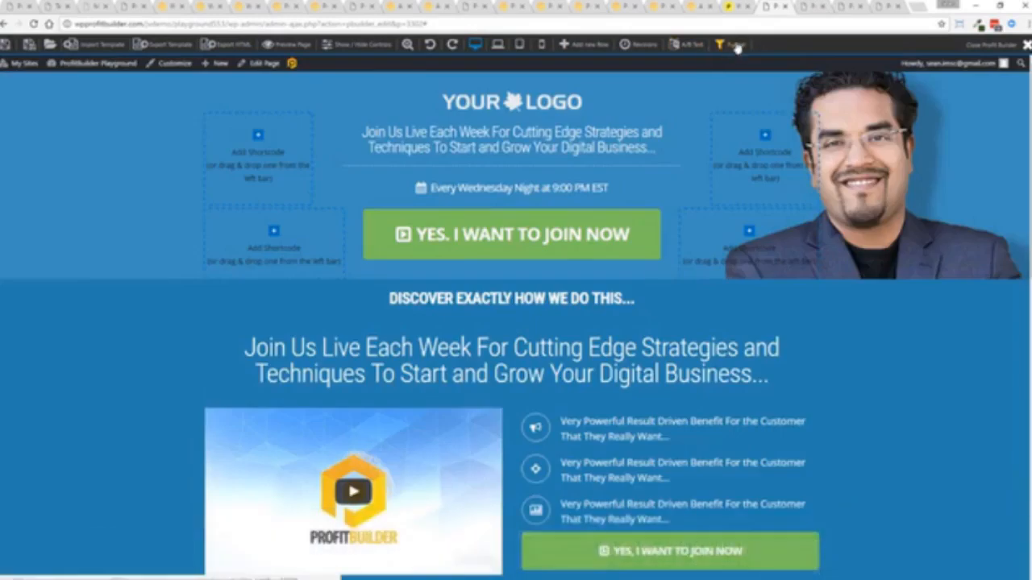
Create a new funnel named Test Funnel from the page's Funnel toolbar
left_click(729, 45)
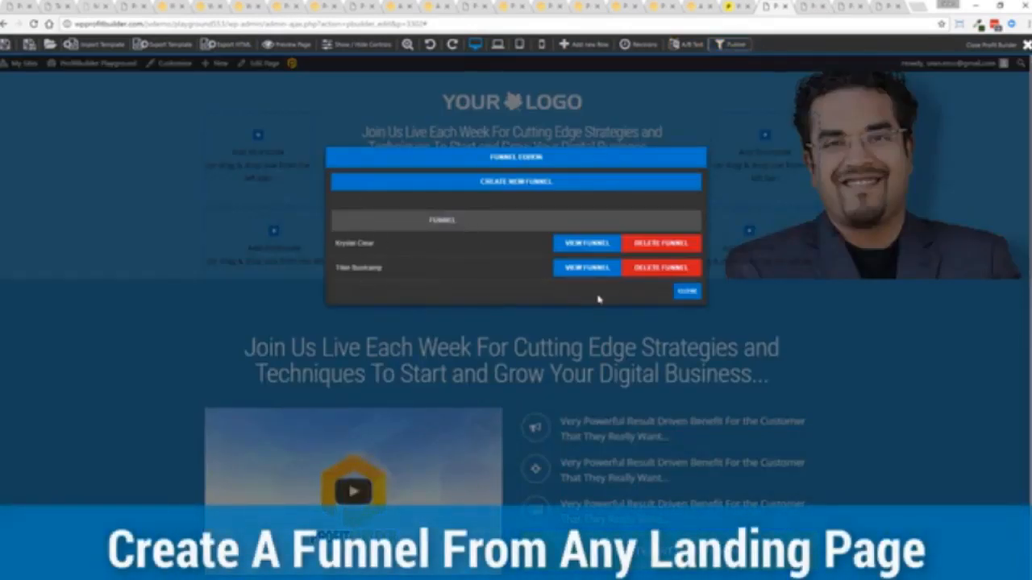
left_click(516, 181)
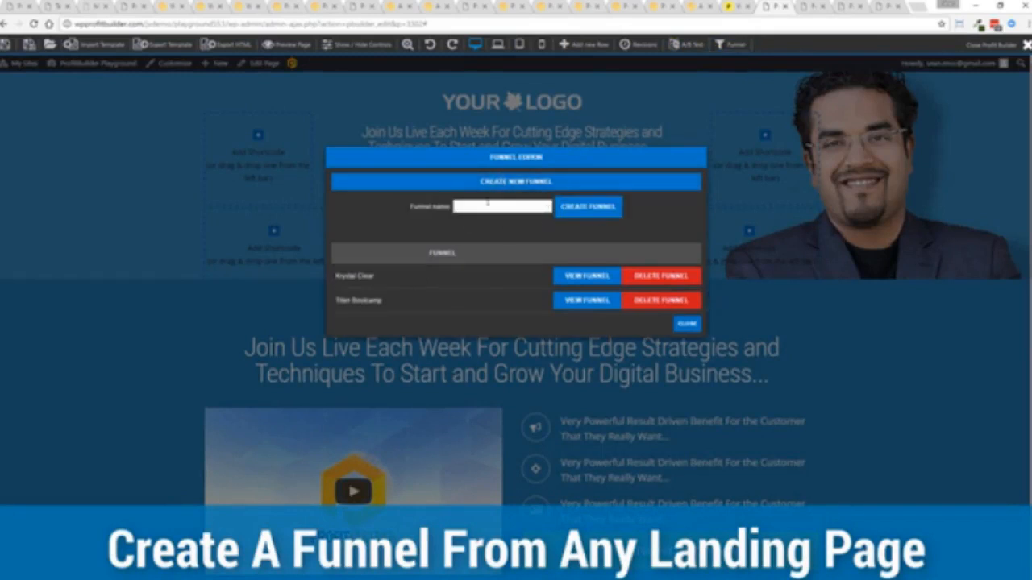
type("Test Funnel")
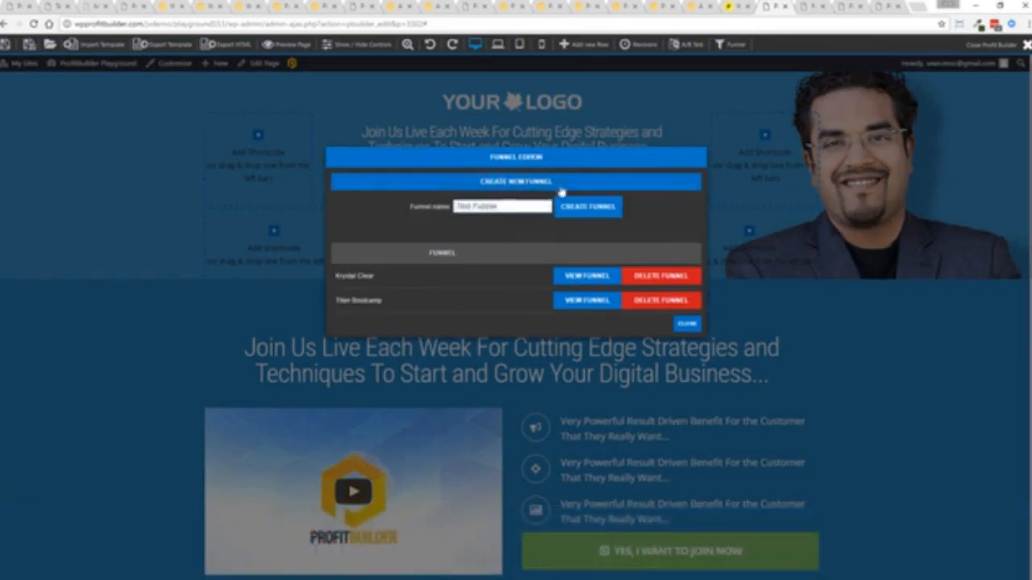
left_click(587, 206)
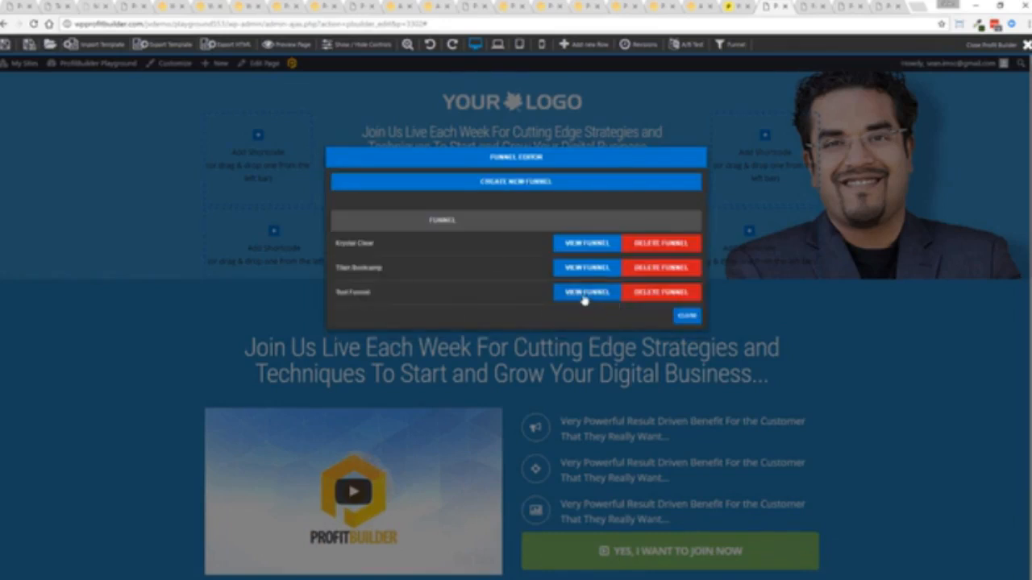
Add the current webinar registration page to Test Funnel and close the funnel editor
left_click(587, 292)
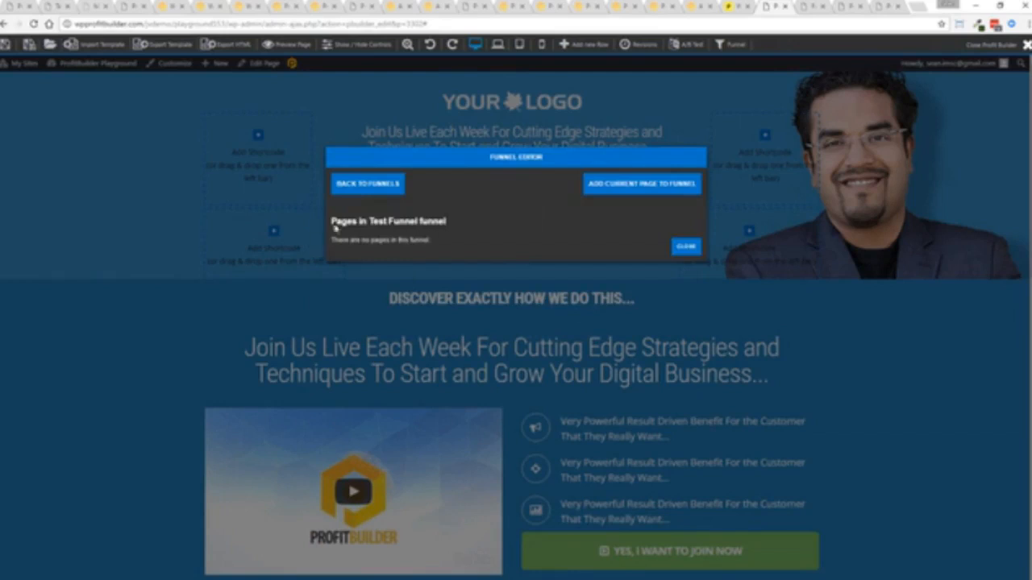
left_click(642, 184)
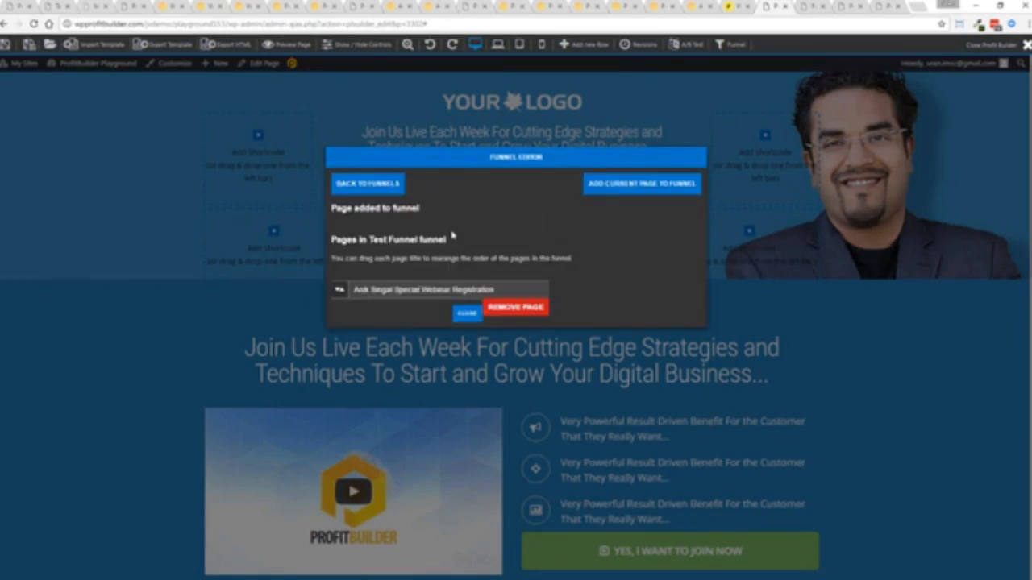
mouse_move(541, 279)
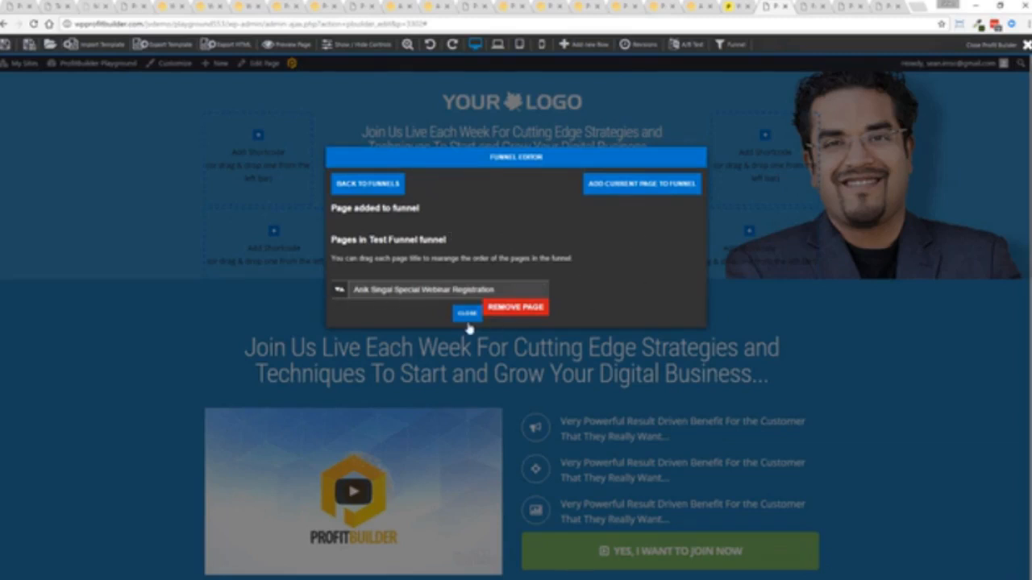
left_click(466, 313)
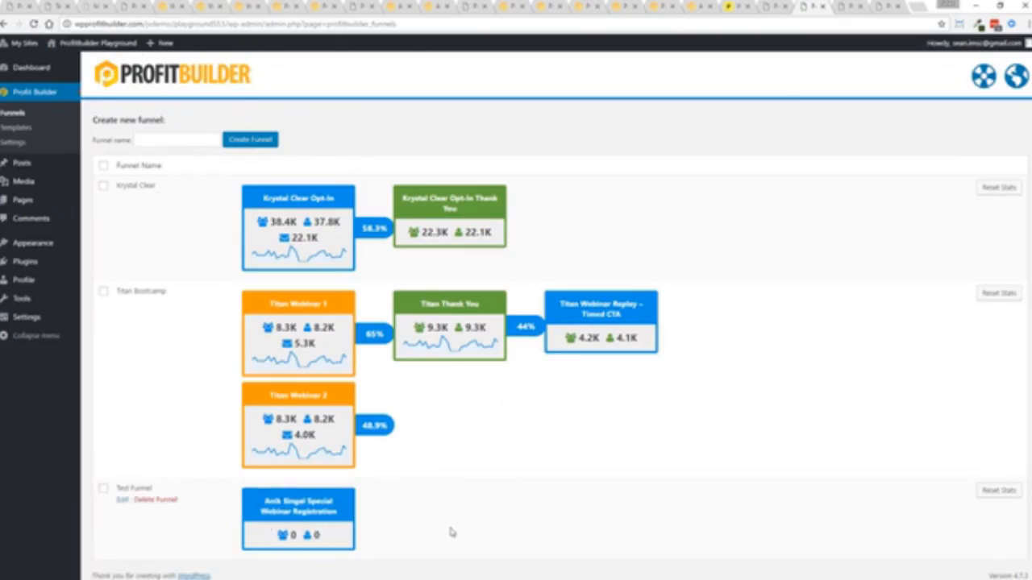
mouse_move(547, 542)
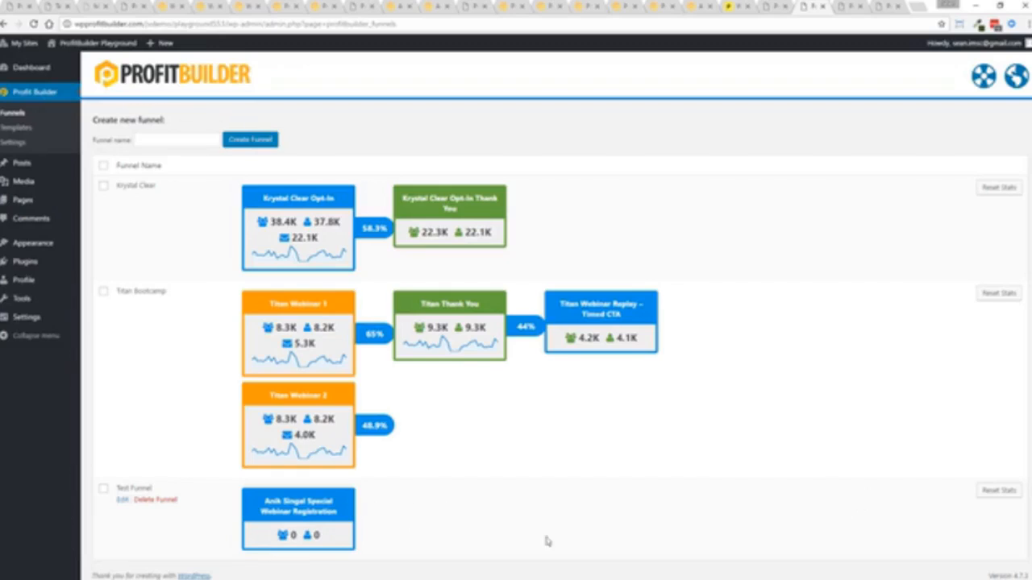
mouse_move(738, 522)
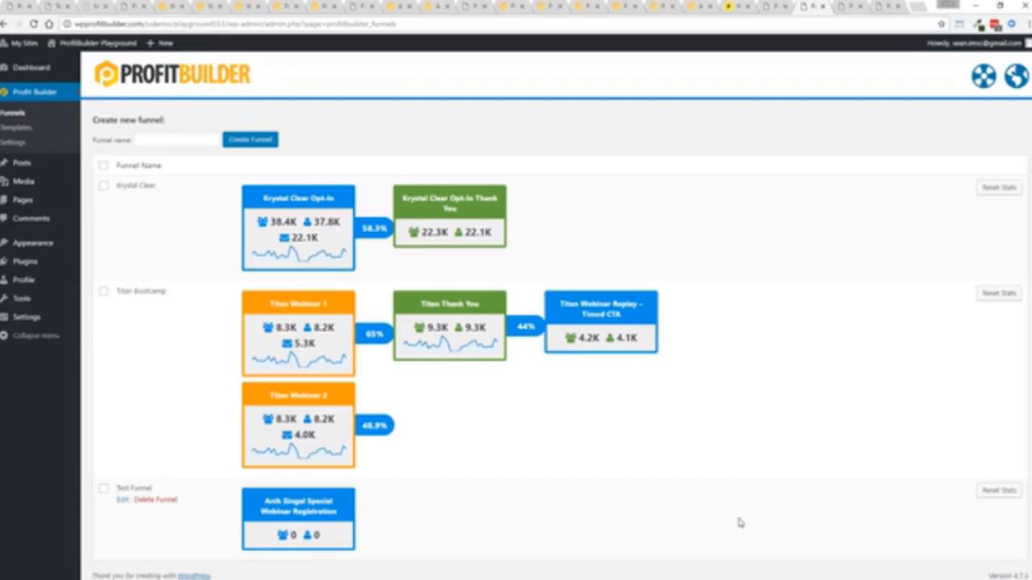
mouse_move(123, 301)
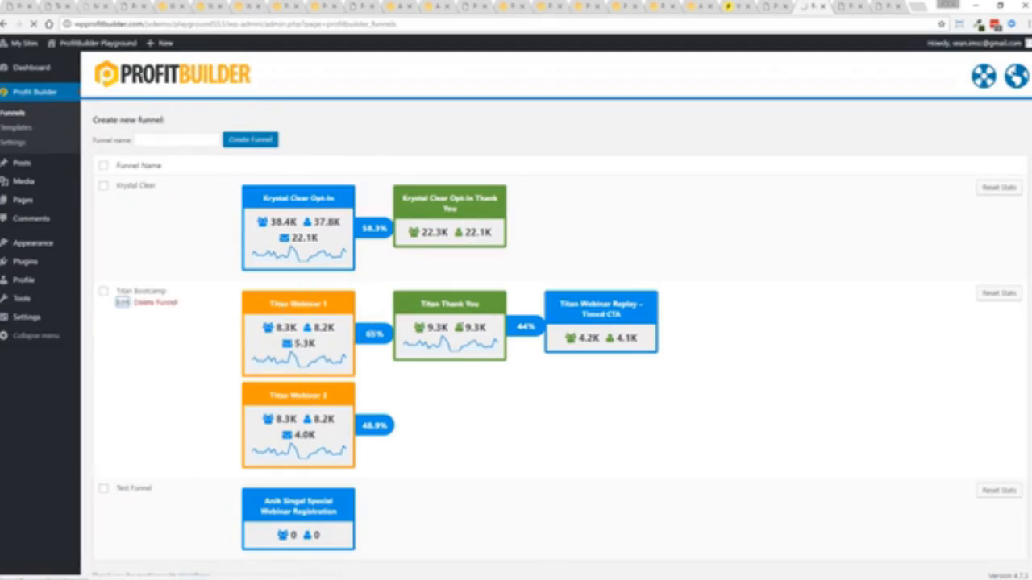
Show the Titan Bootcamp funnel's pages and bring up the Titan Webinar page for editing
left_click(122, 303)
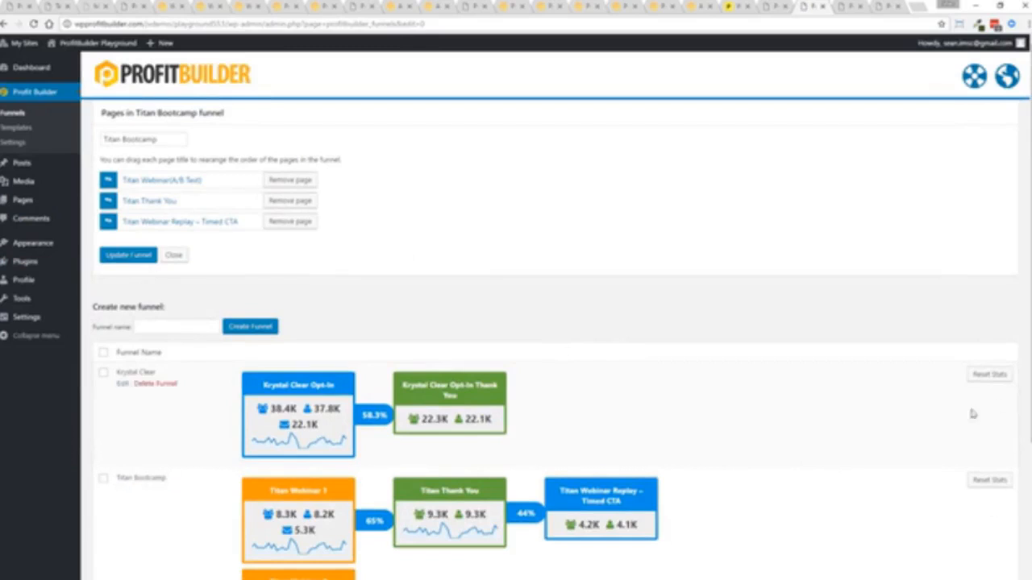
mouse_move(988, 374)
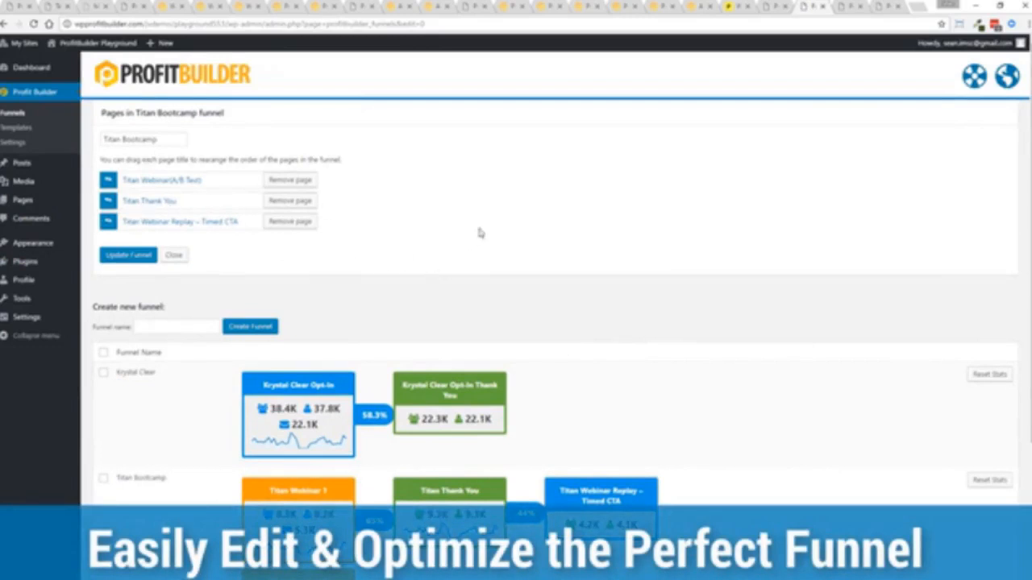
mouse_move(379, 245)
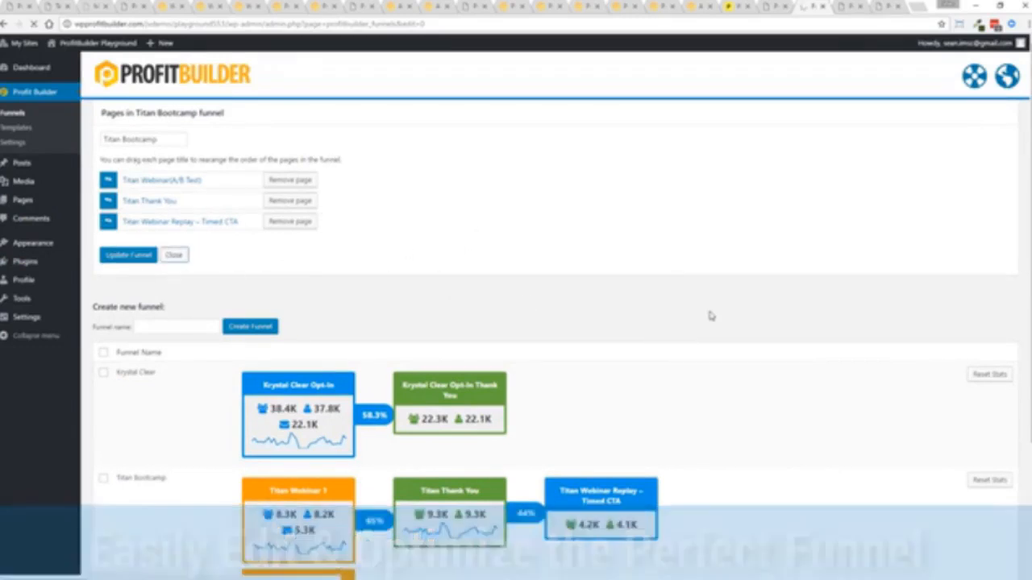
left_click(174, 255)
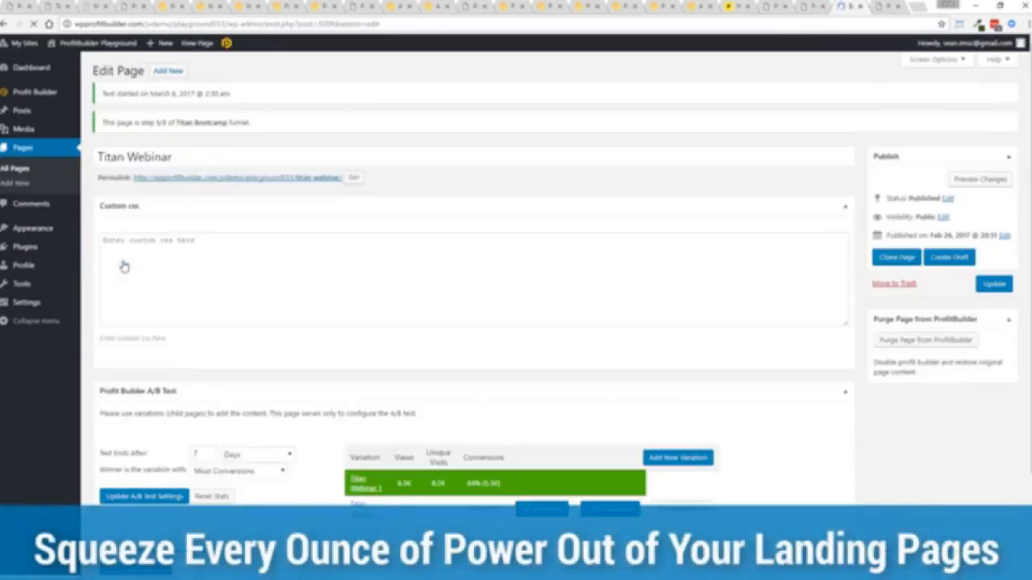
Scroll to the Titan Webinar page's A/B Test and Funnel panels listing Krystal Clear, Titan Bootcamp and Test Funnel
scroll("down", 3)
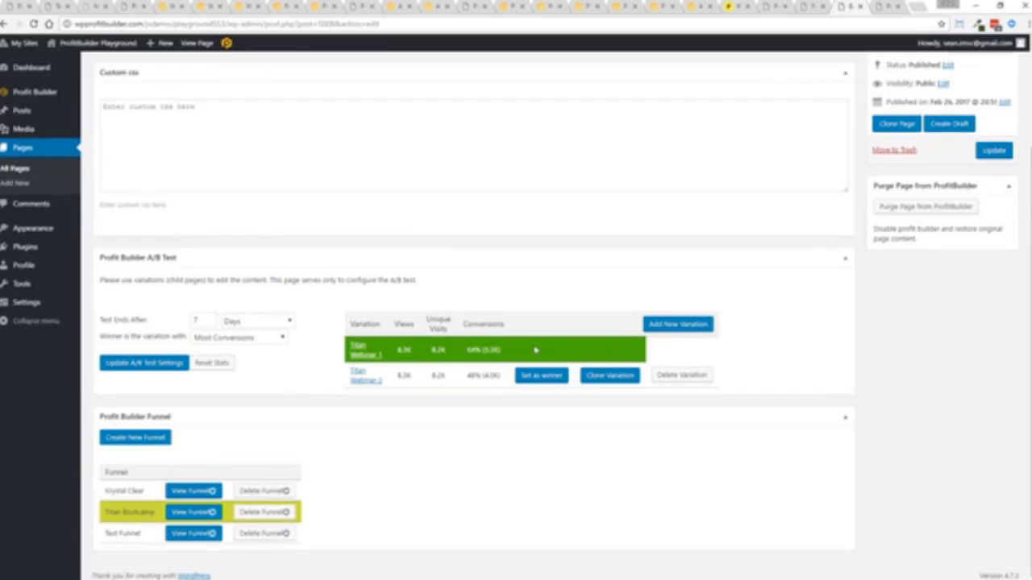
mouse_move(538, 347)
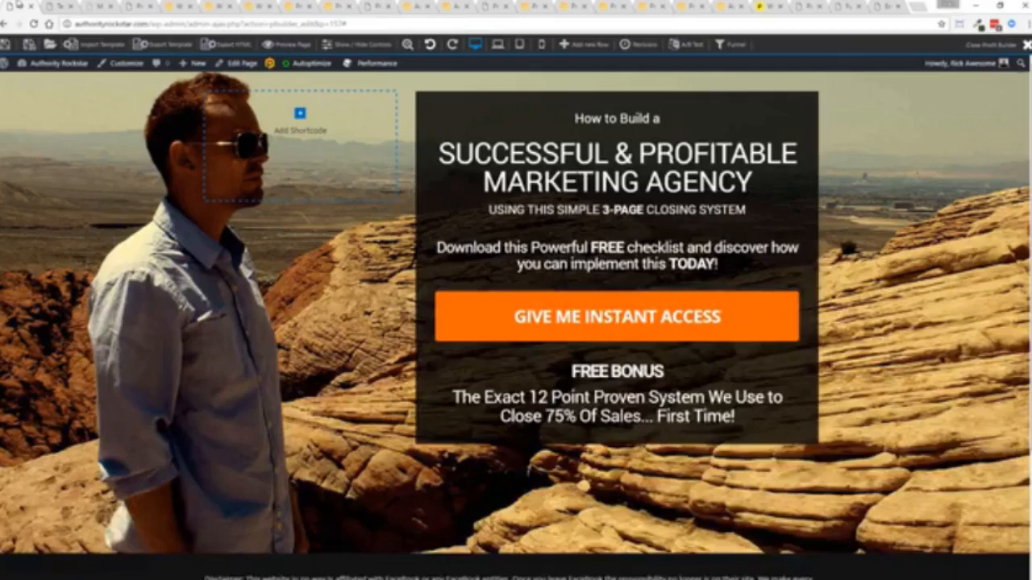
Switch from the marketing agency landing page to ProfitBuilder's templates gallery
left_click(55, 63)
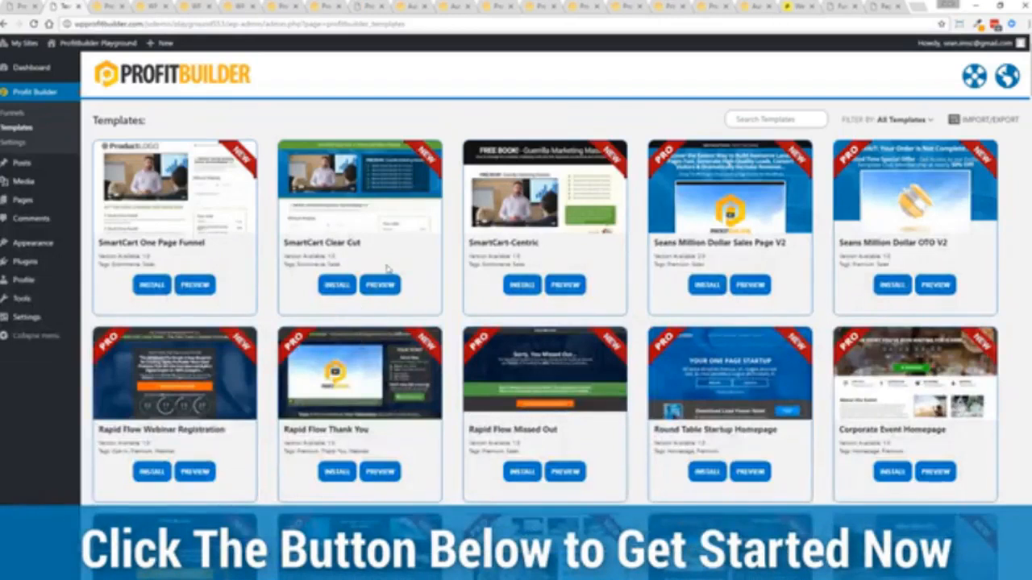
Scroll through templates like SmartCart One Page Funnel and Rapid Flow Webinar Registration
scroll("down", 3)
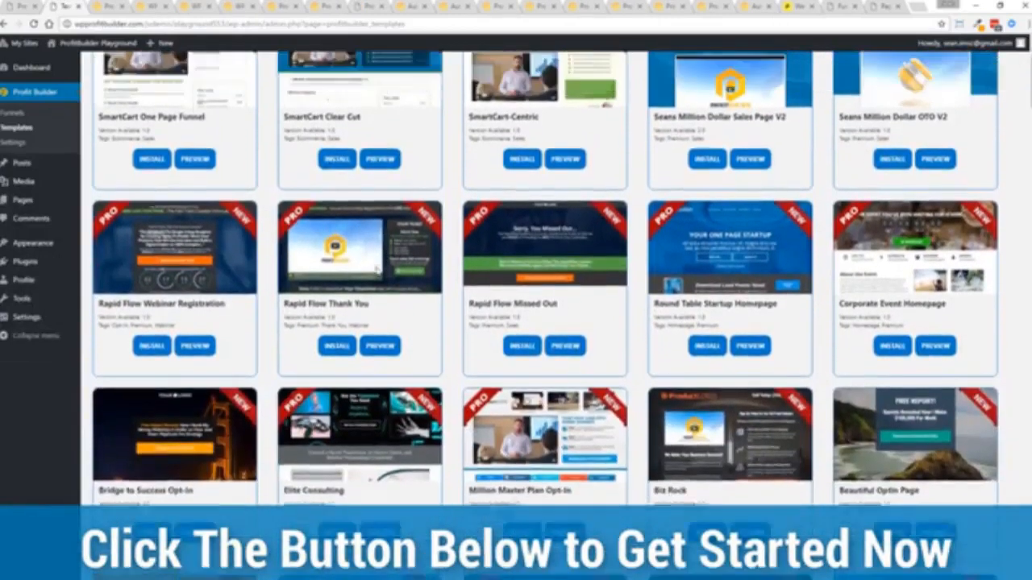
scroll("up", 3)
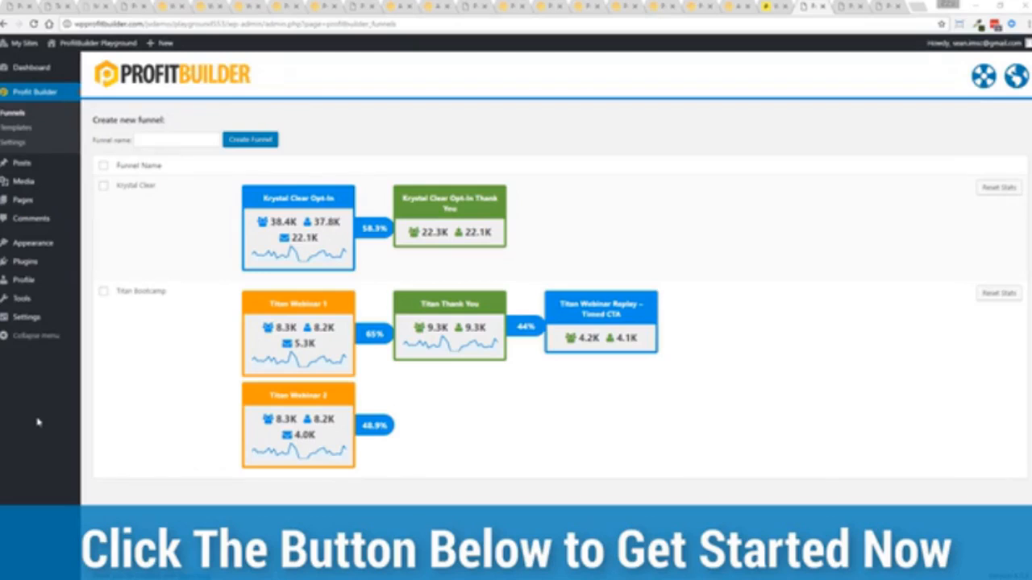
mouse_move(14, 287)
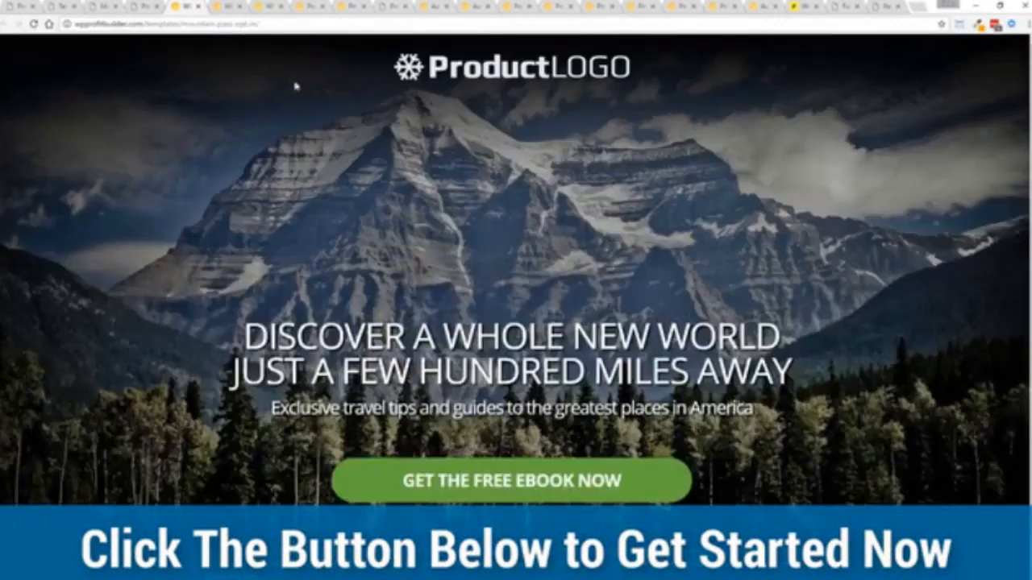
mouse_move(142, 219)
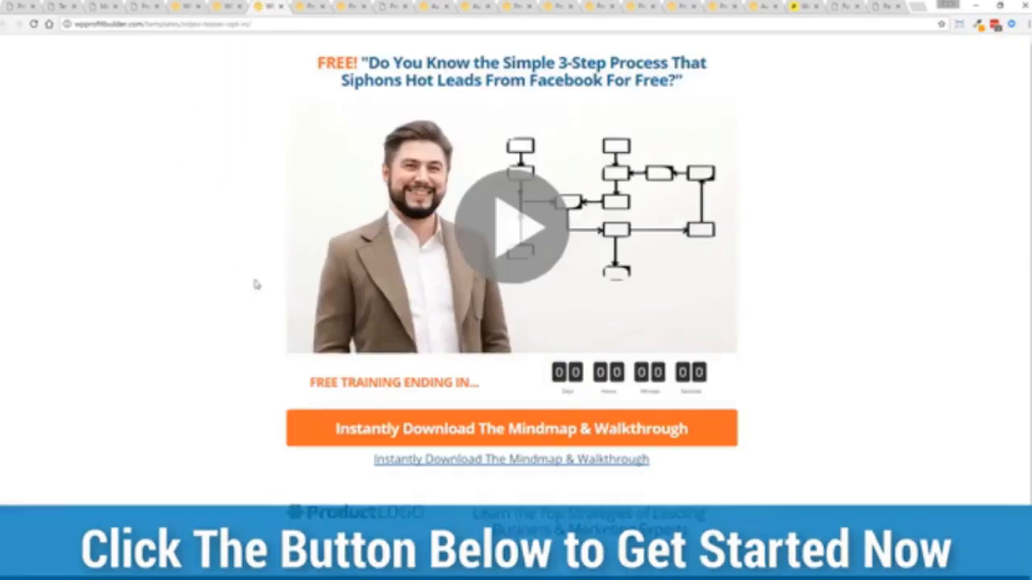
mouse_move(210, 274)
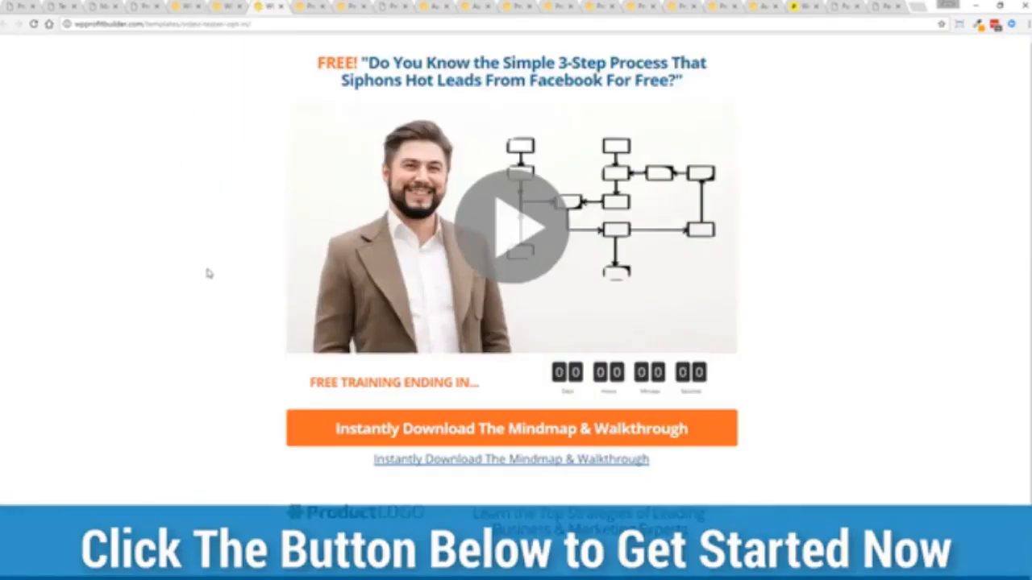